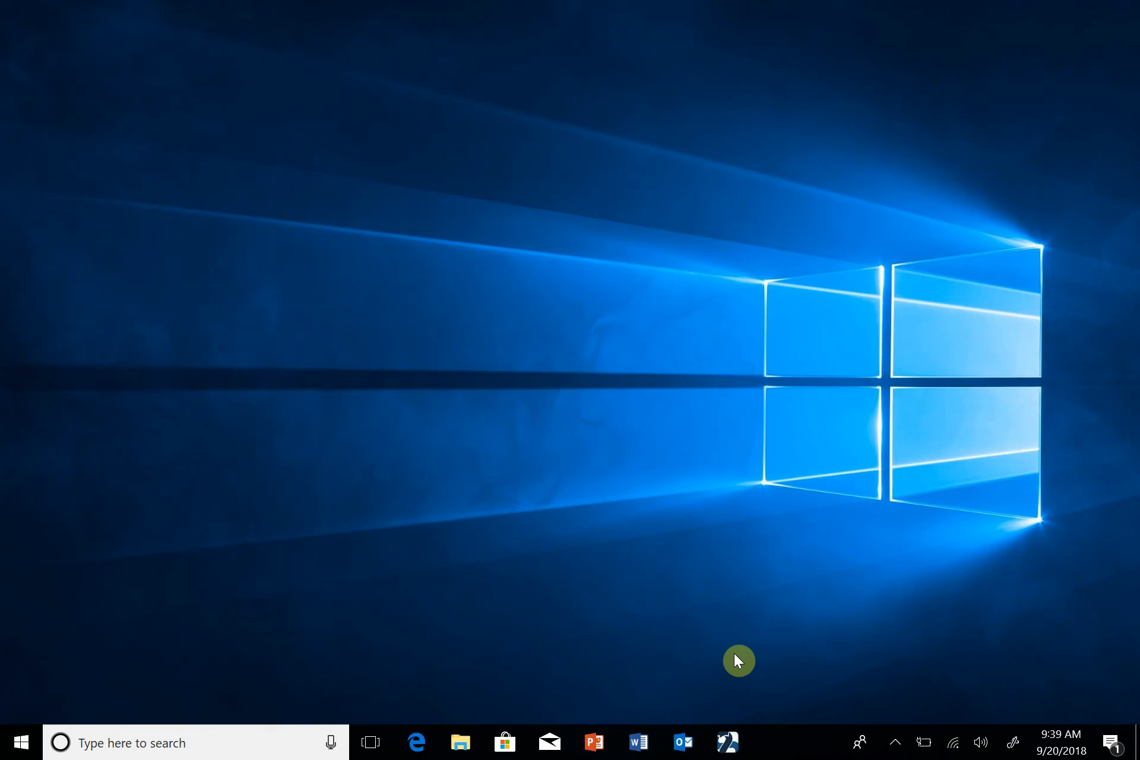
mouse_move(728, 743)
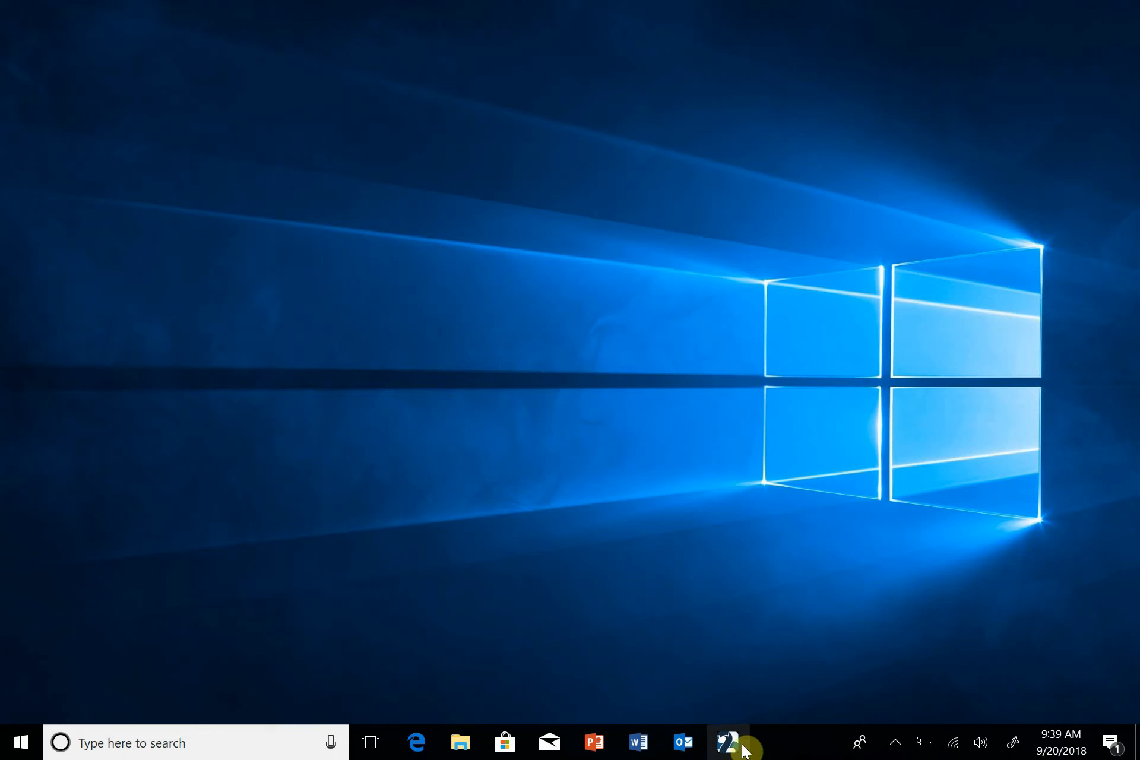
Launch SIMUL8 2018 from the taskbar so its start screen appears
click(727, 743)
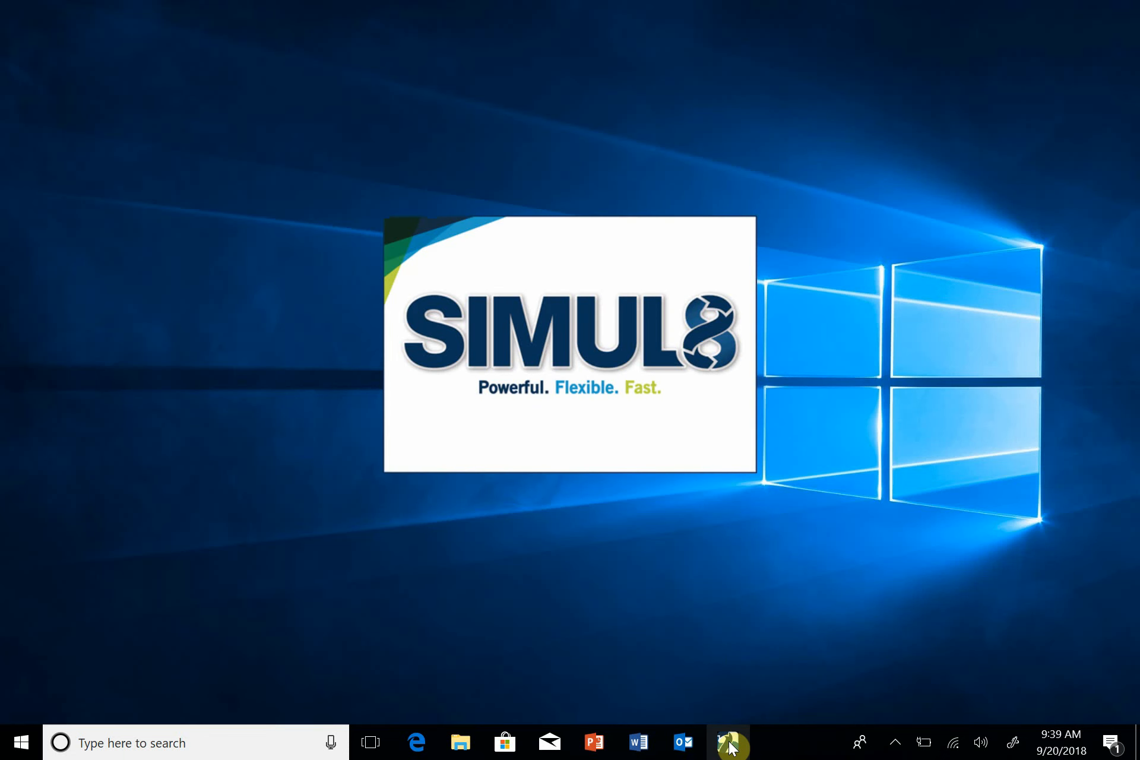
click(728, 743)
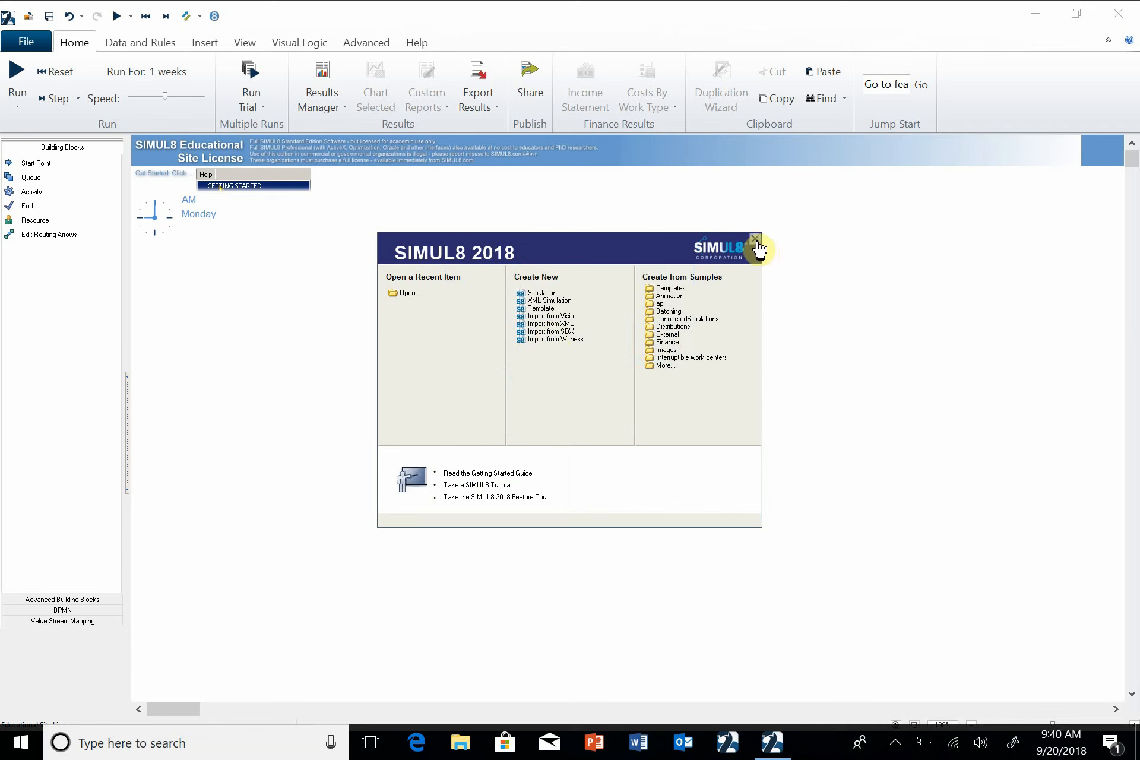
In File > Preferences, Distance settings, set all travel times to zero and confirm
click(759, 245)
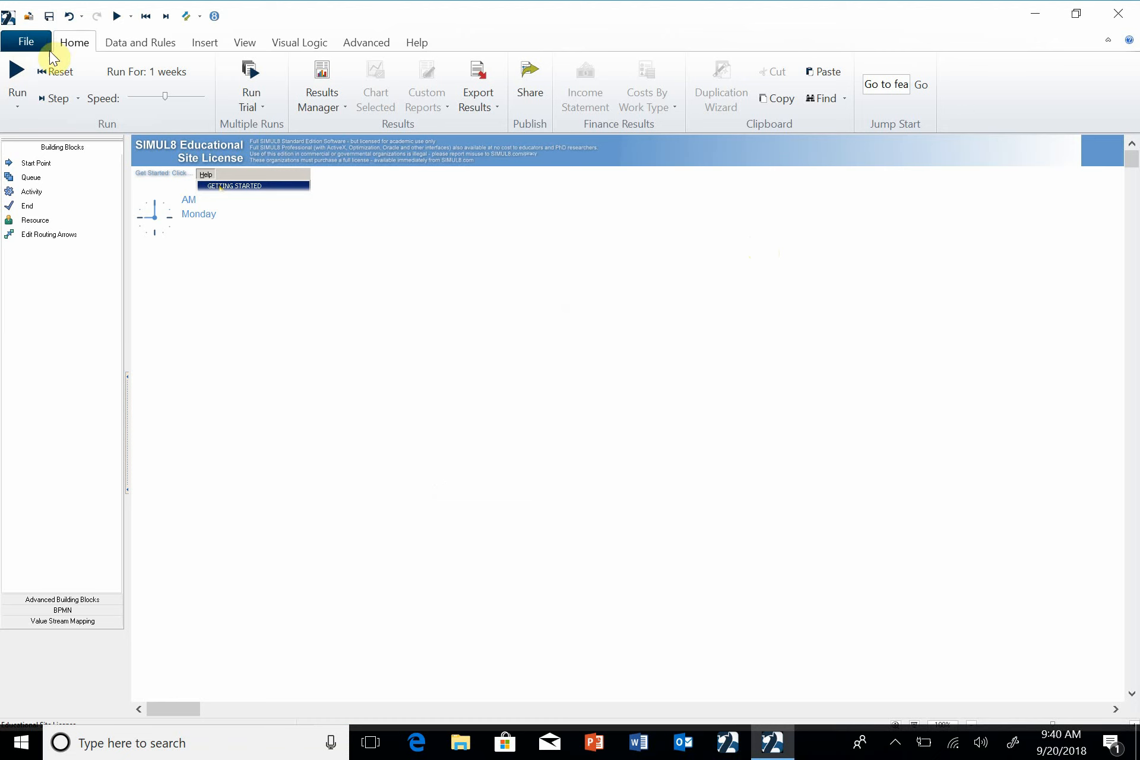
click(25, 42)
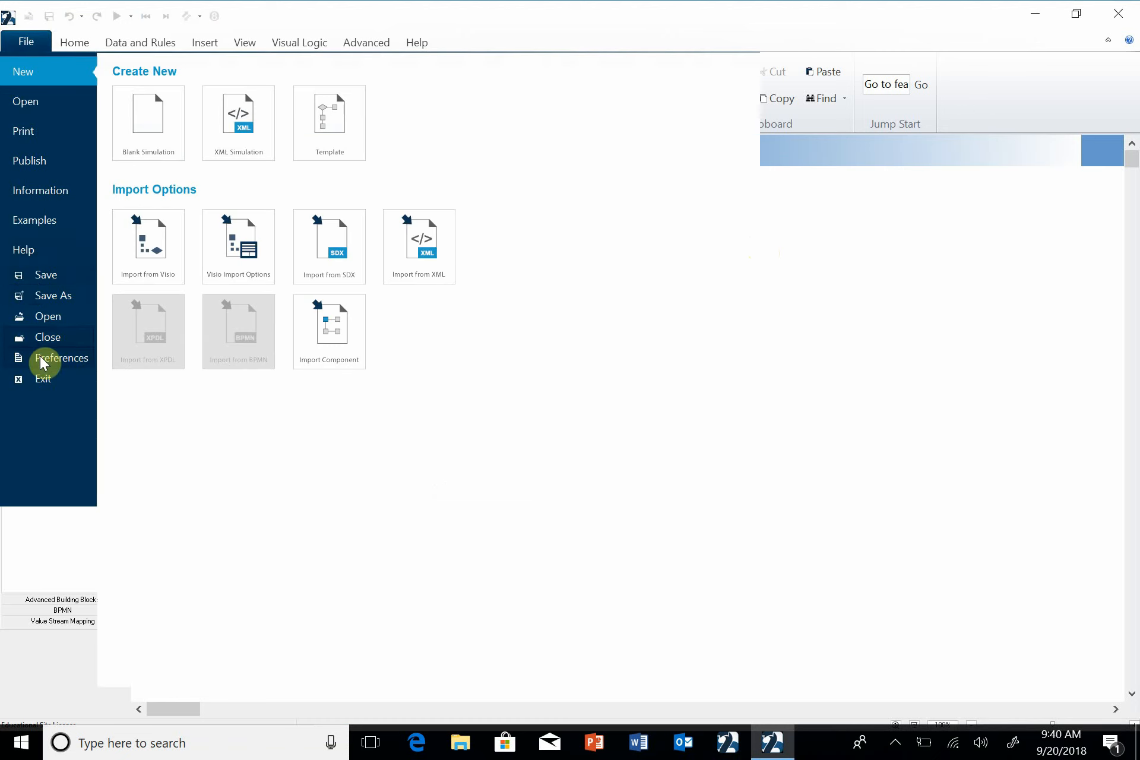
click(60, 357)
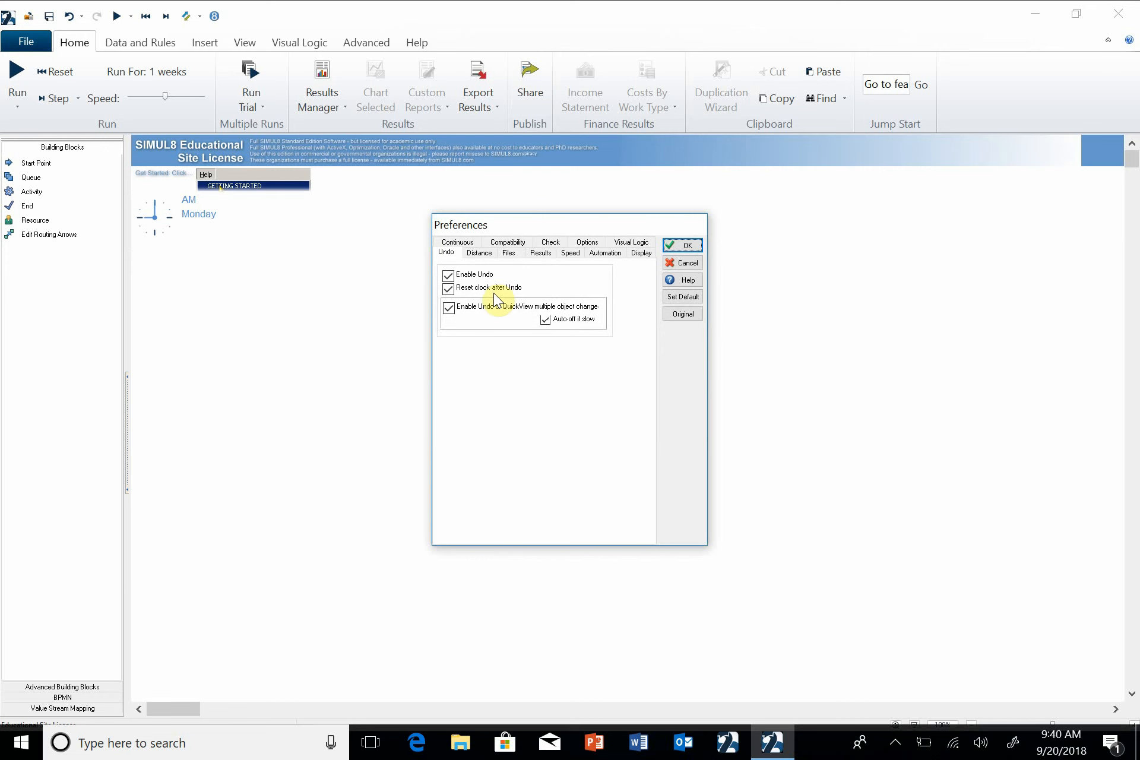
click(479, 253)
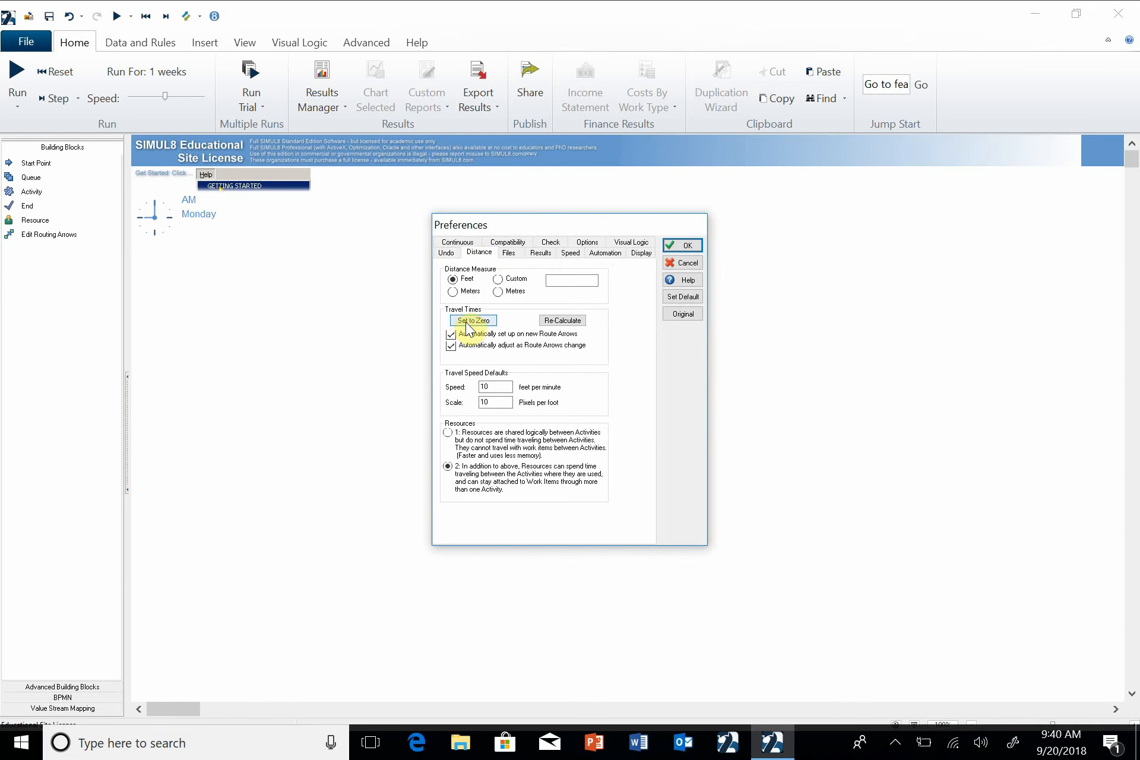
click(472, 321)
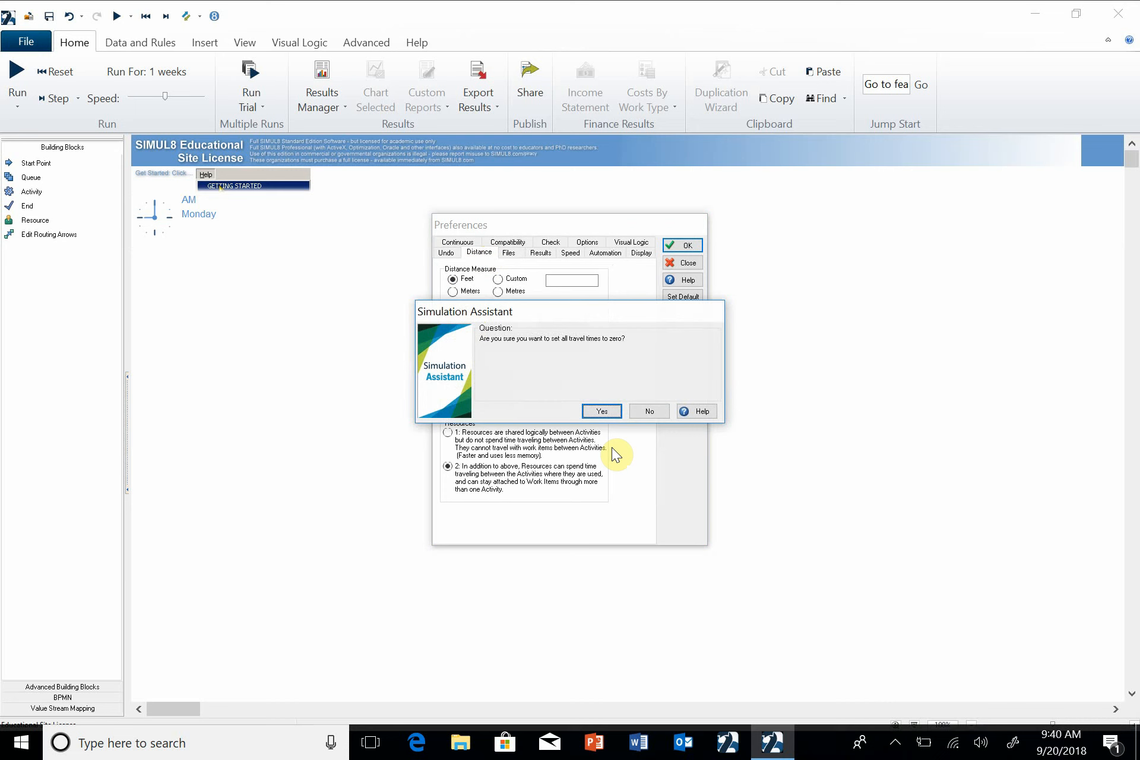
click(601, 411)
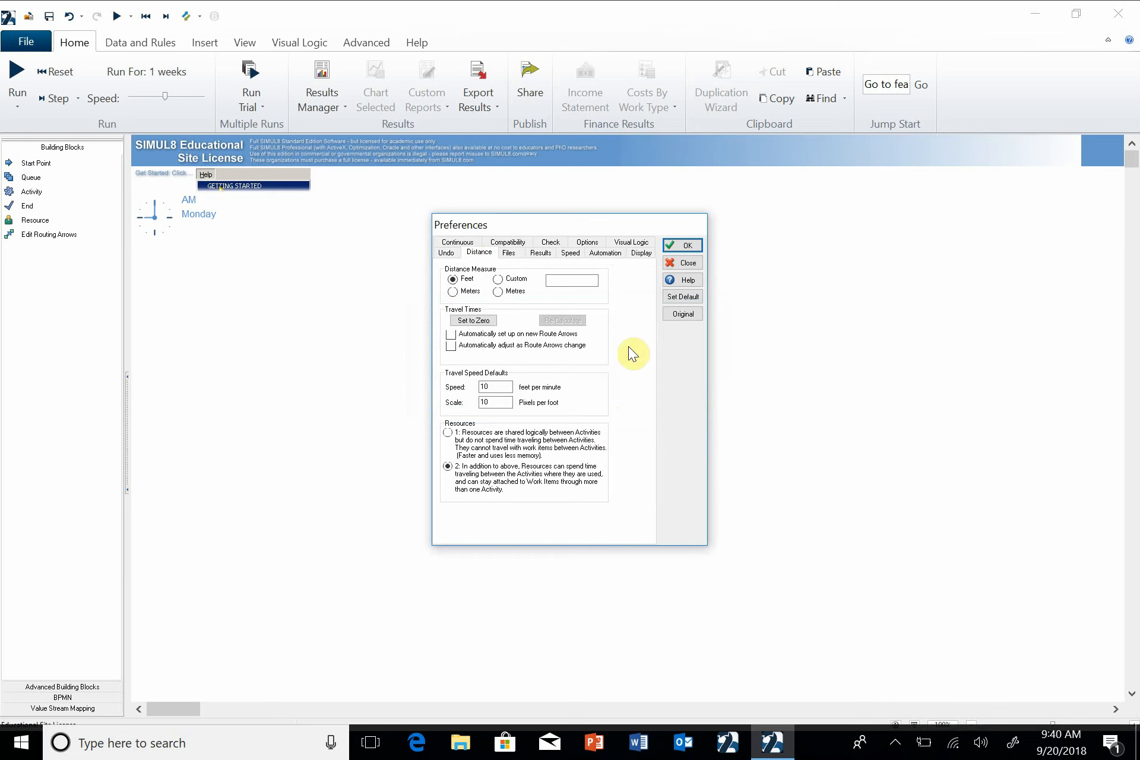
click(681, 245)
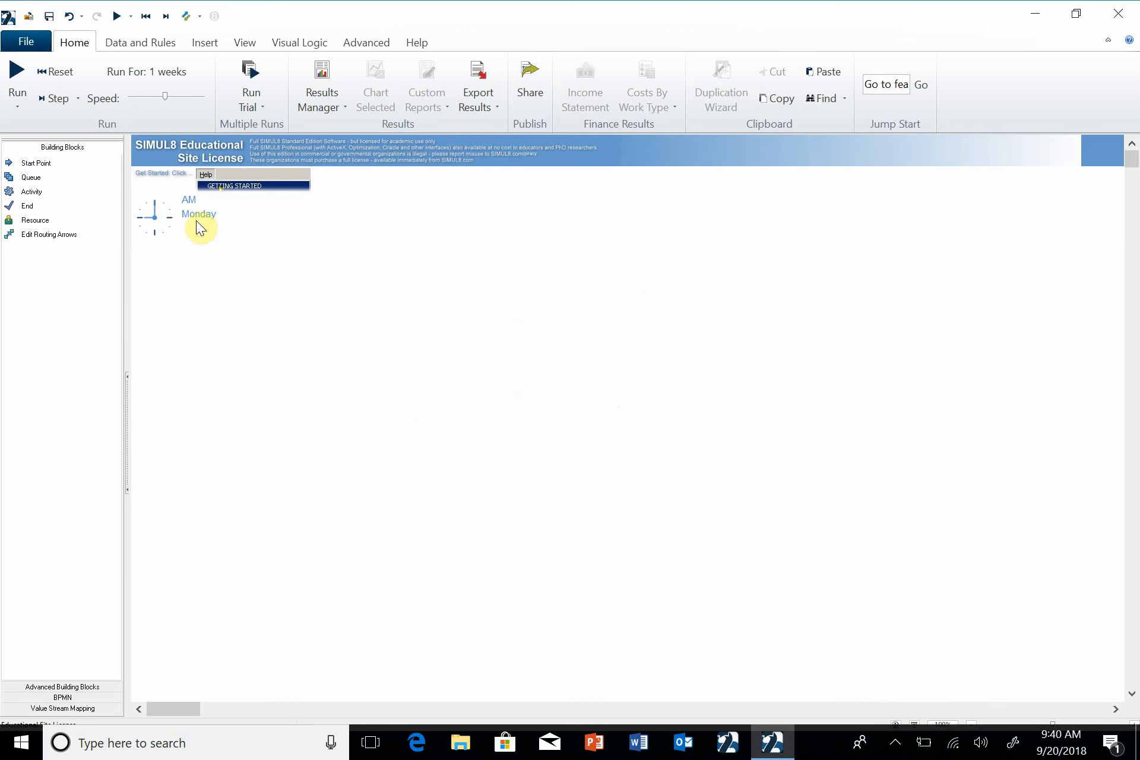
mouse_move(164, 244)
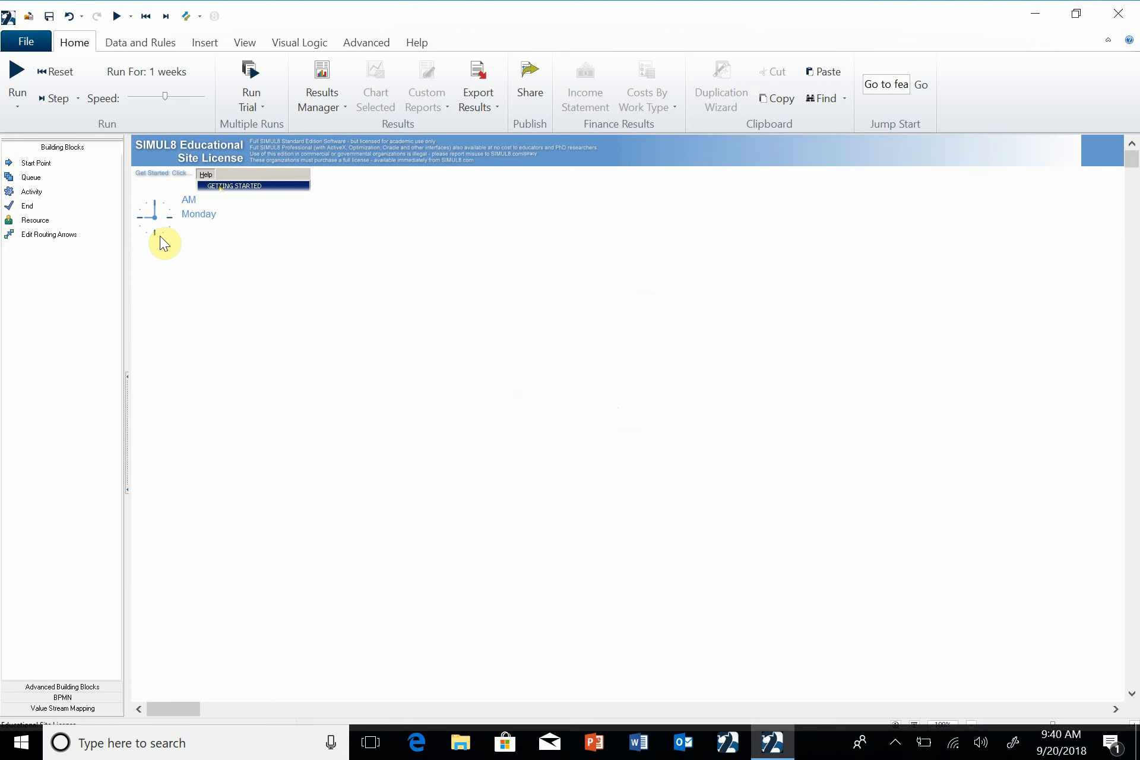
mouse_move(168, 238)
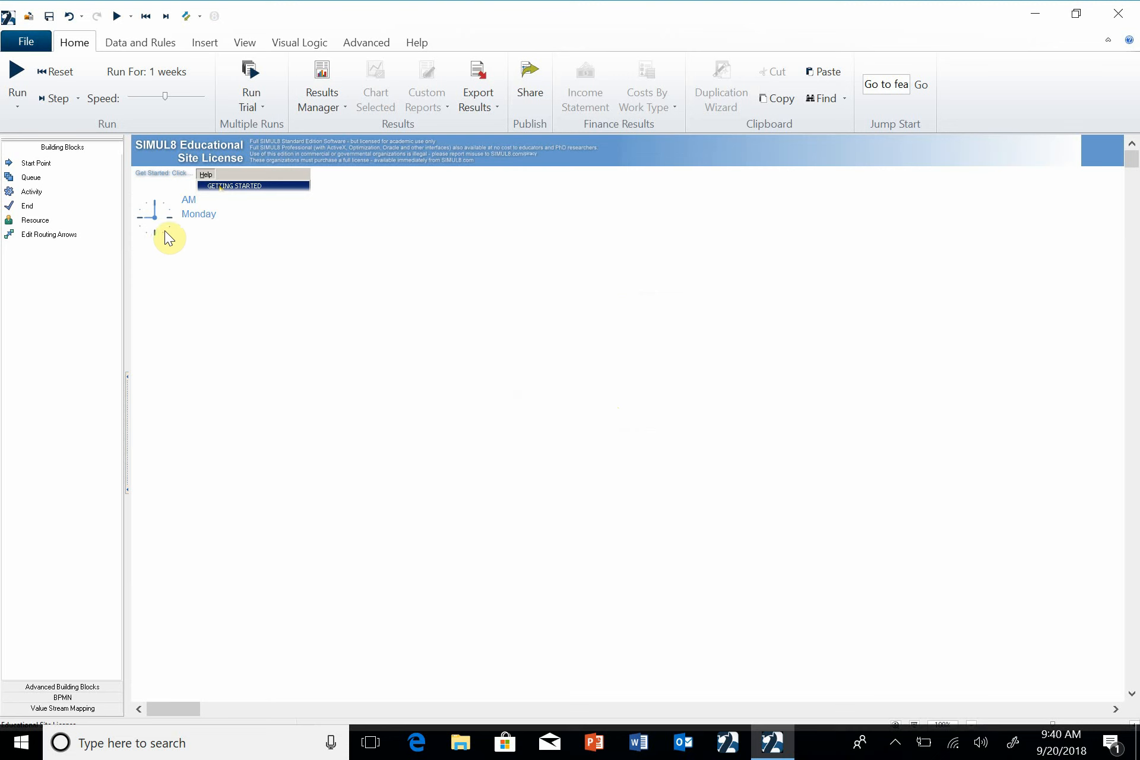
In Clock Properties, show time as a simple unit count from zero
right_click(168, 234)
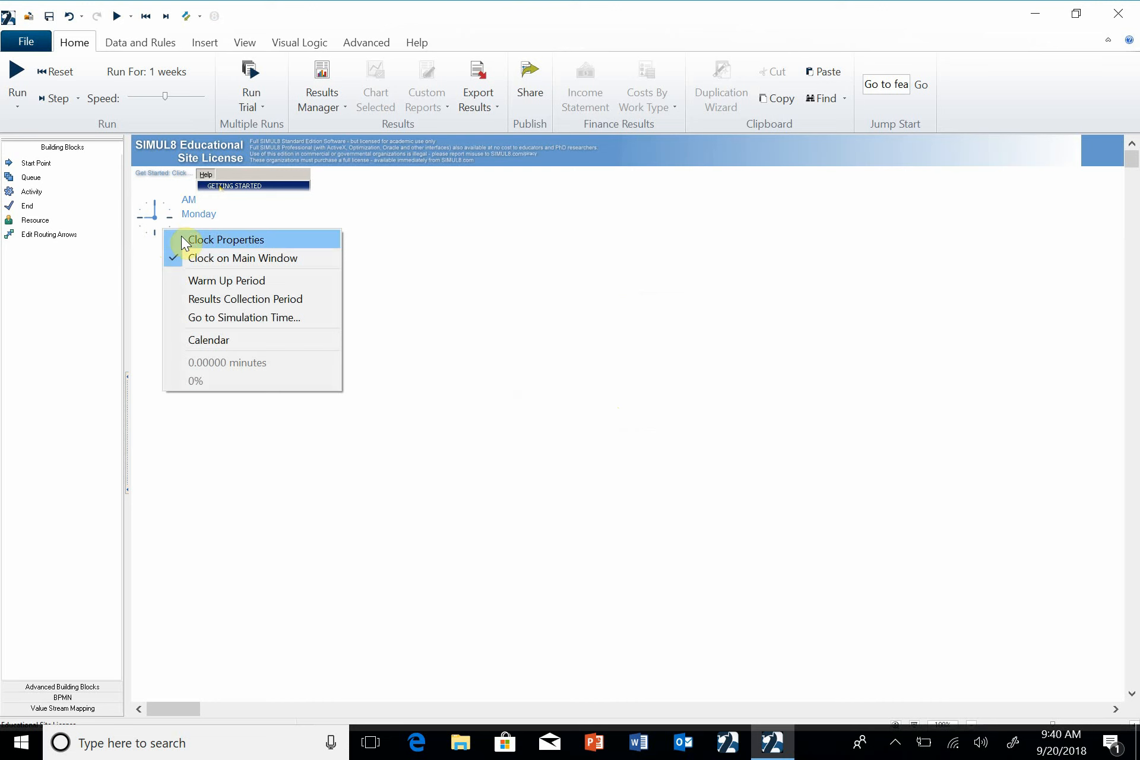
click(226, 239)
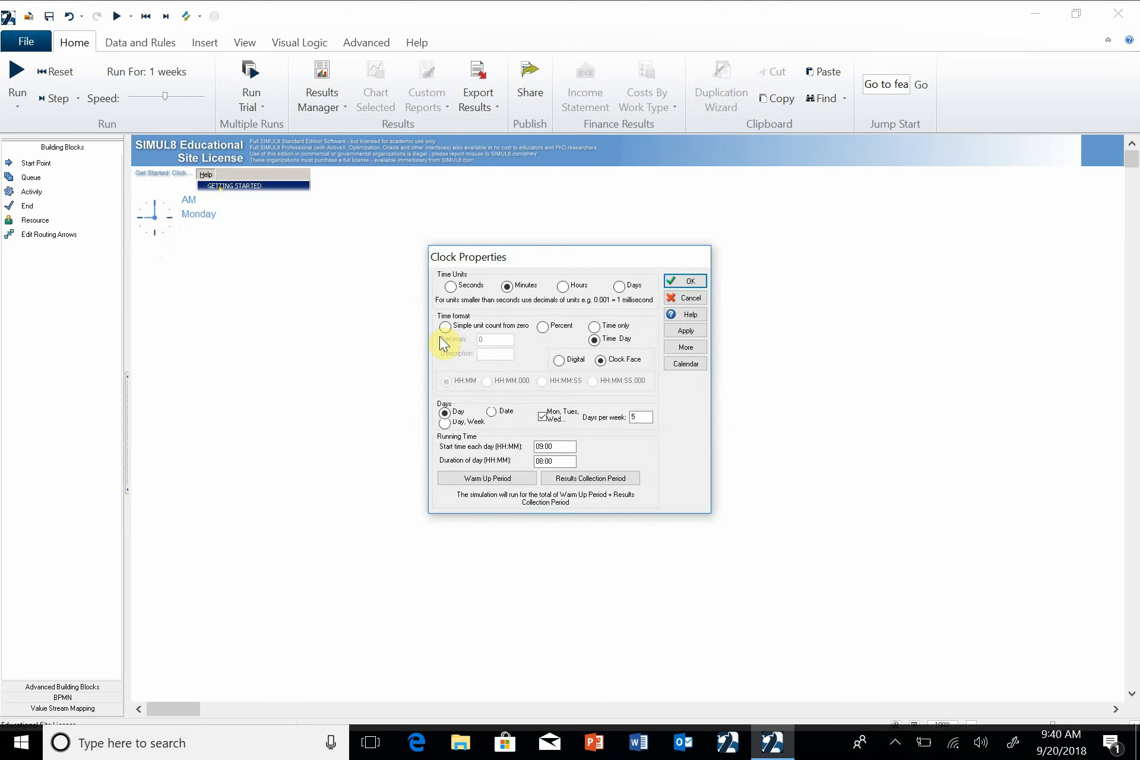
click(444, 325)
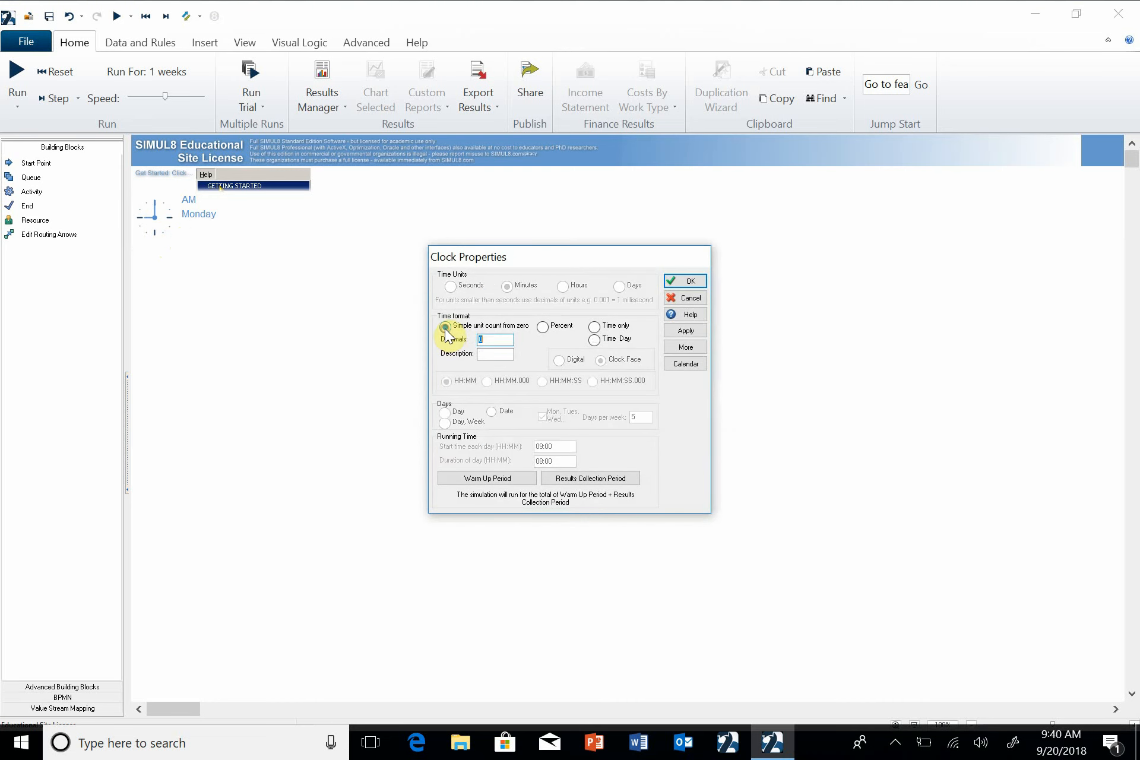
click(682, 280)
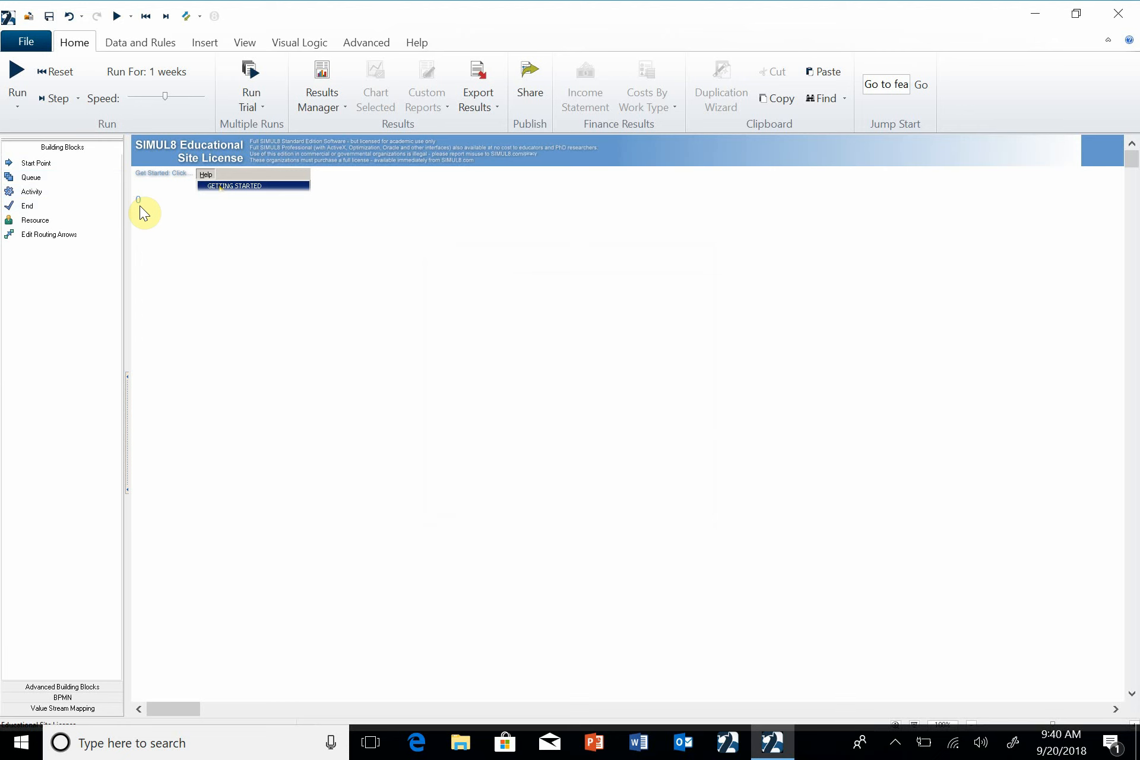
Save the model to the Desktop under the name FirstModel
click(25, 42)
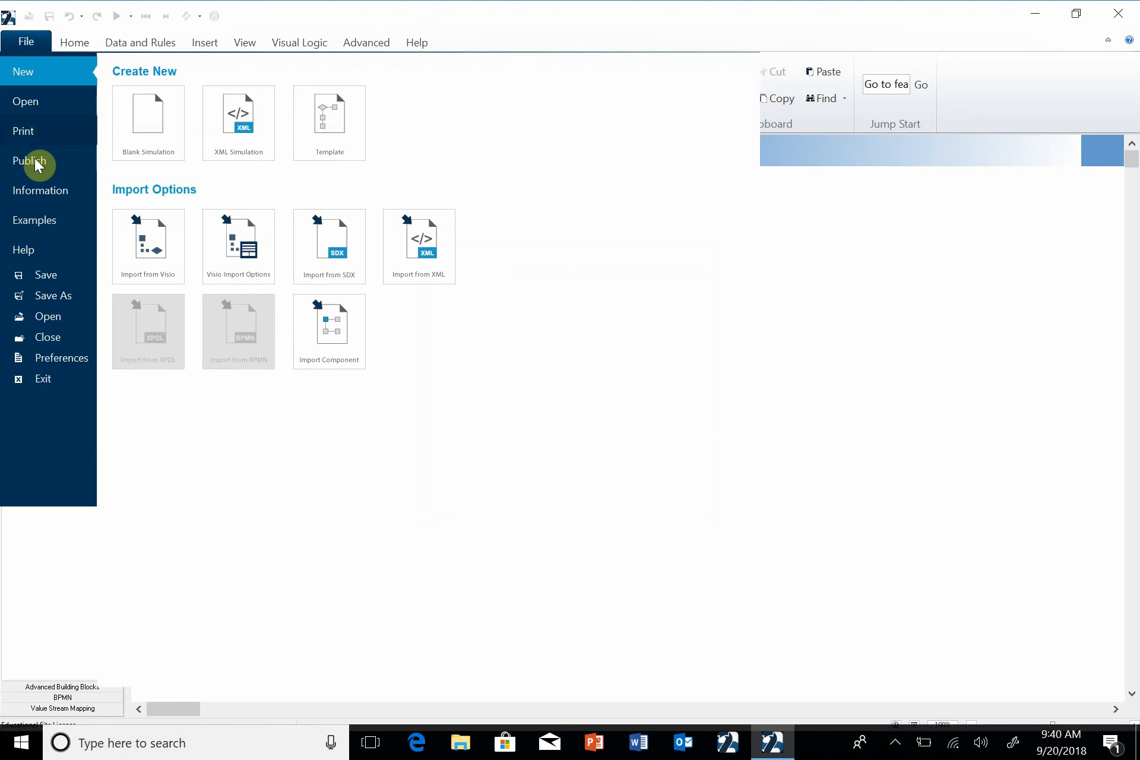
click(52, 296)
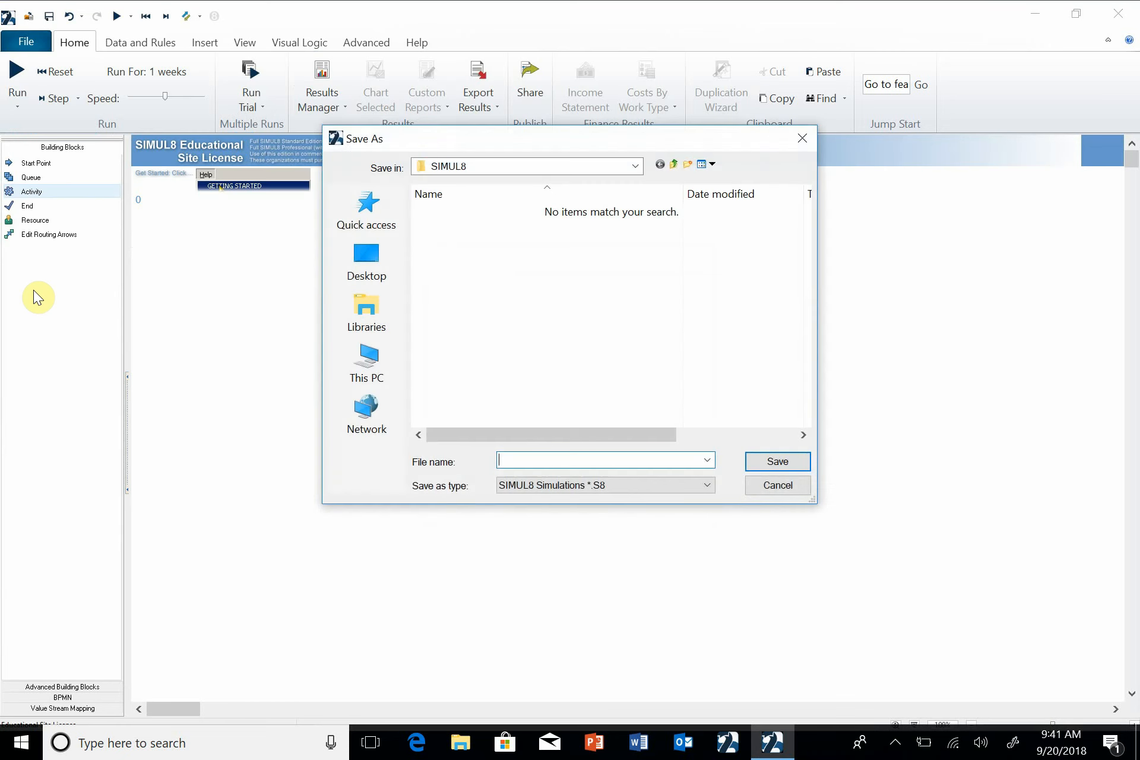
click(366, 262)
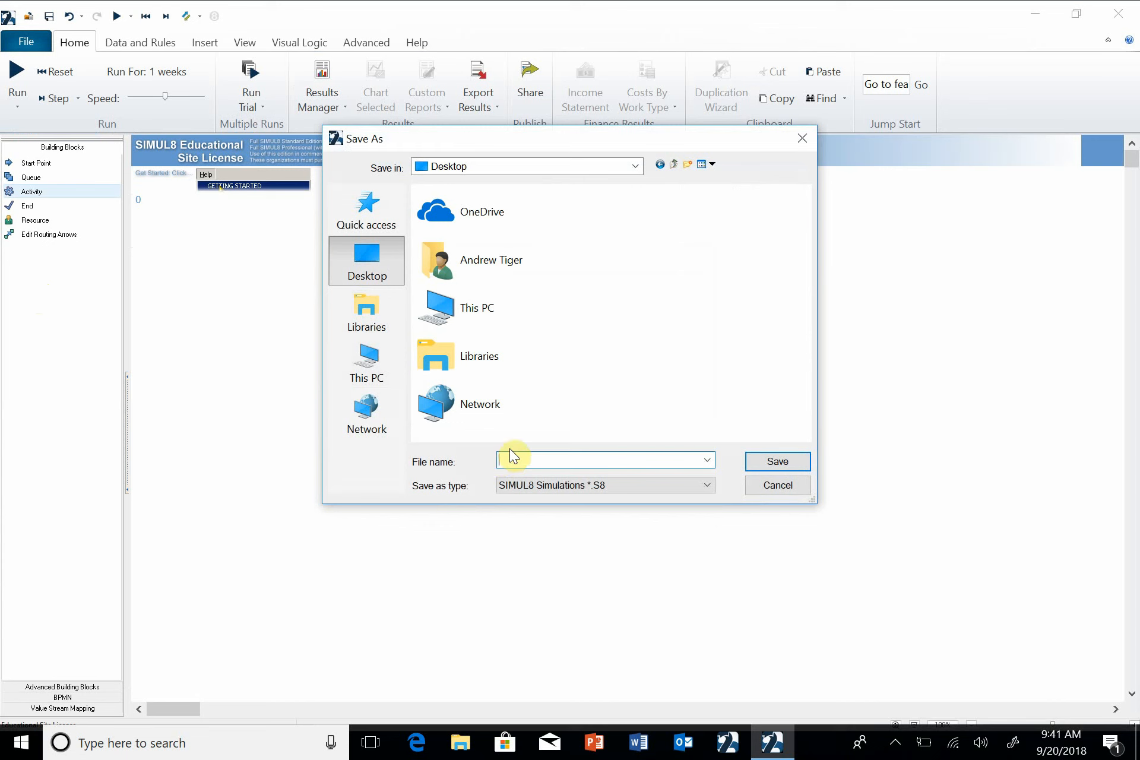
text(FirstModel)
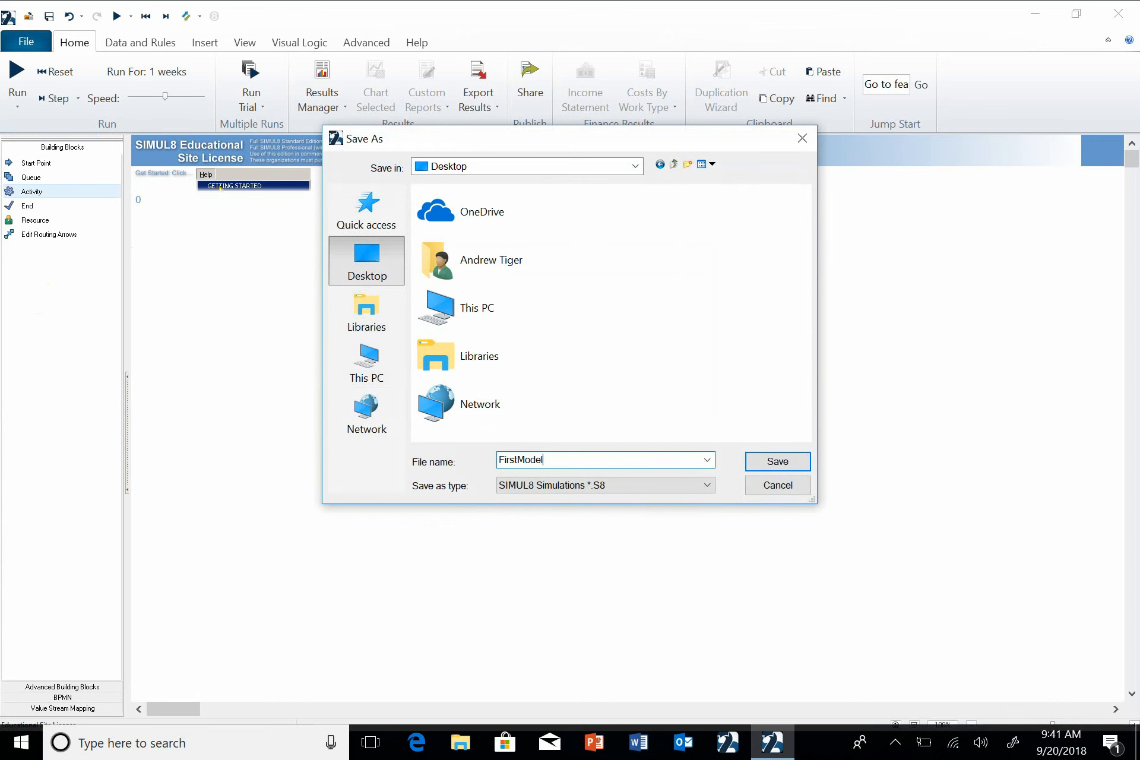
click(777, 461)
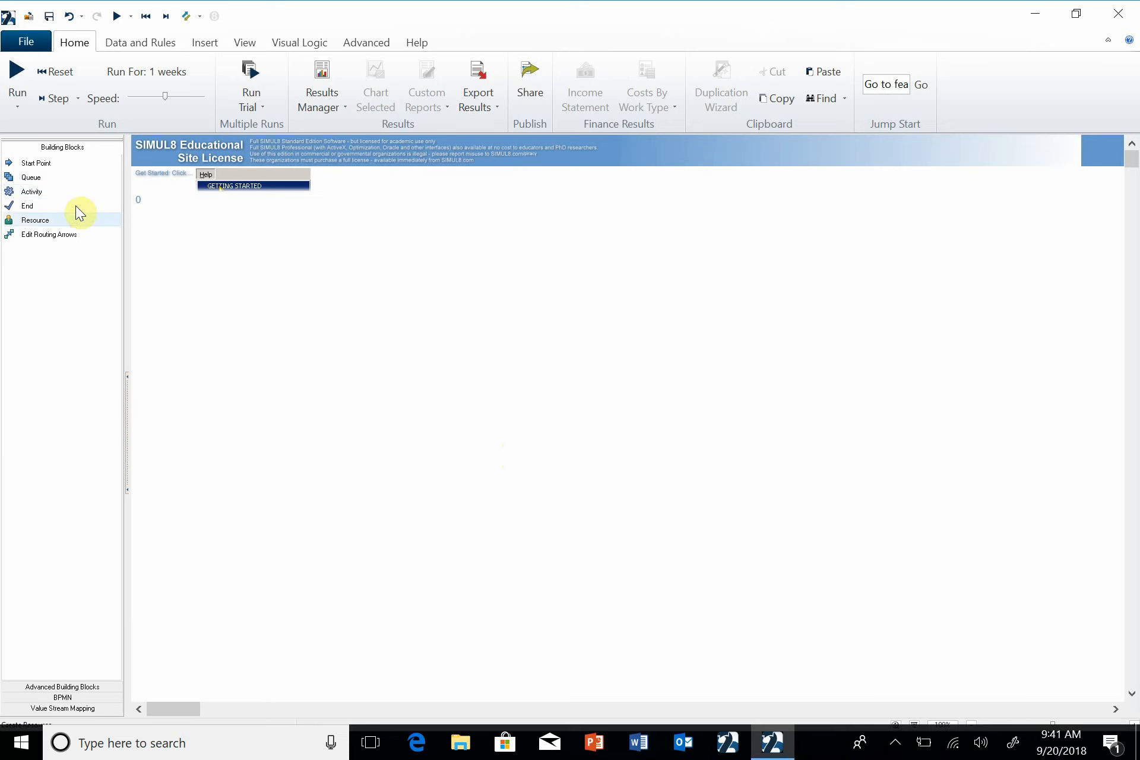
mouse_move(59, 197)
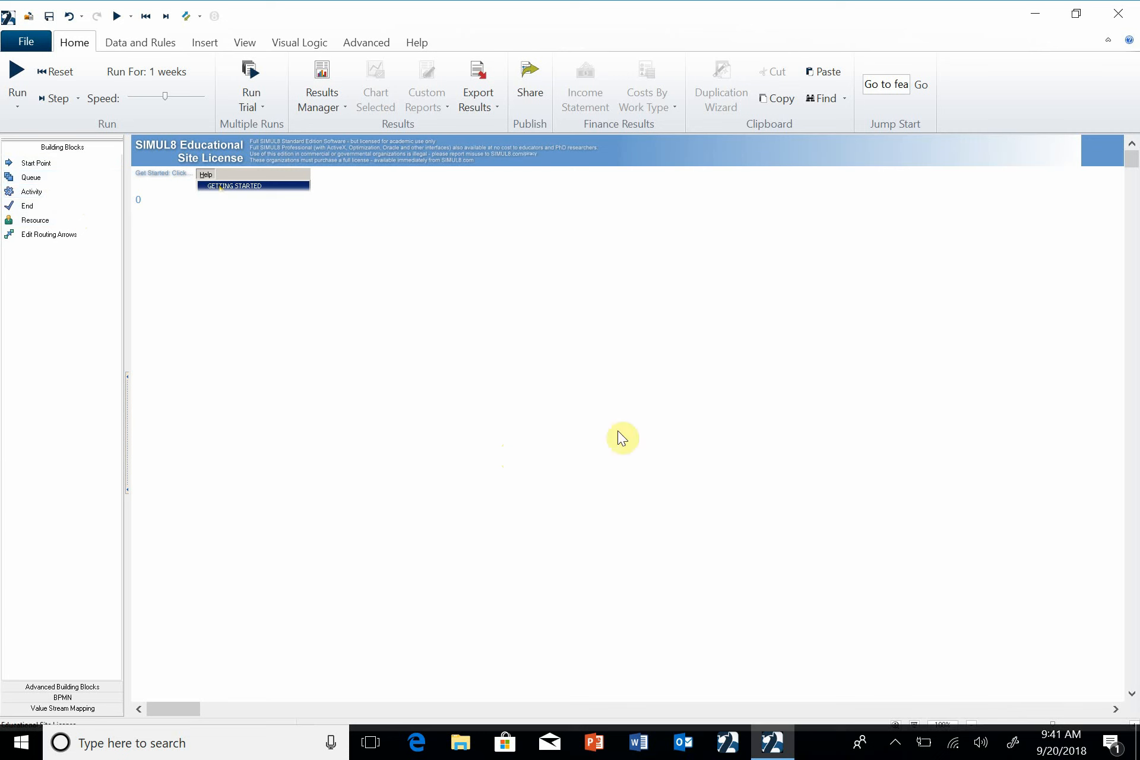
mouse_move(66, 177)
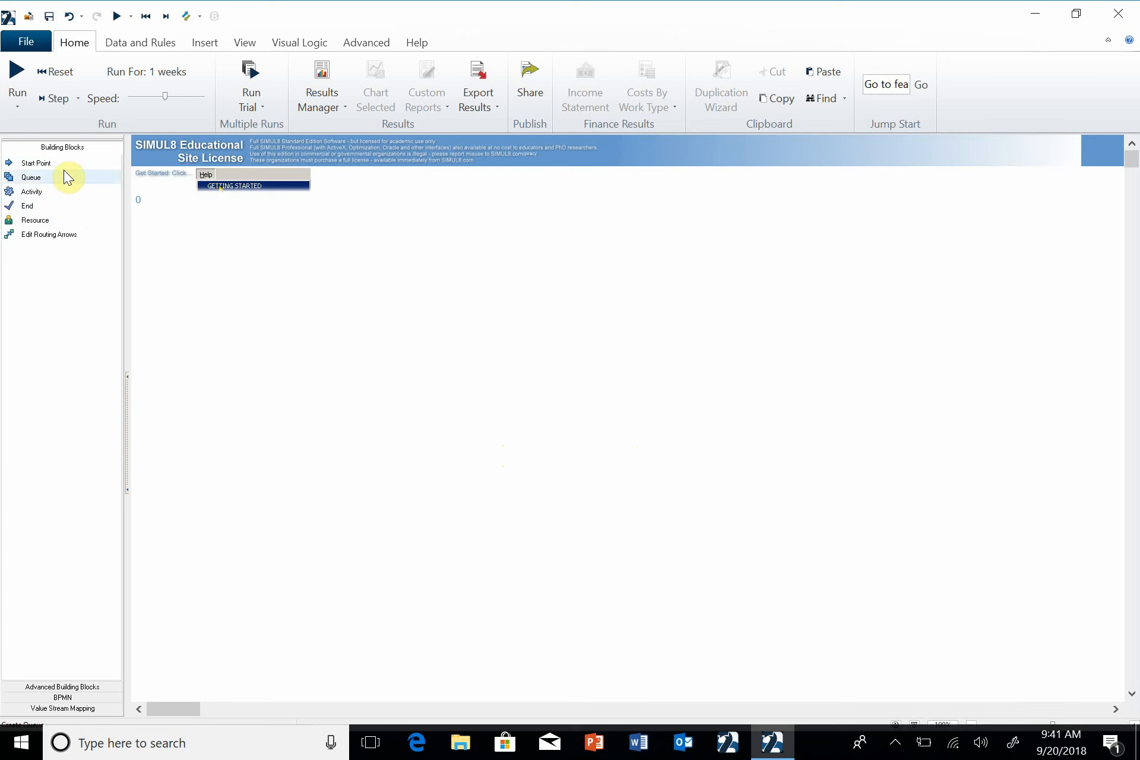
mouse_move(59, 199)
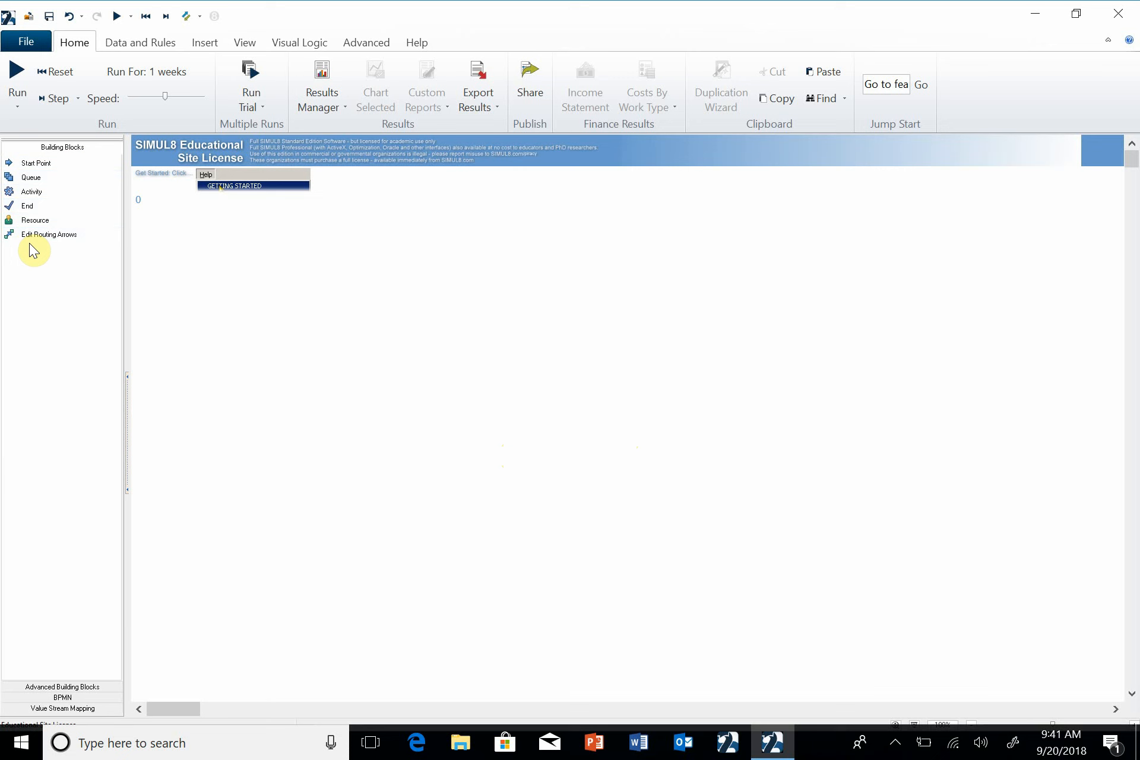
click(50, 234)
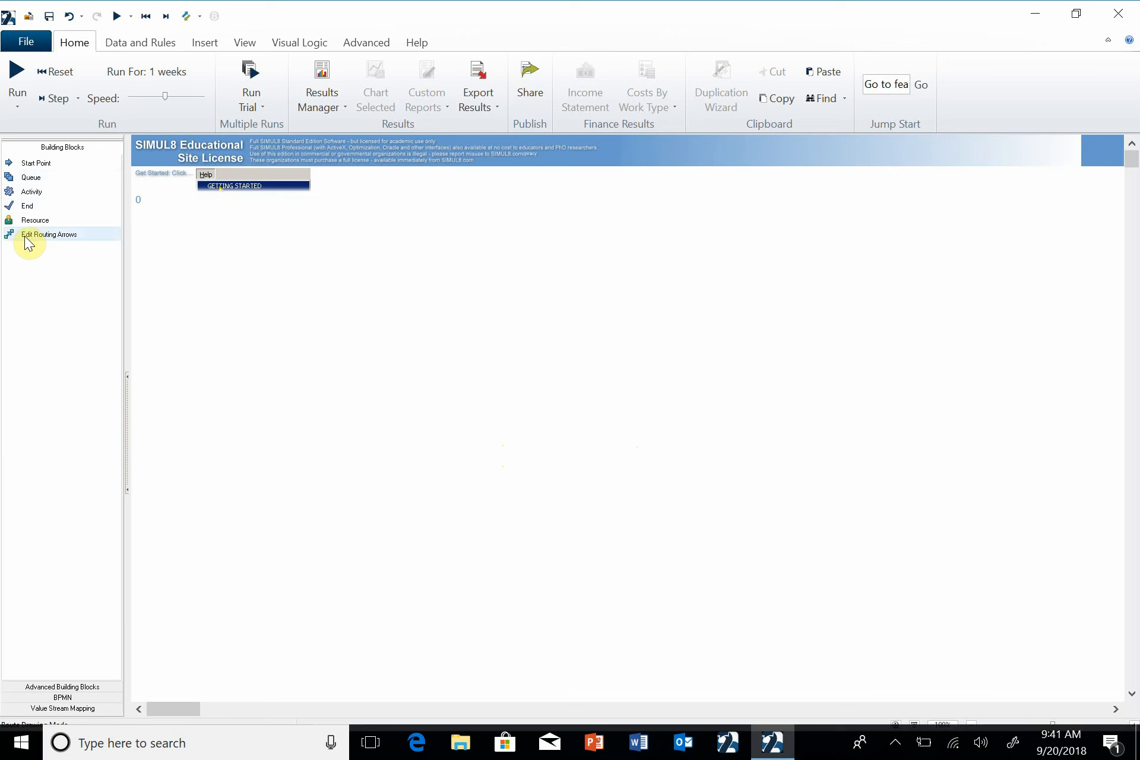
mouse_move(37, 163)
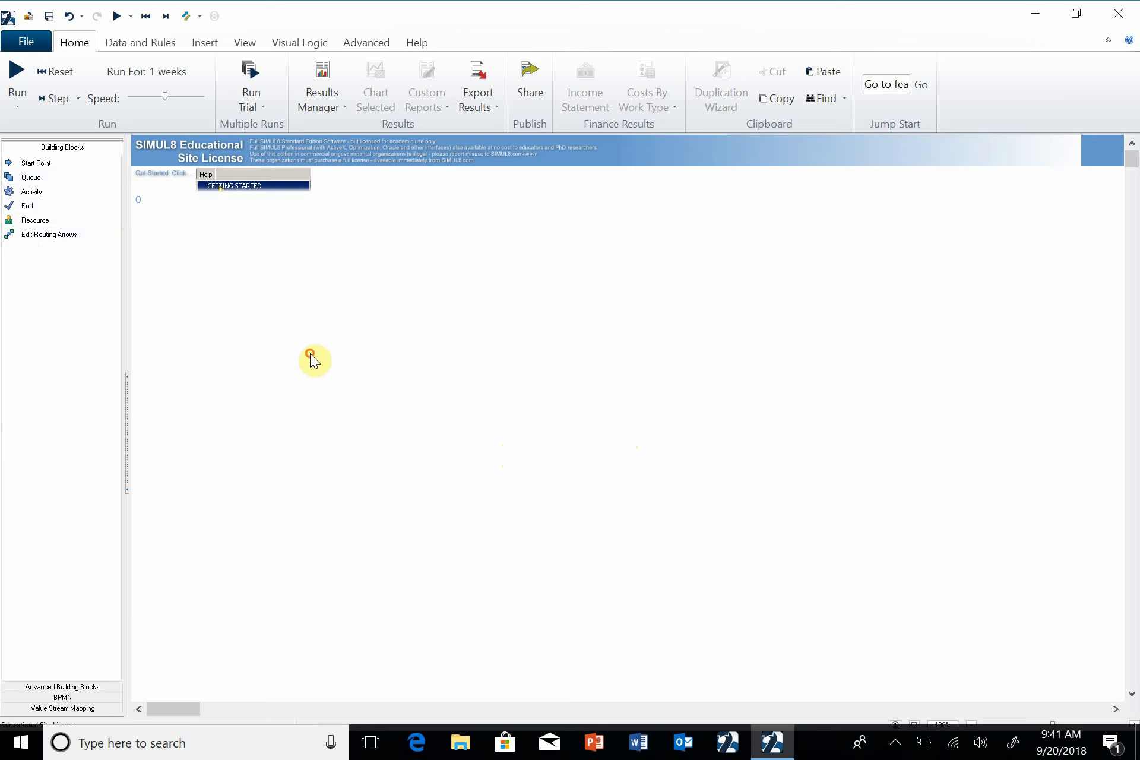
Place Start Point 1 and keep its Exponential distribution with Average 10
click(313, 355)
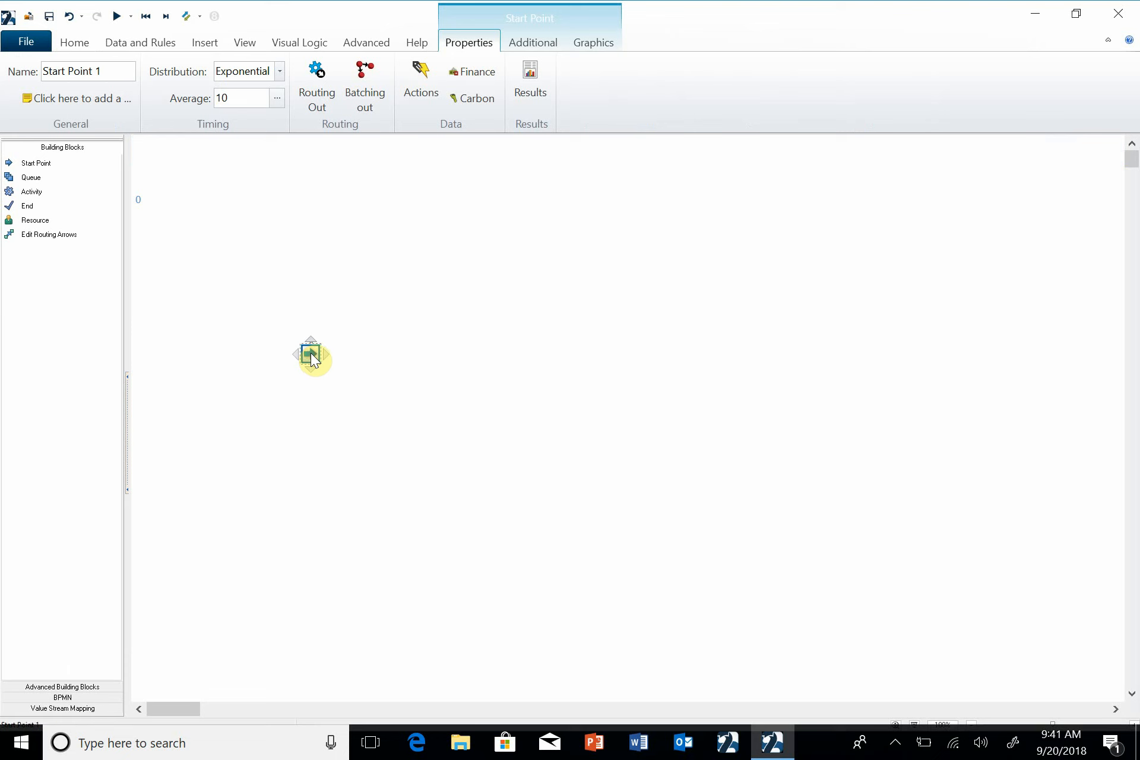
mouse_move(312, 357)
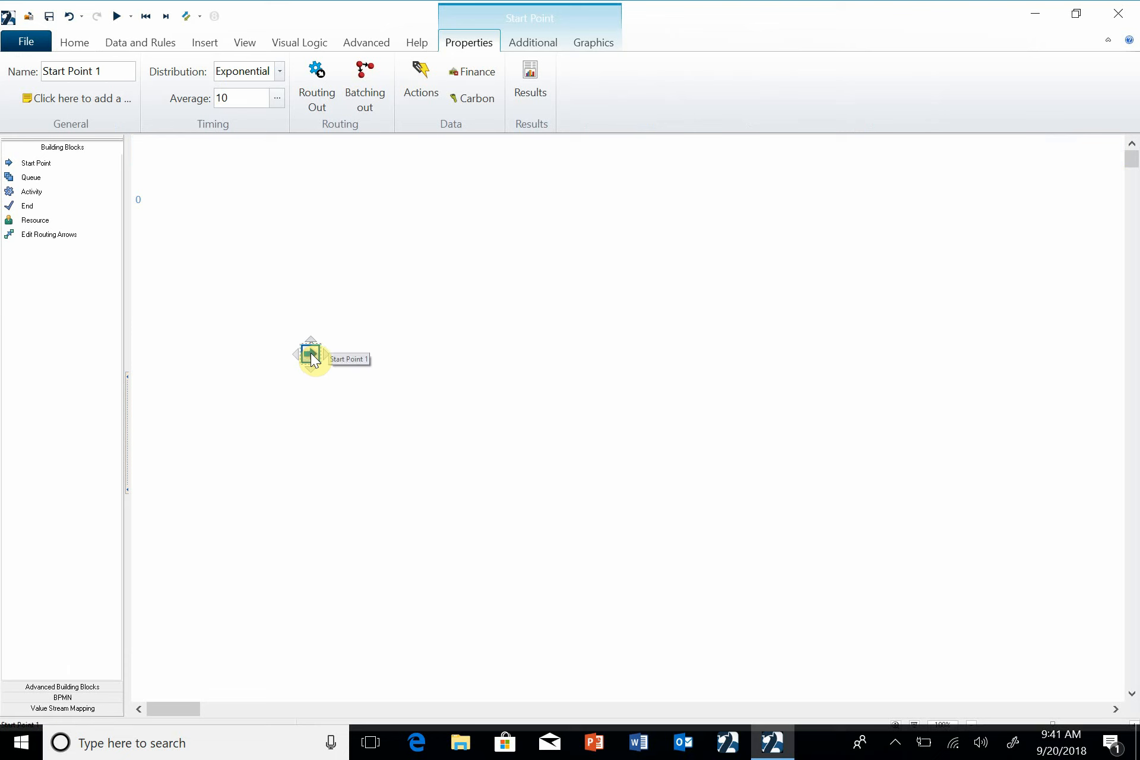
double_click(310, 357)
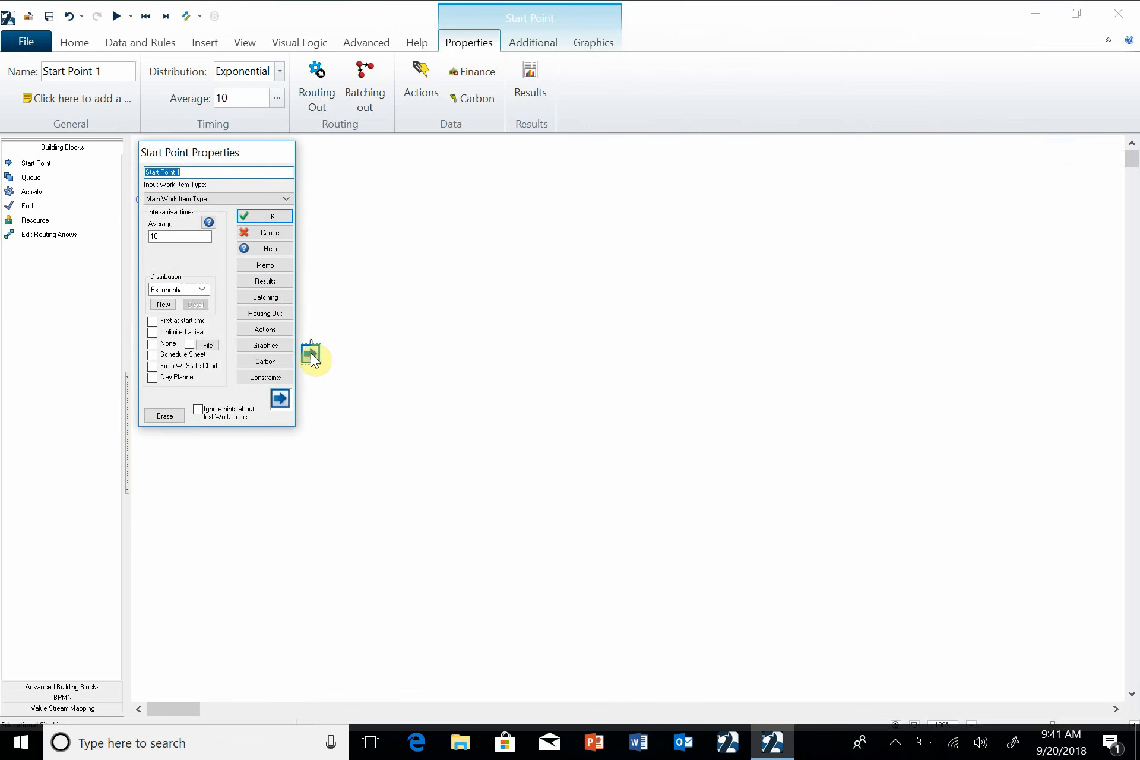
click(179, 236)
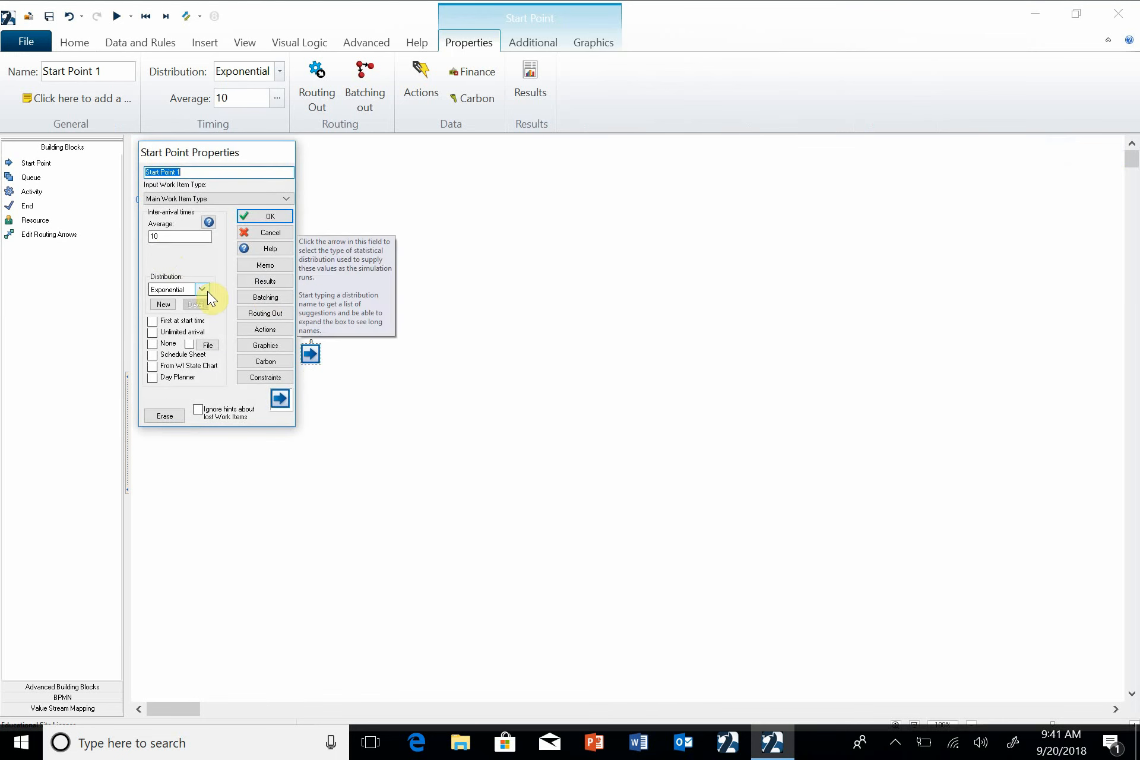
mouse_move(167, 247)
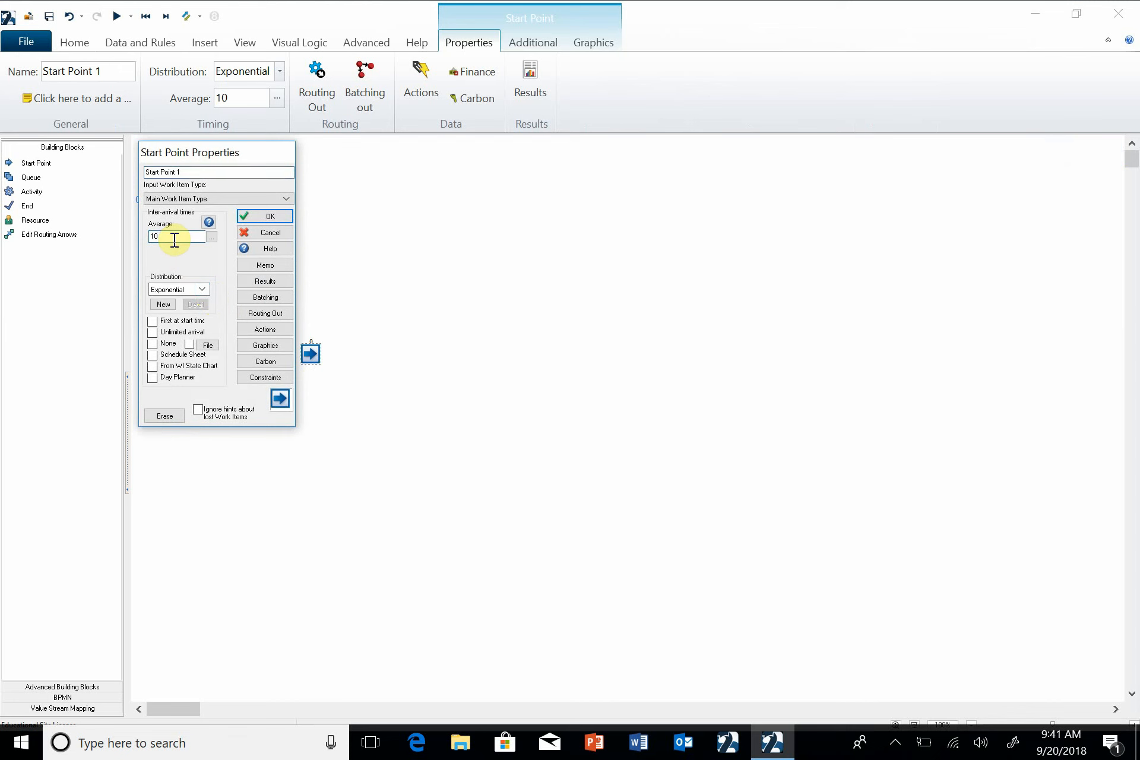
mouse_move(174, 240)
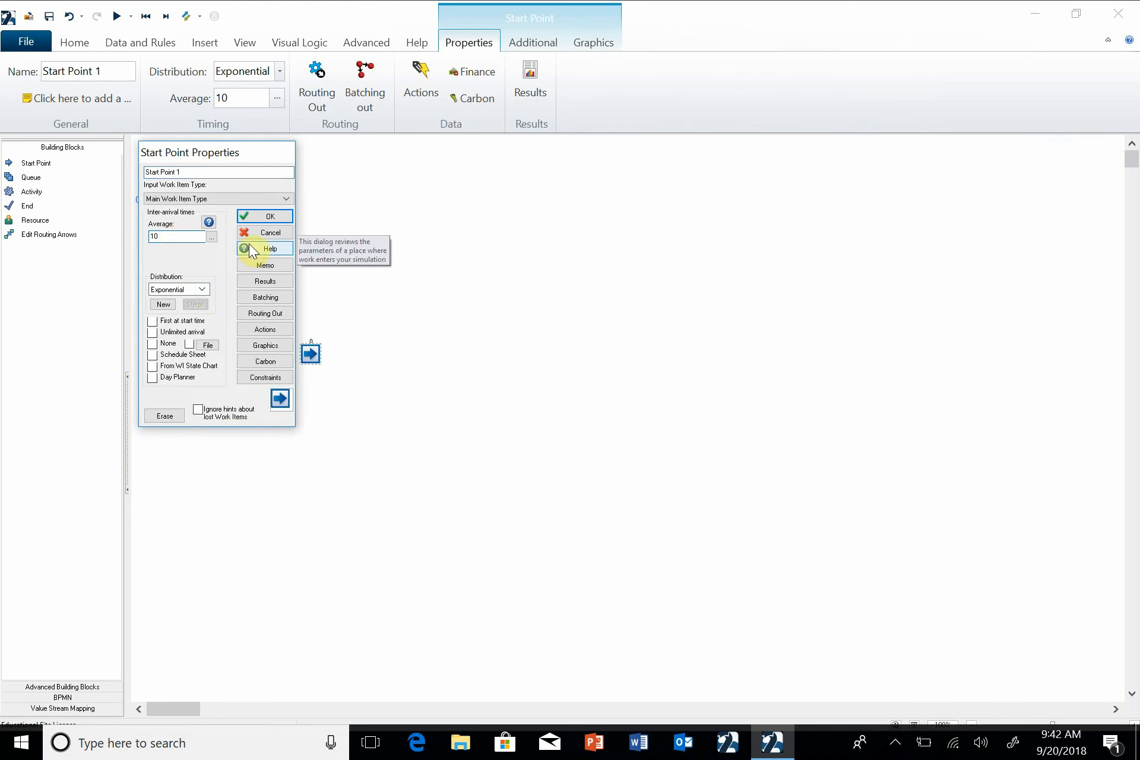
click(264, 215)
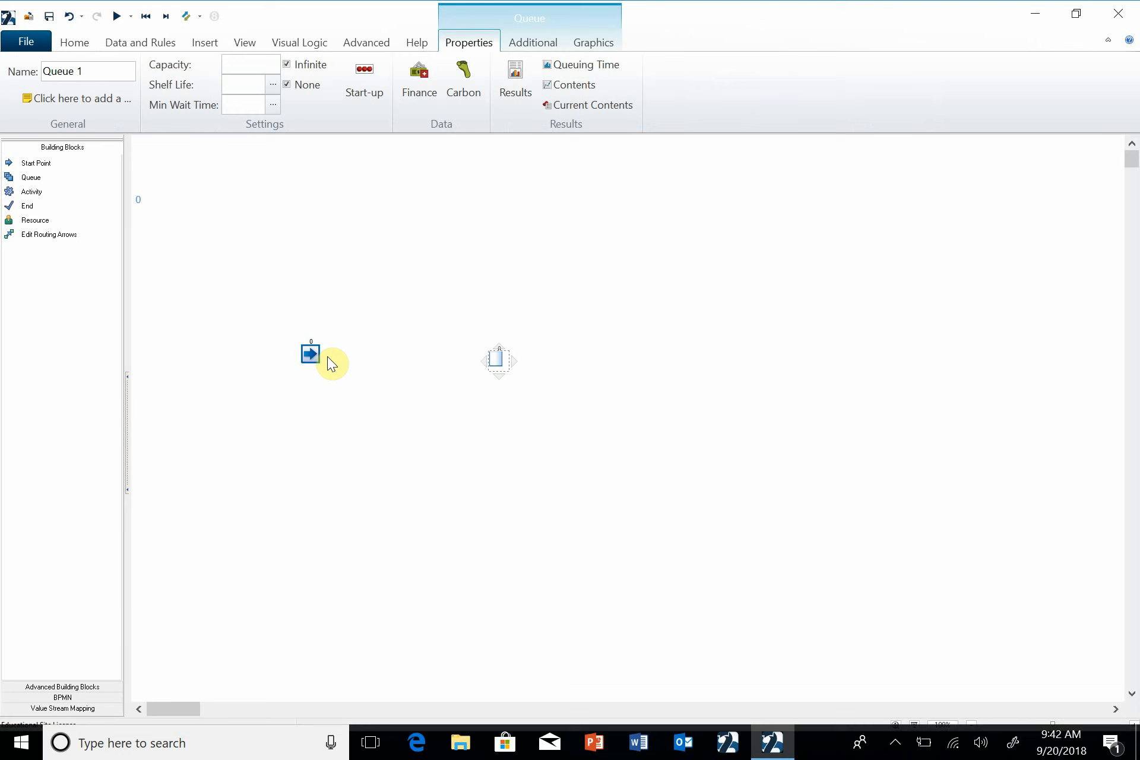
mouse_move(342, 357)
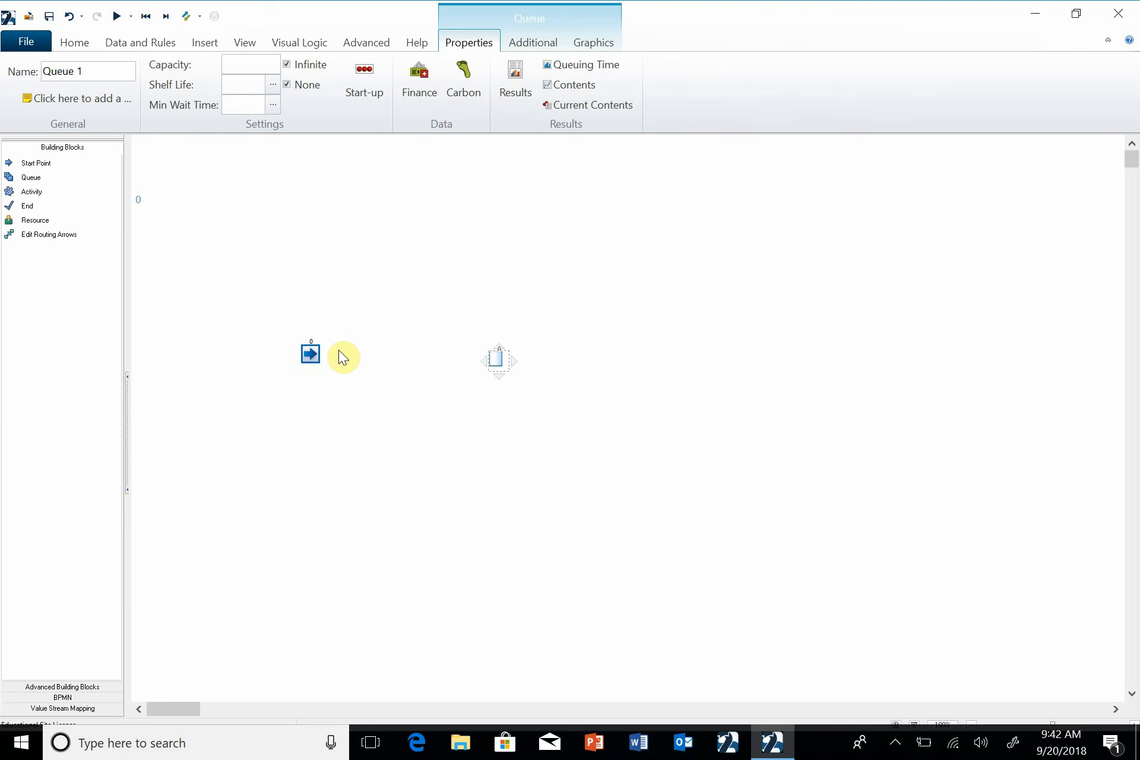
mouse_move(392, 376)
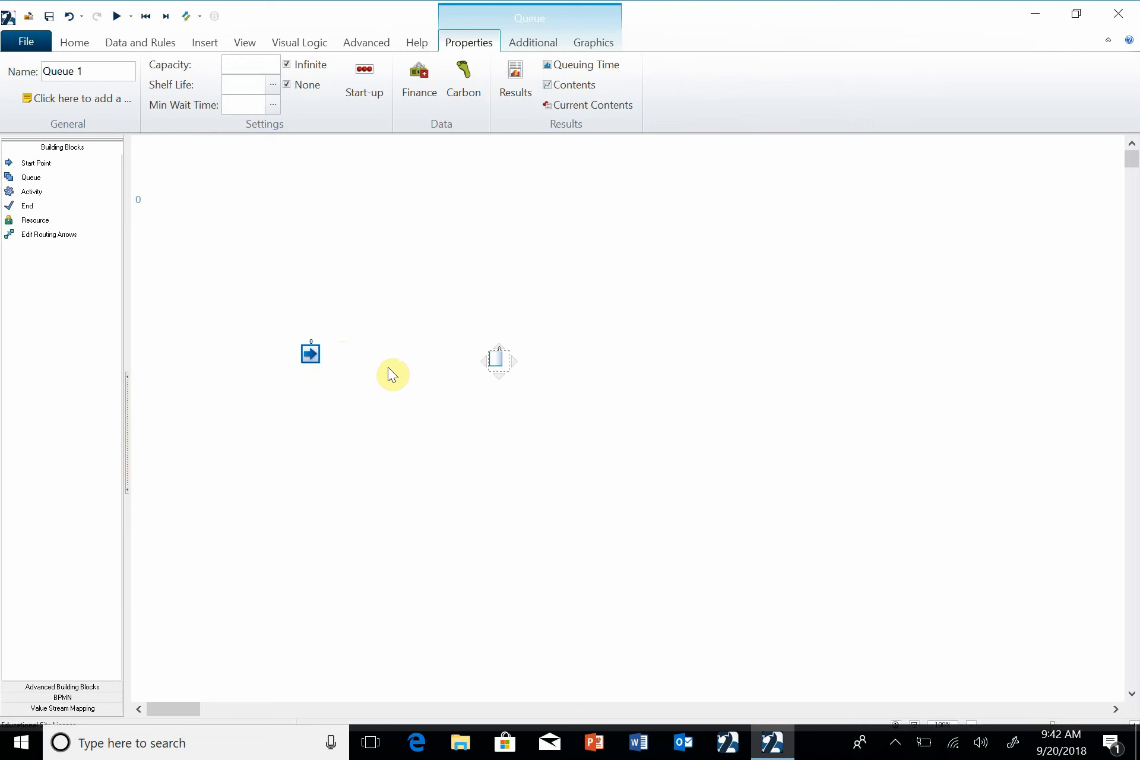
mouse_move(75, 284)
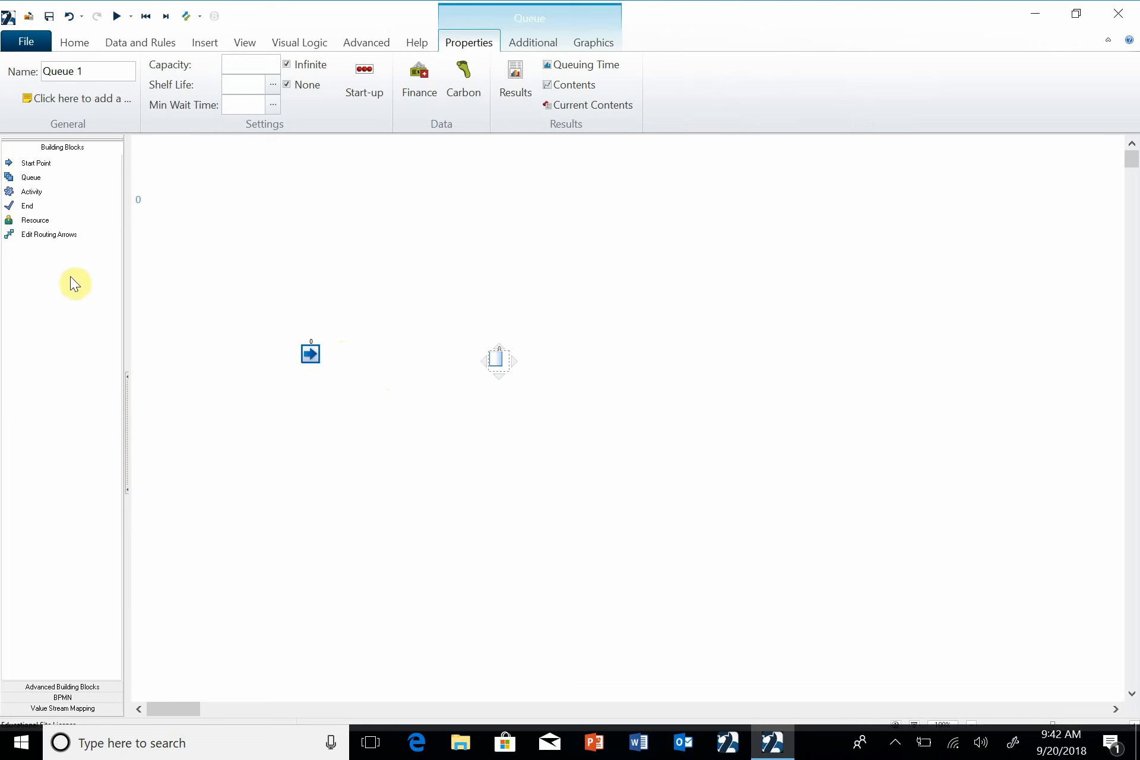
mouse_move(48, 234)
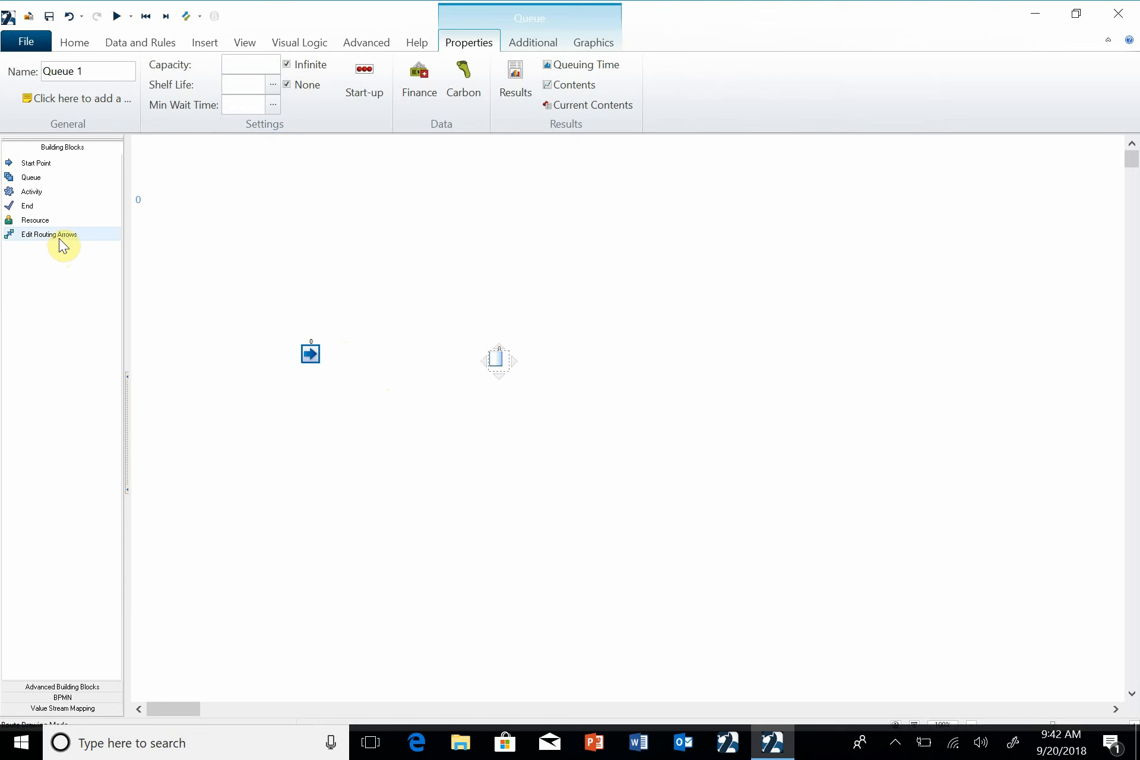
Route Start Point 1 into the queue, place Activity 1 and route the queue into it
click(47, 235)
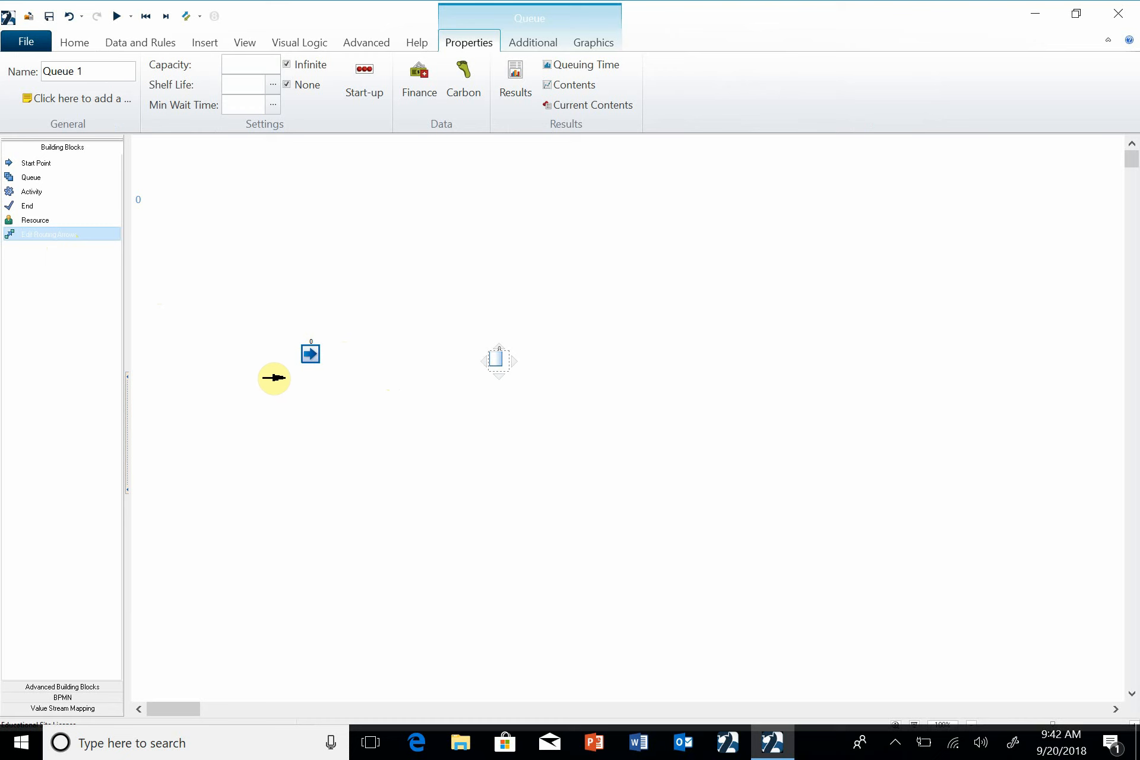
drag(275, 378, 303, 355)
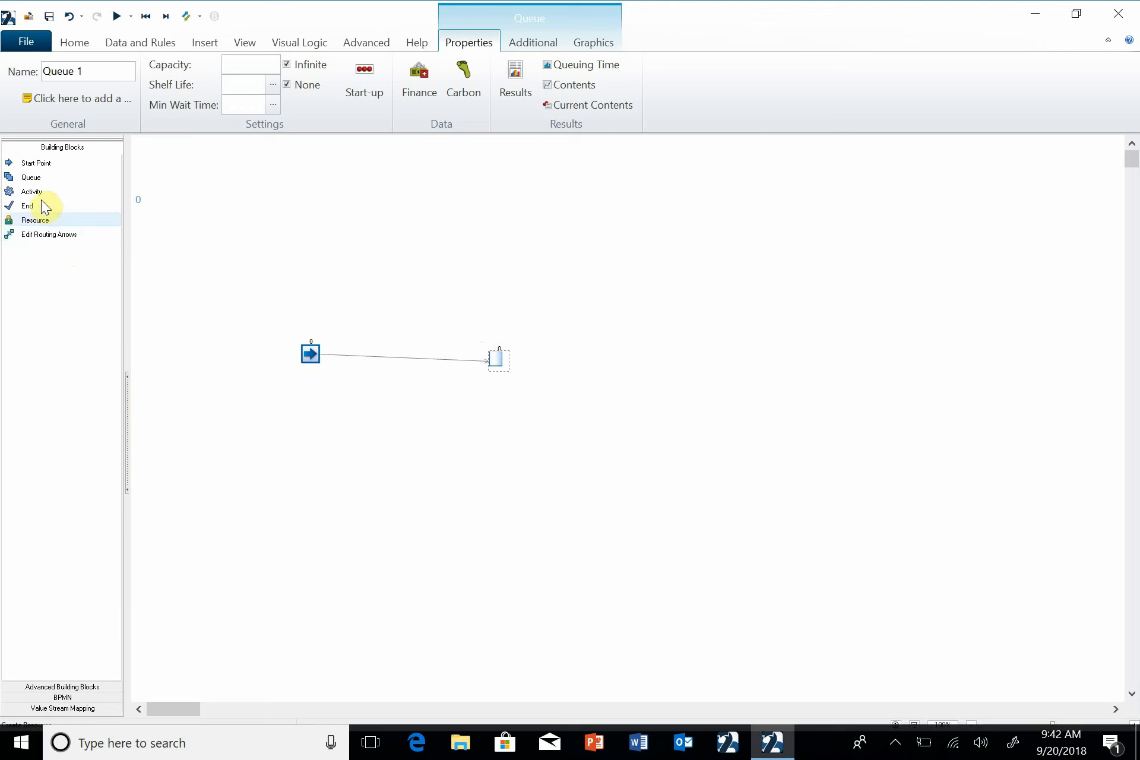
mouse_move(621, 360)
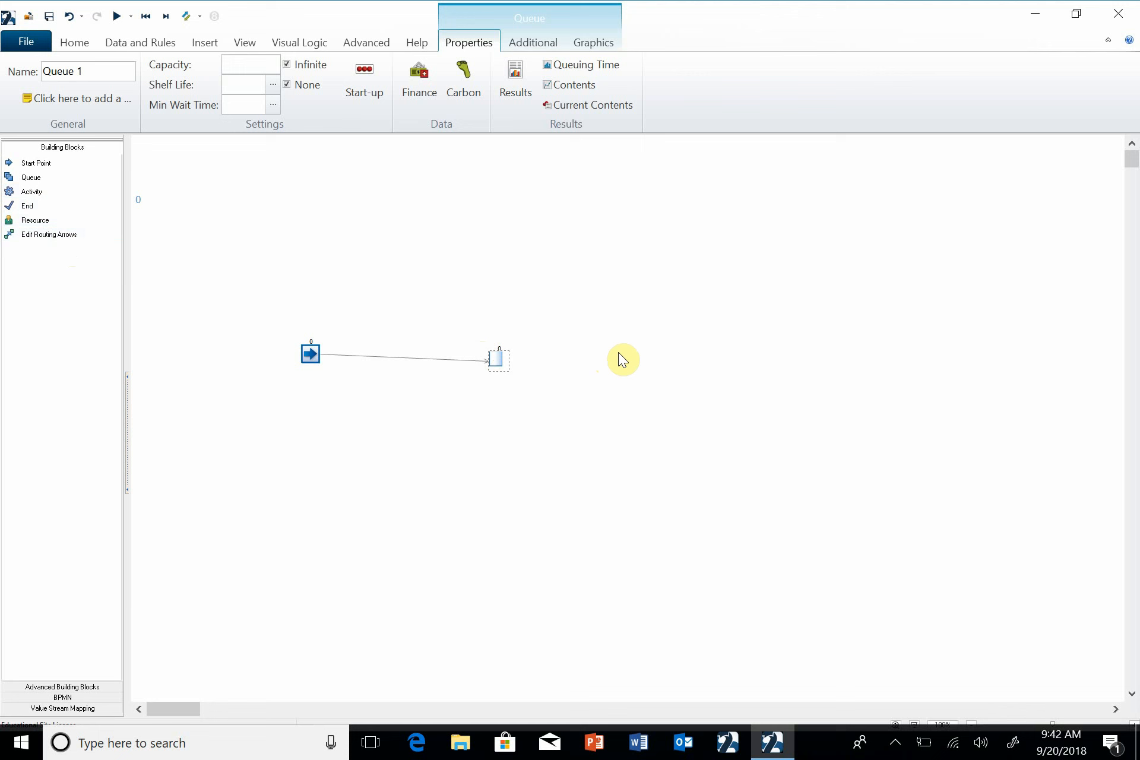
click(619, 353)
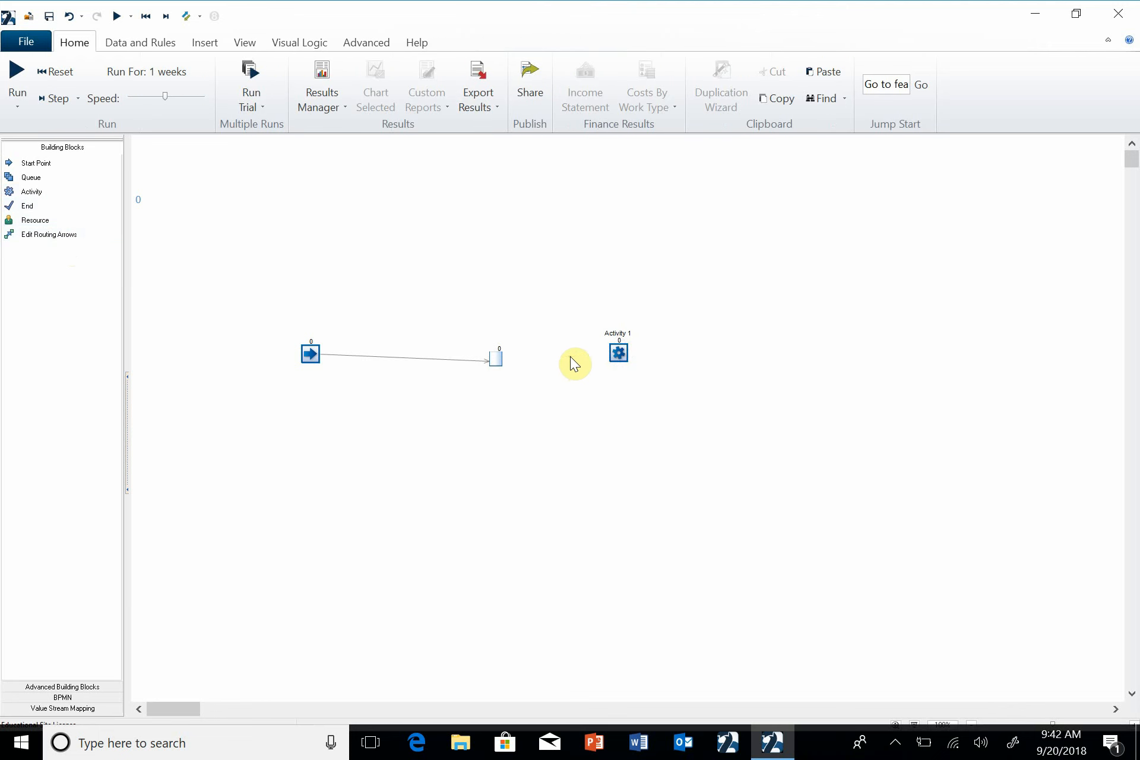
mouse_move(27, 245)
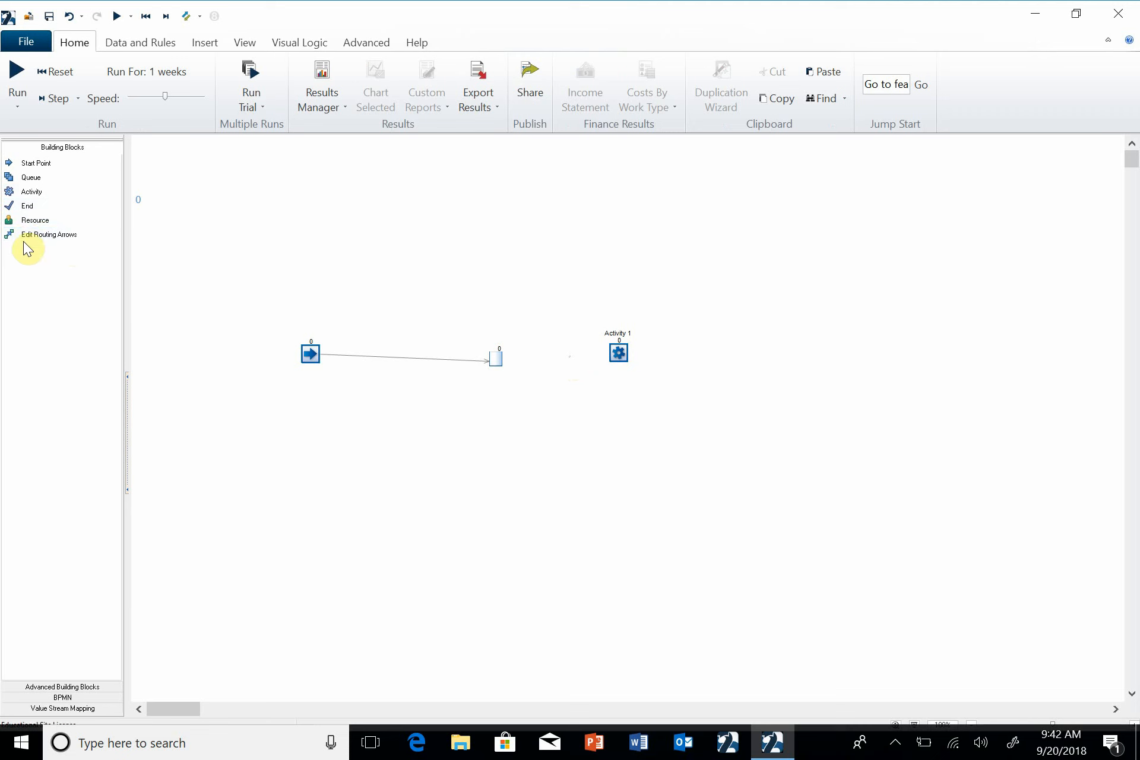
click(50, 234)
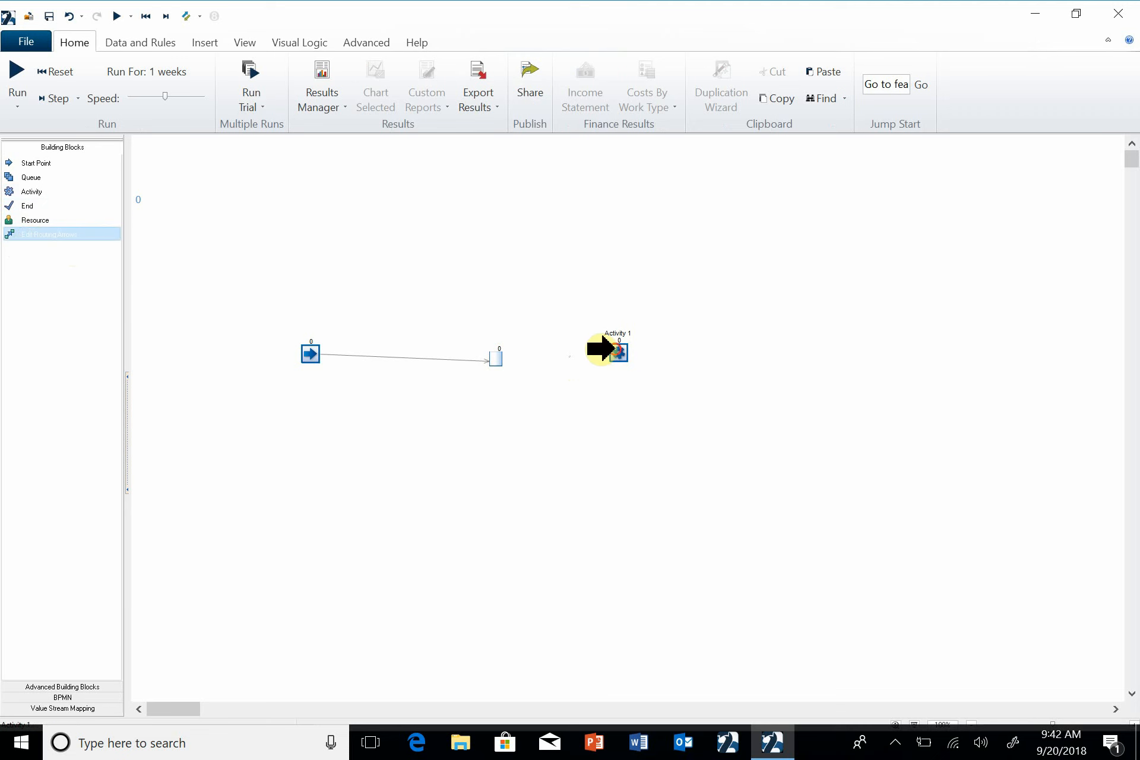
click(47, 234)
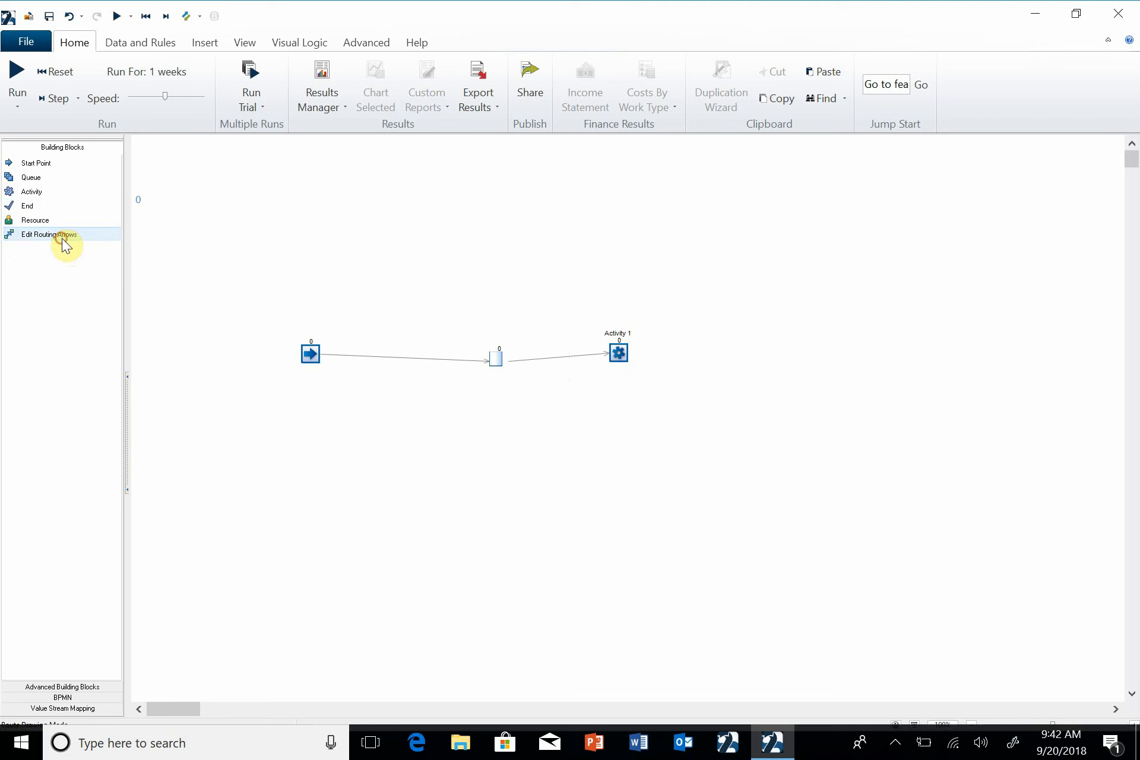
mouse_move(809, 363)
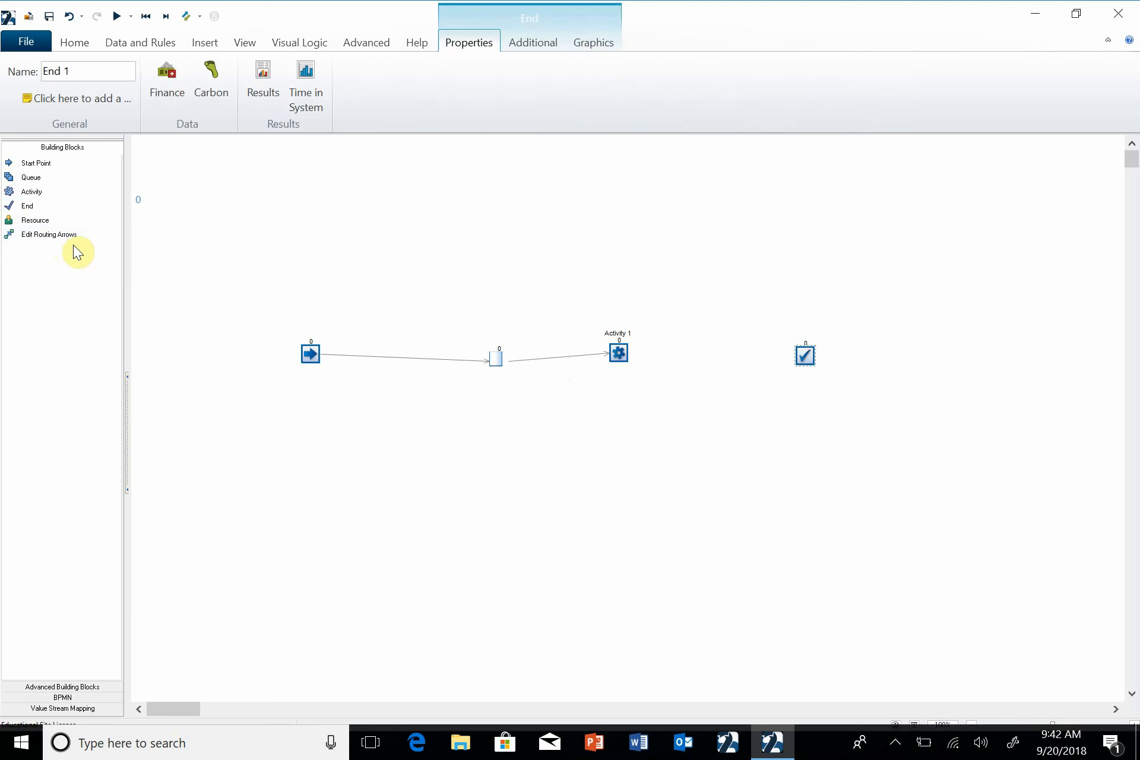
Enable Edit Routing Arrows to link Activity 1 to End 1
click(49, 234)
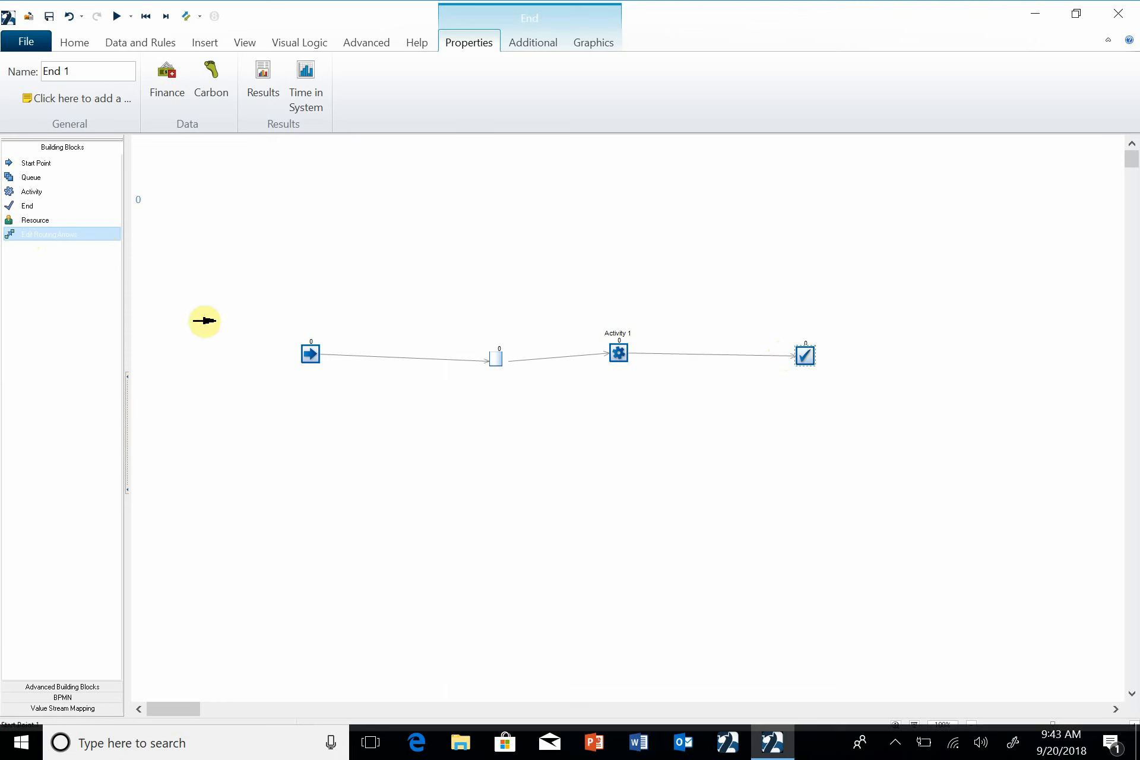
mouse_move(232, 340)
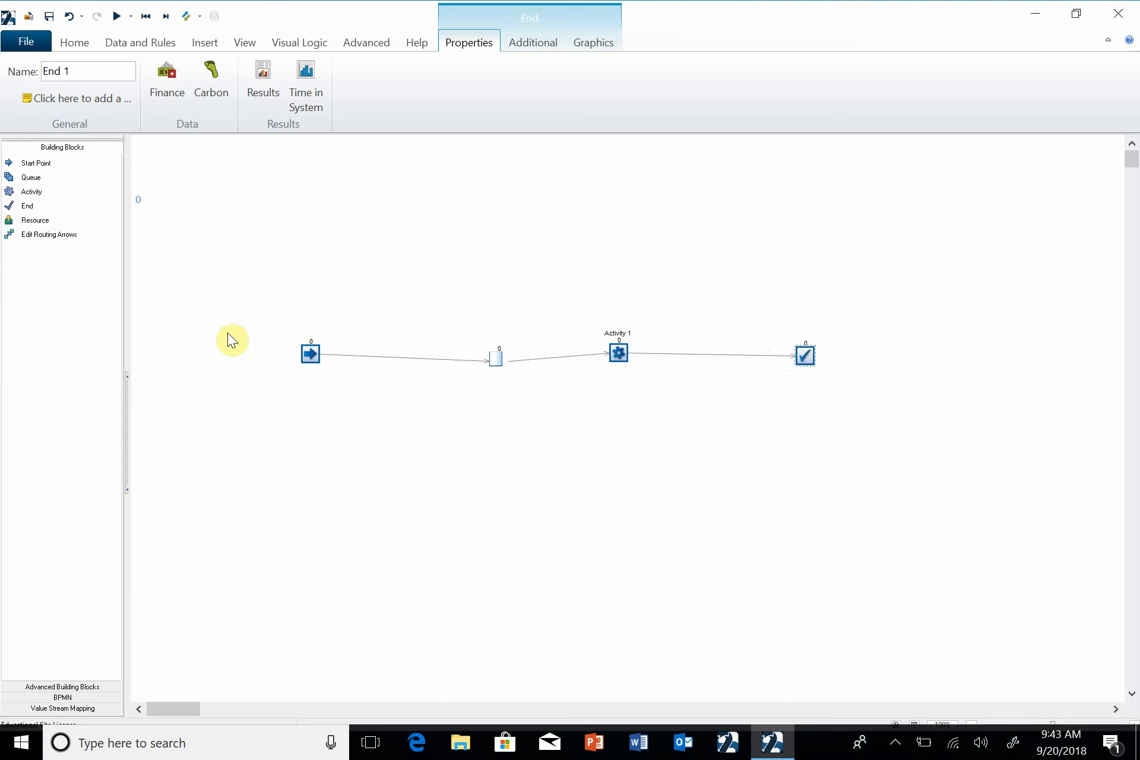
mouse_move(824, 397)
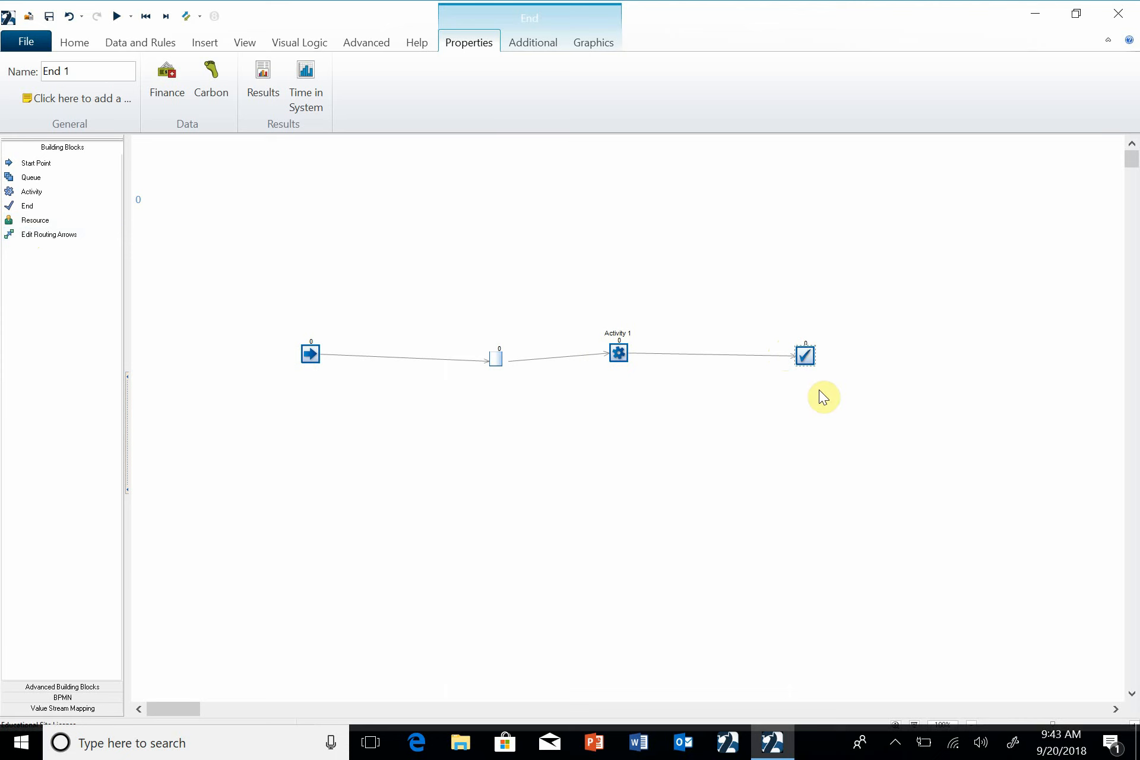
mouse_move(870, 354)
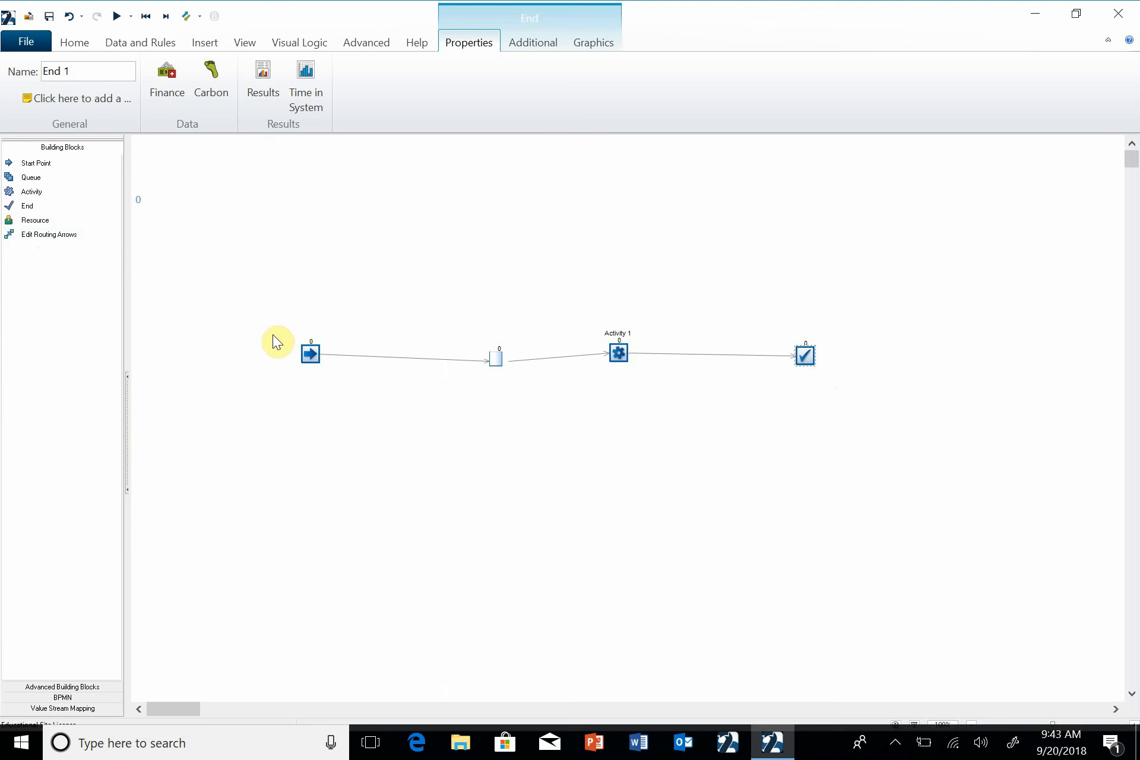
mouse_move(531, 376)
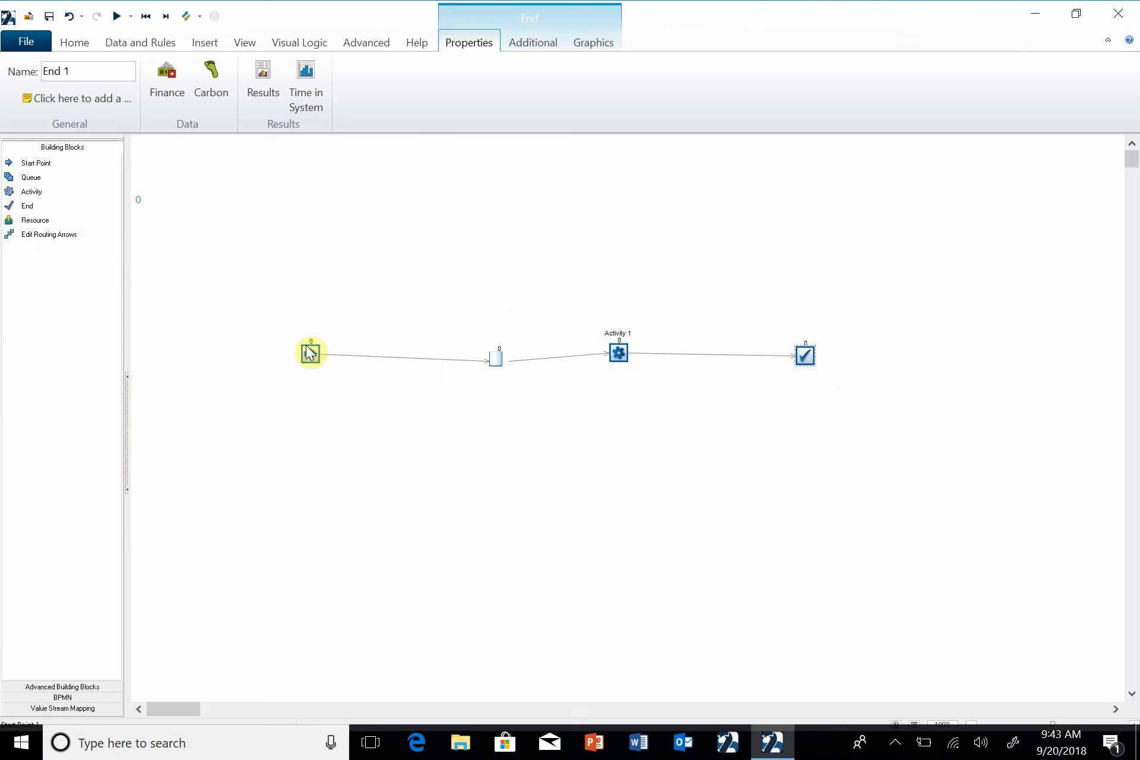
mouse_move(523, 373)
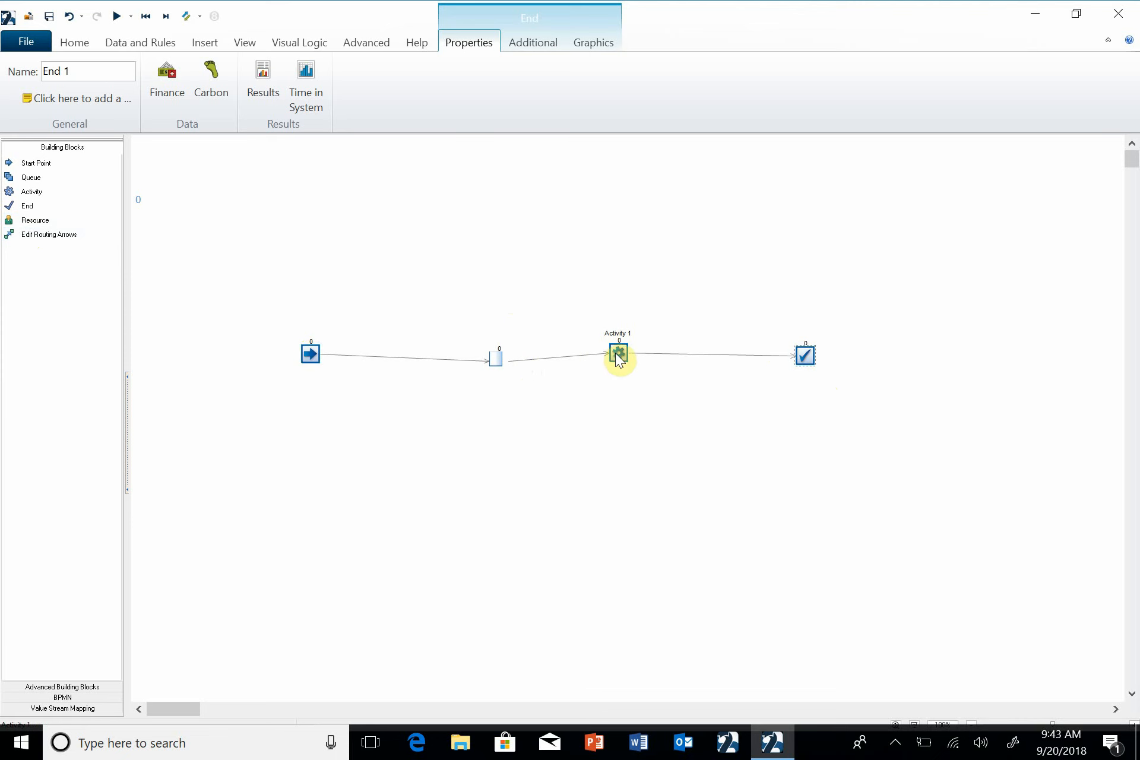
mouse_move(497, 362)
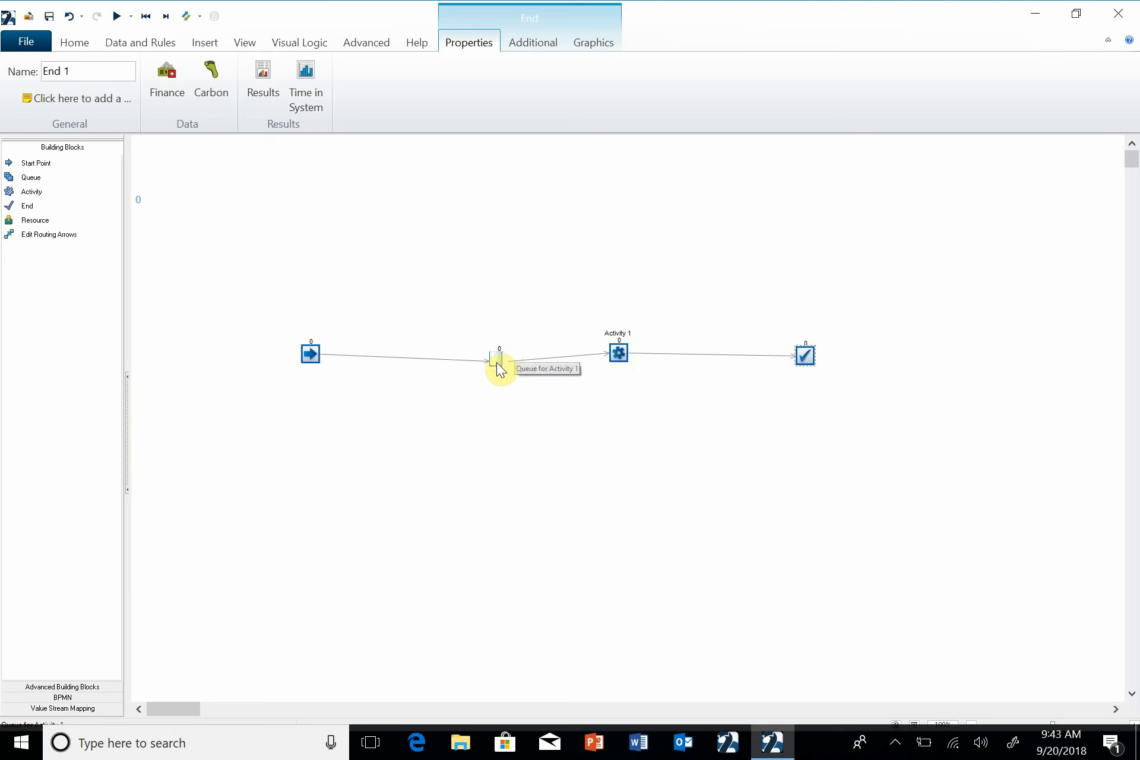
mouse_move(459, 322)
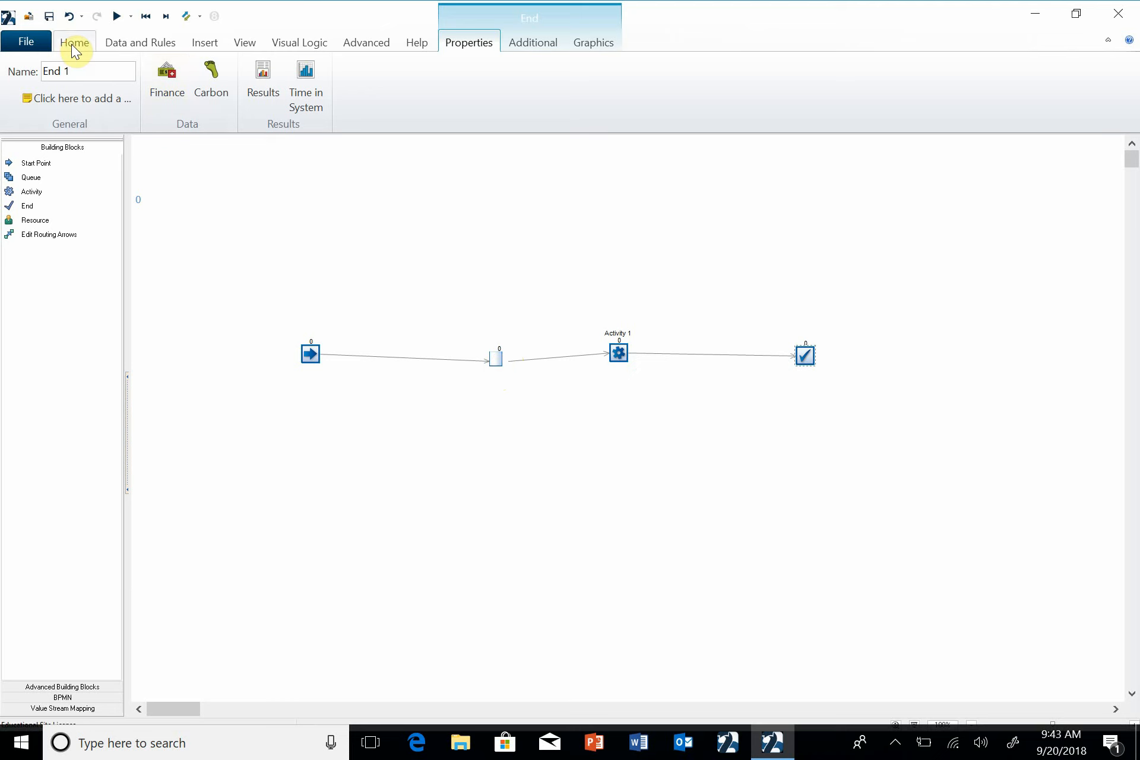
click(74, 42)
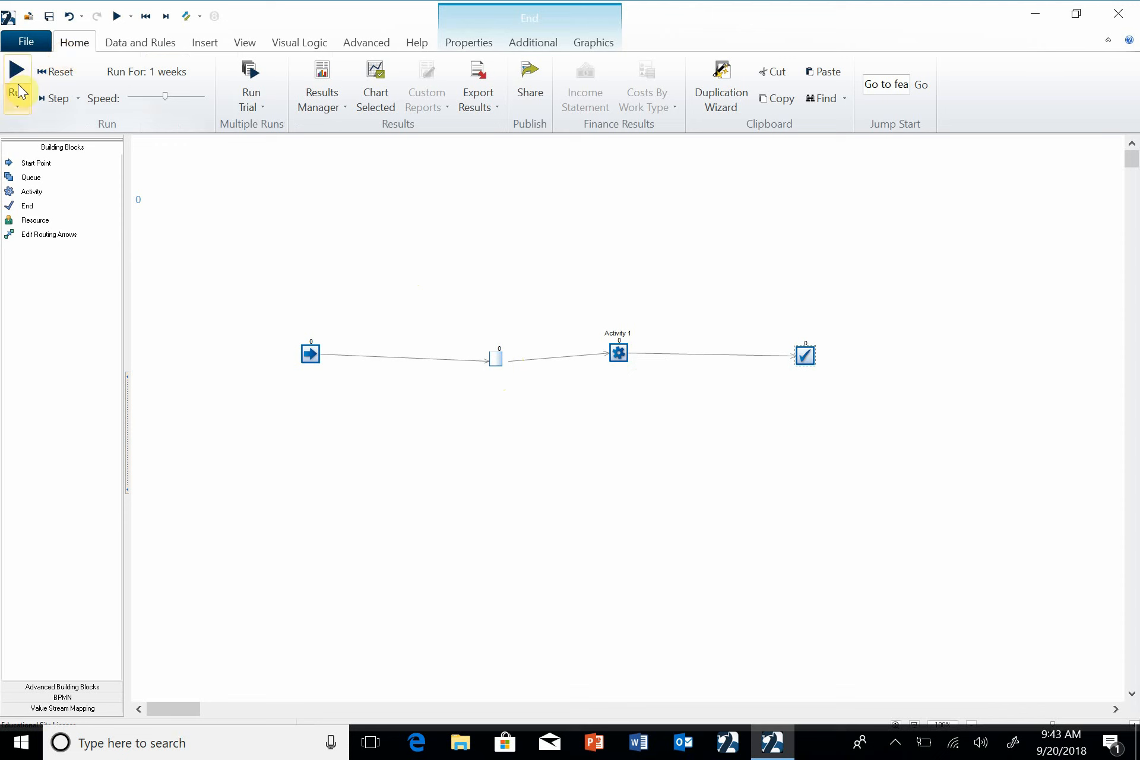
click(17, 70)
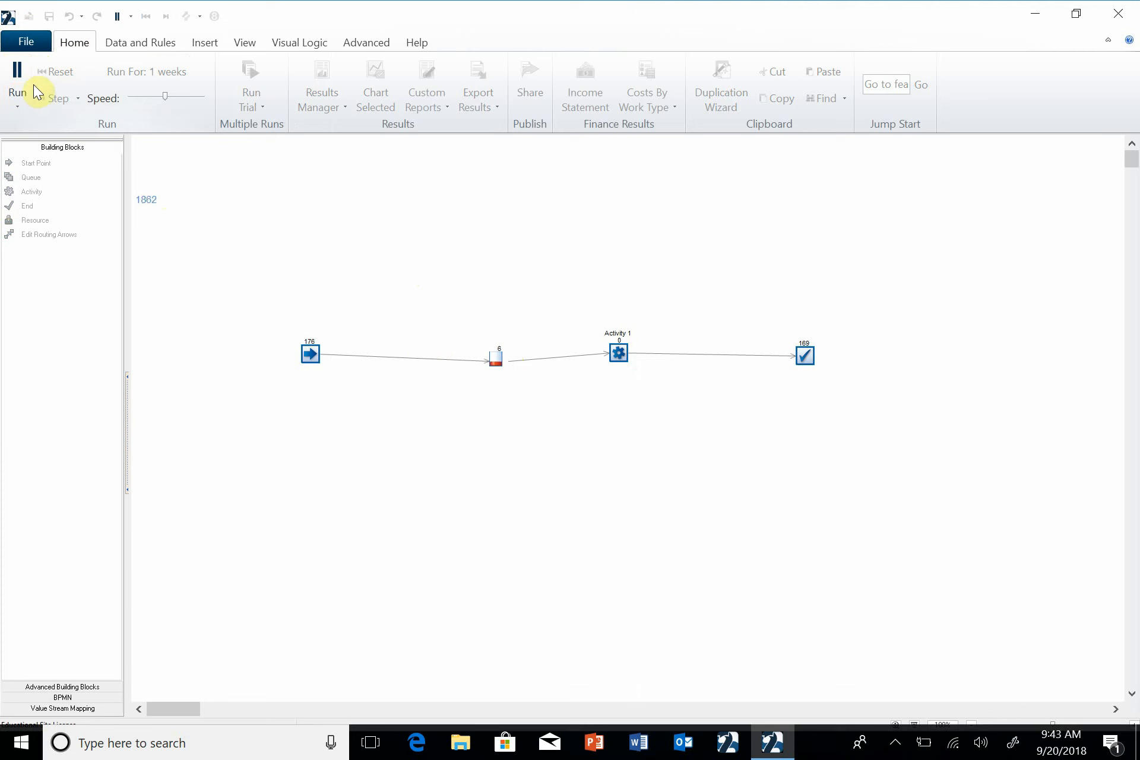
click(165, 15)
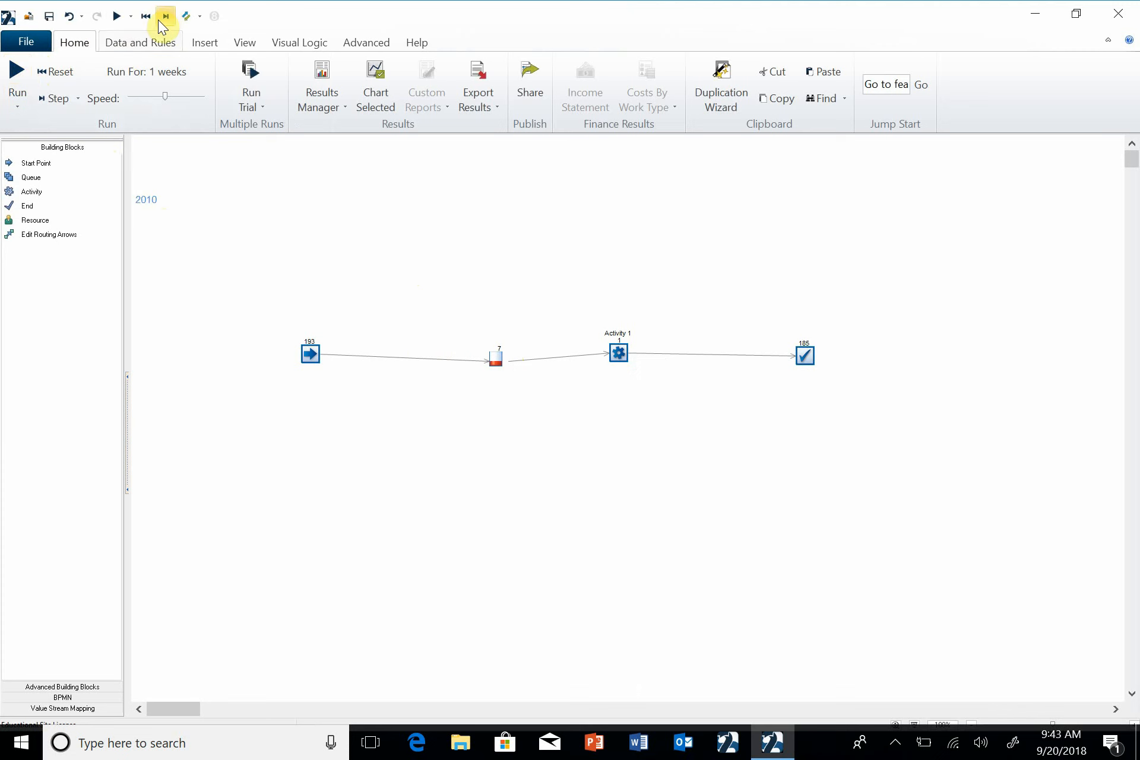
click(165, 16)
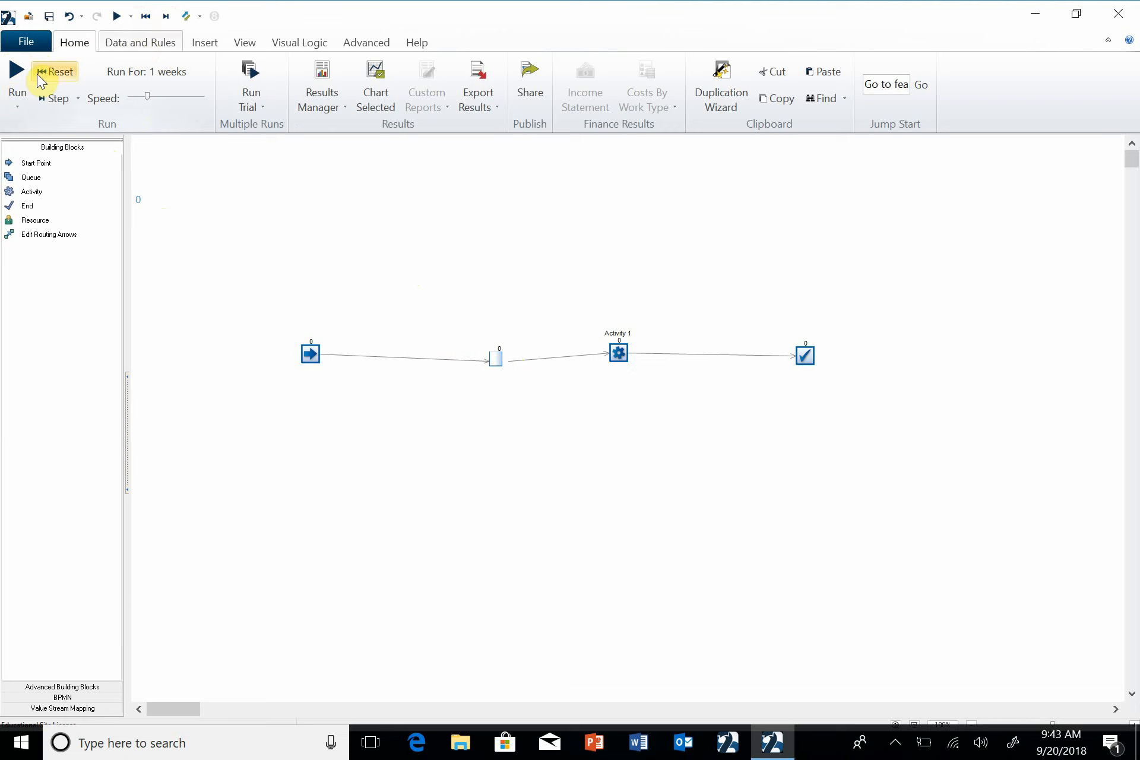
click(15, 80)
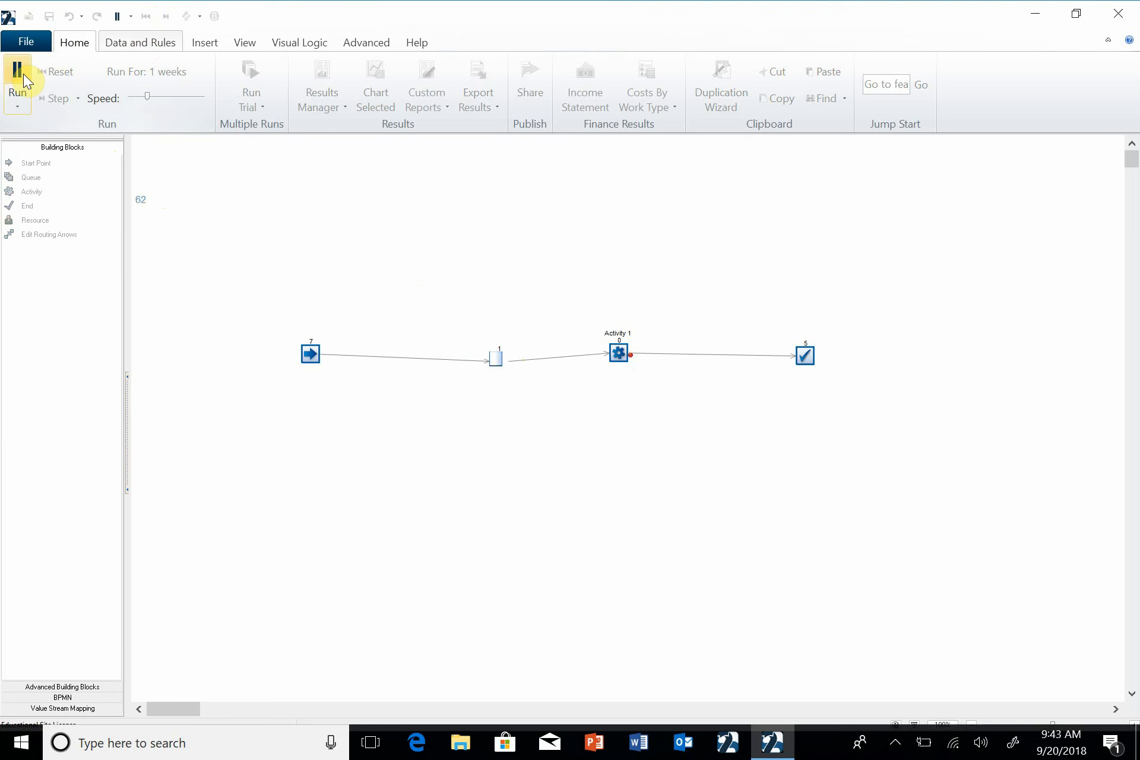
click(16, 83)
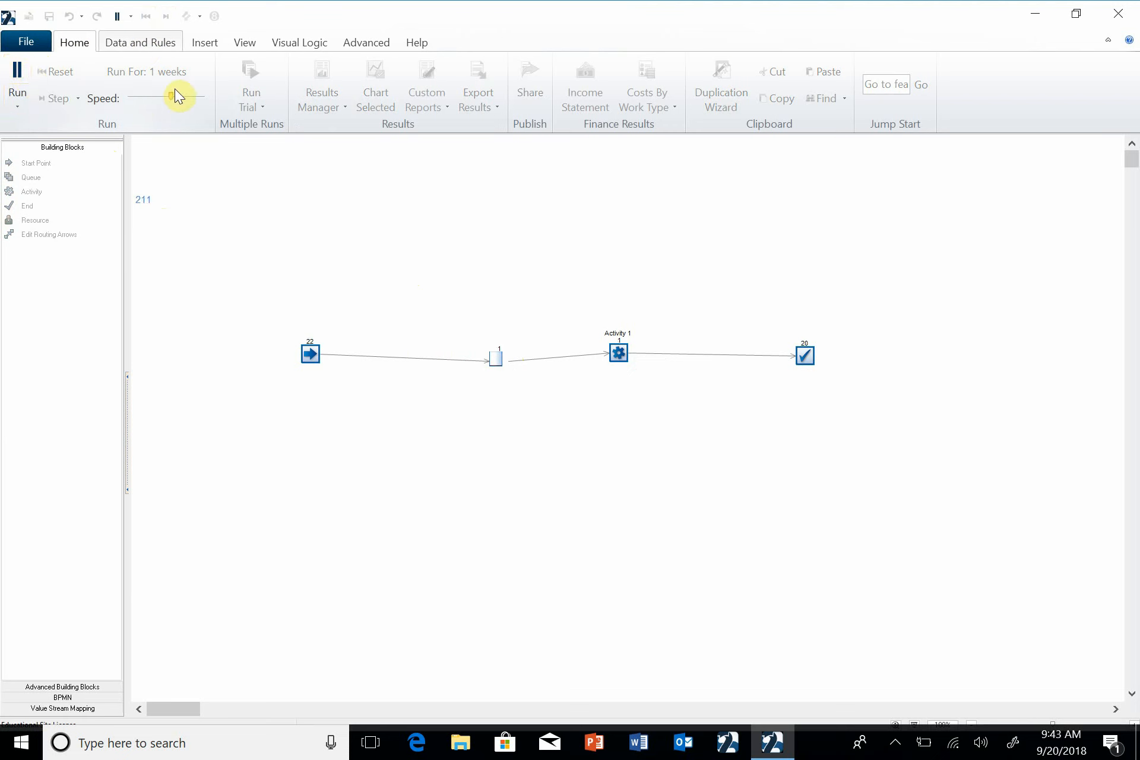
click(15, 85)
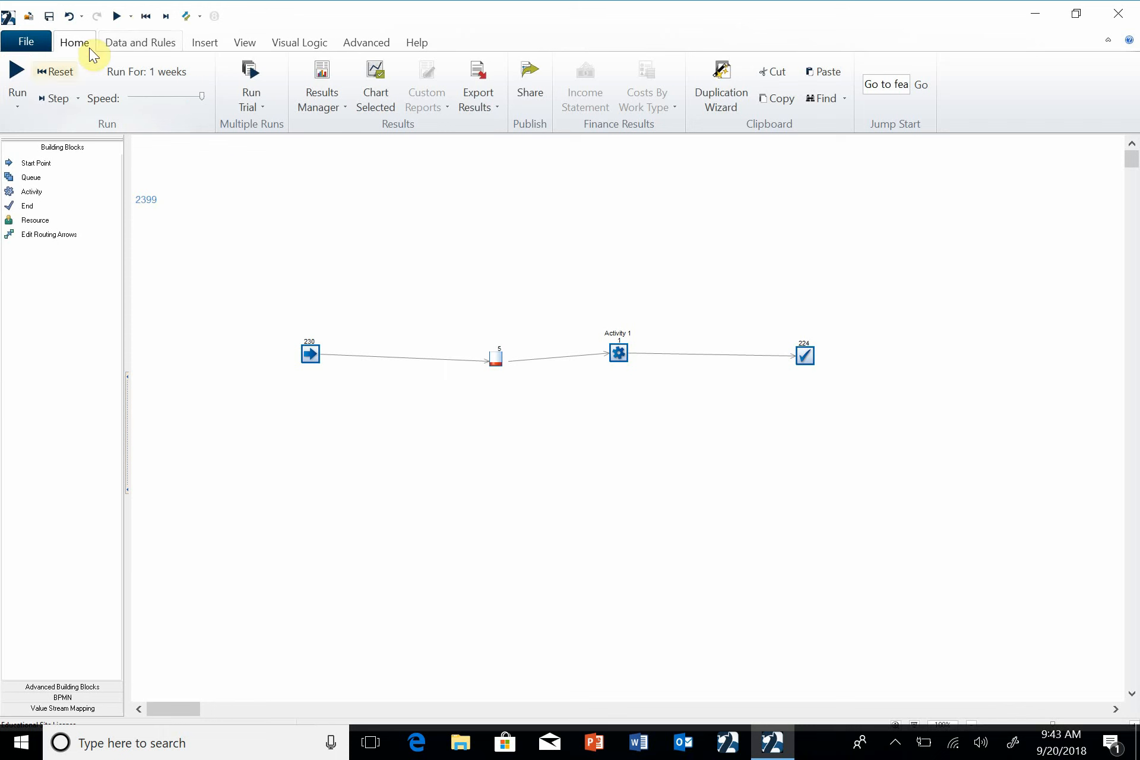
click(16, 79)
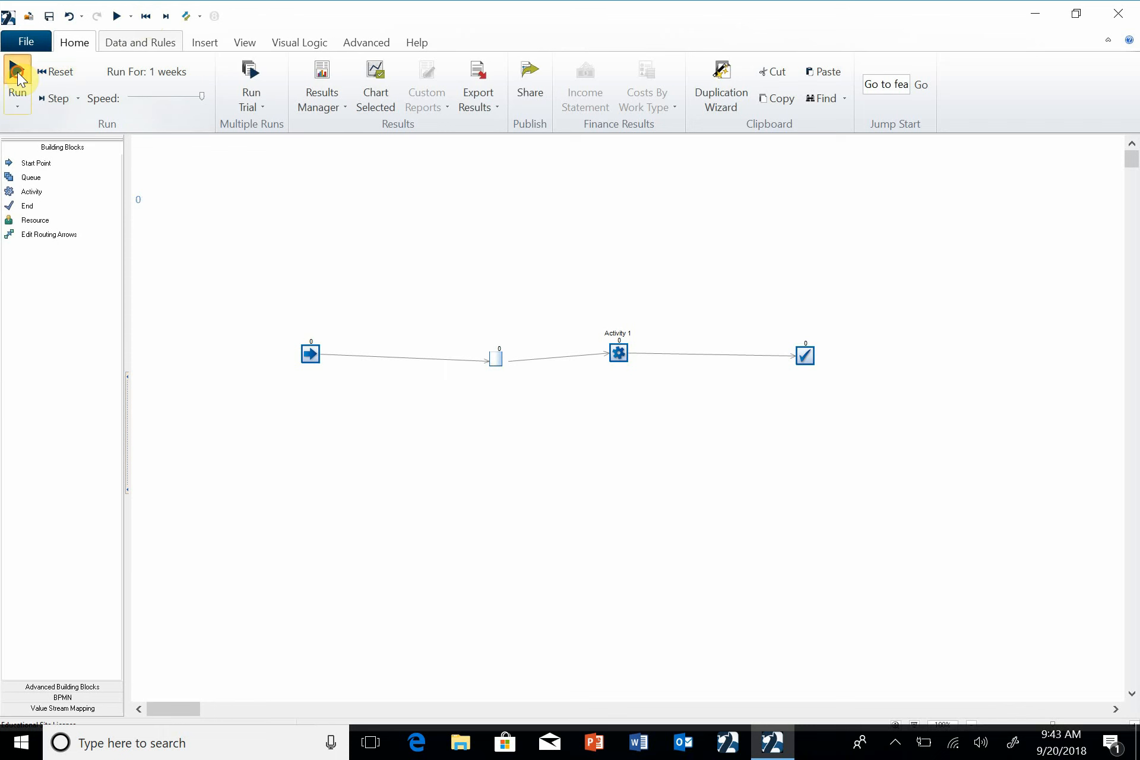
click(17, 86)
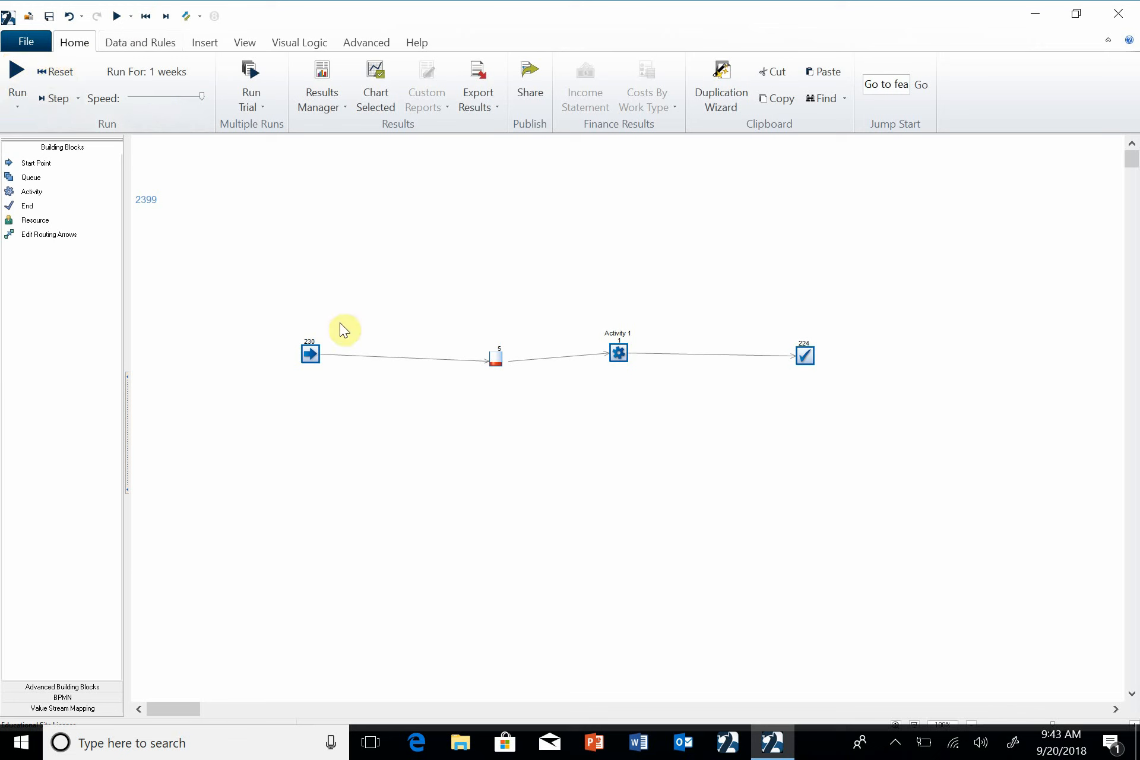
mouse_move(247, 186)
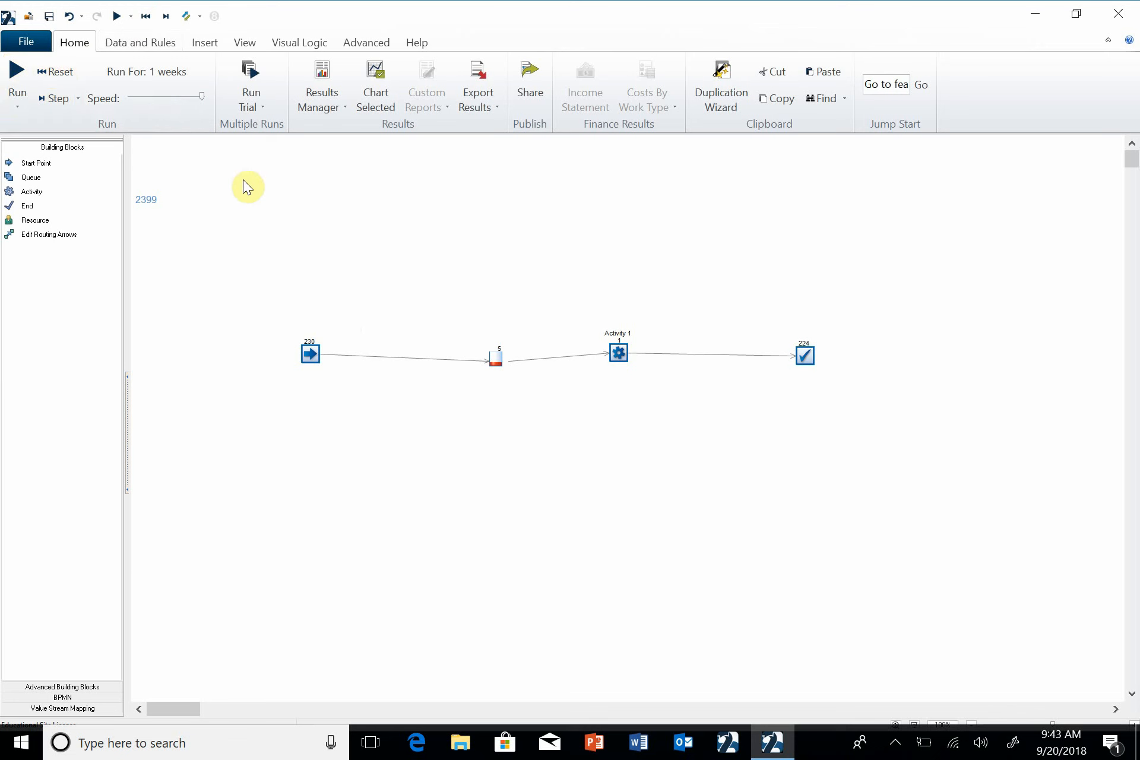
mouse_move(250, 199)
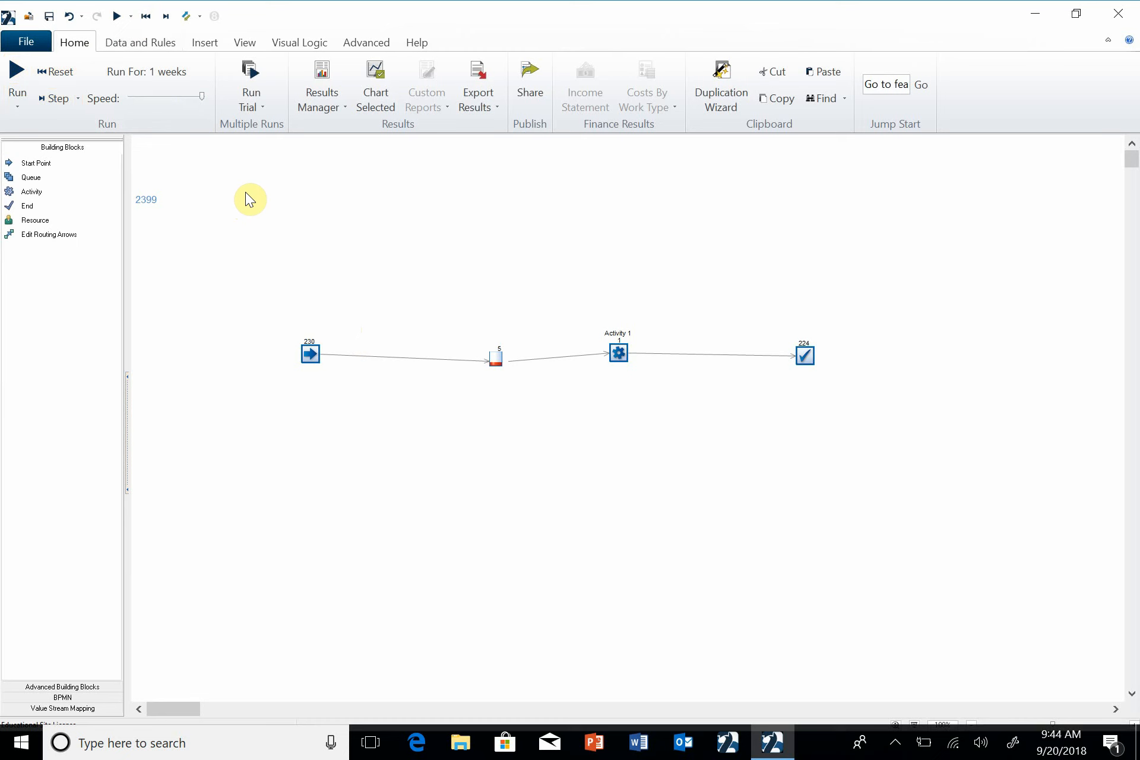
mouse_move(580, 455)
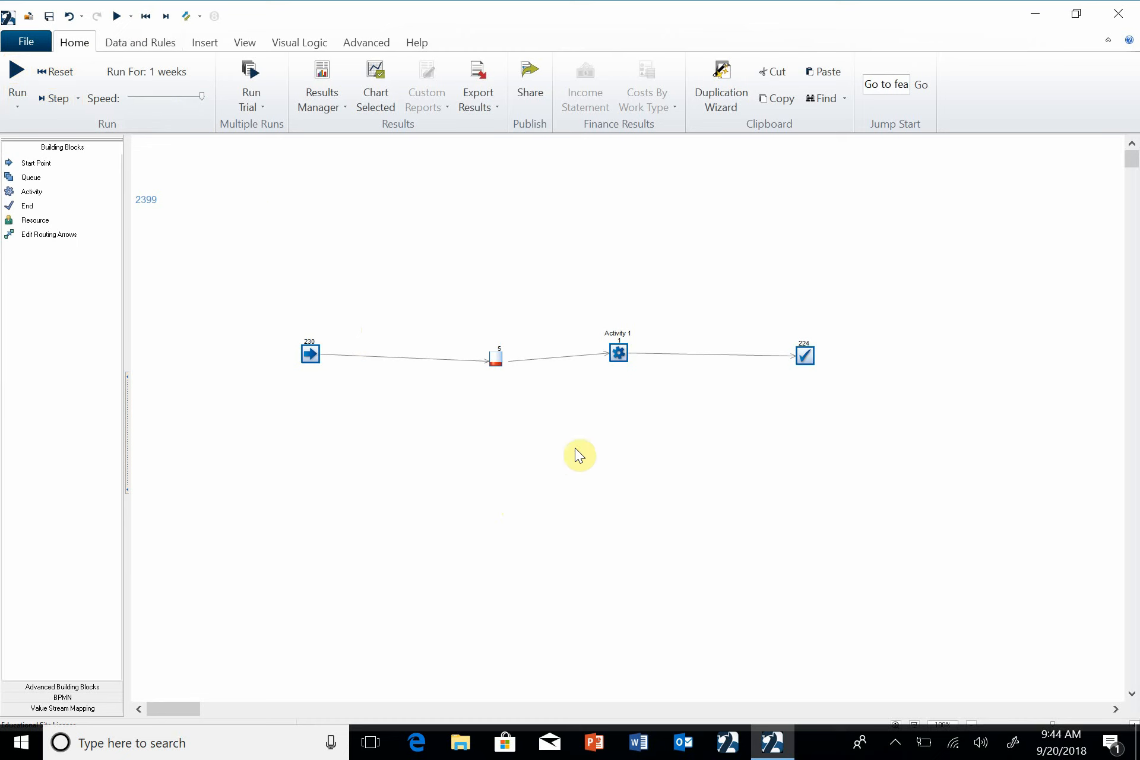
mouse_move(215, 209)
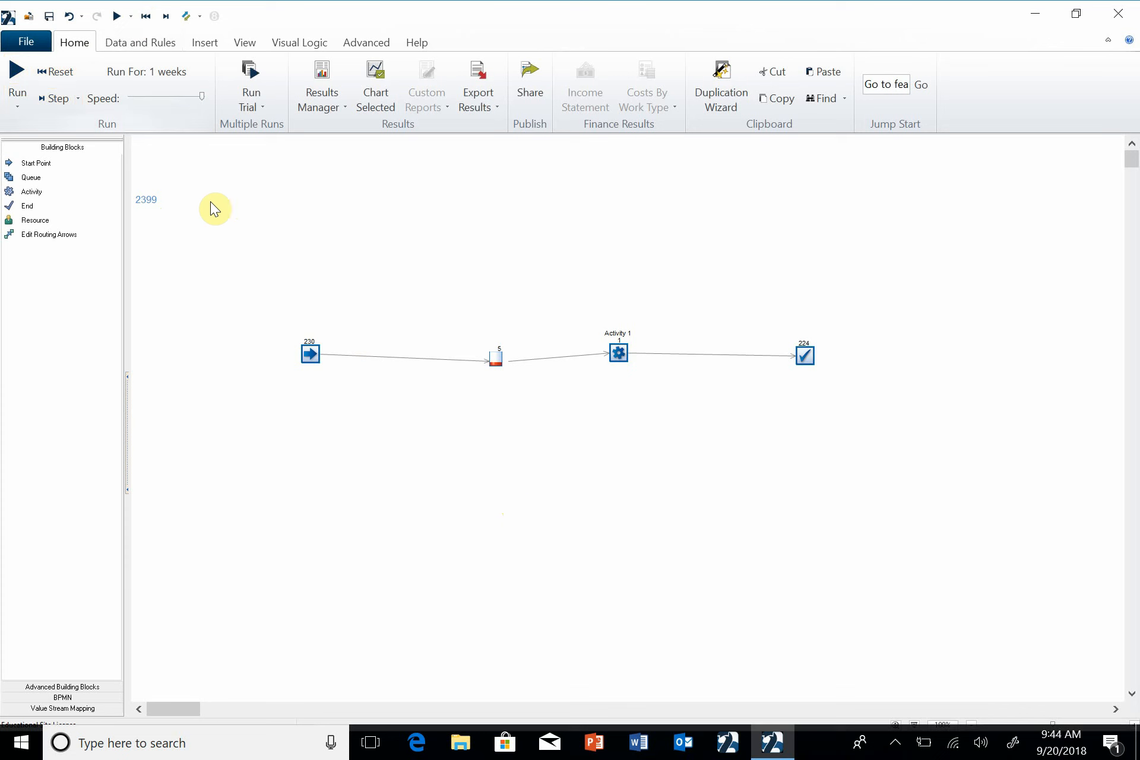
mouse_move(694, 412)
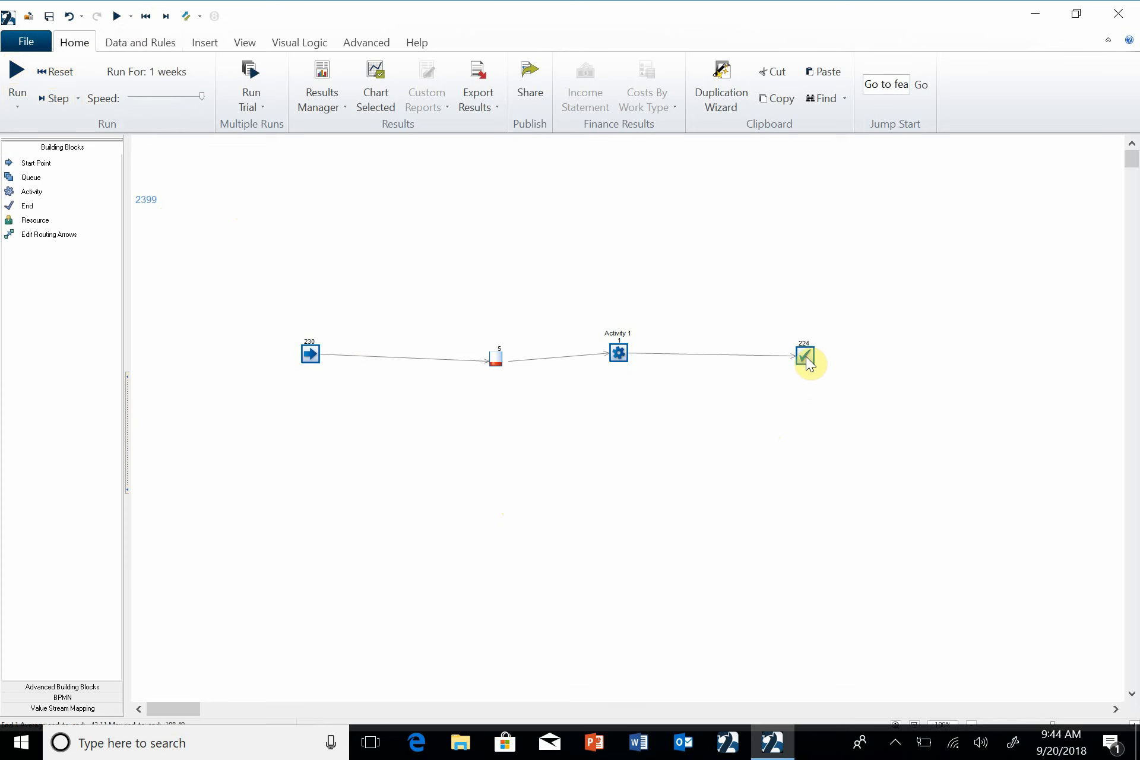
mouse_move(805, 362)
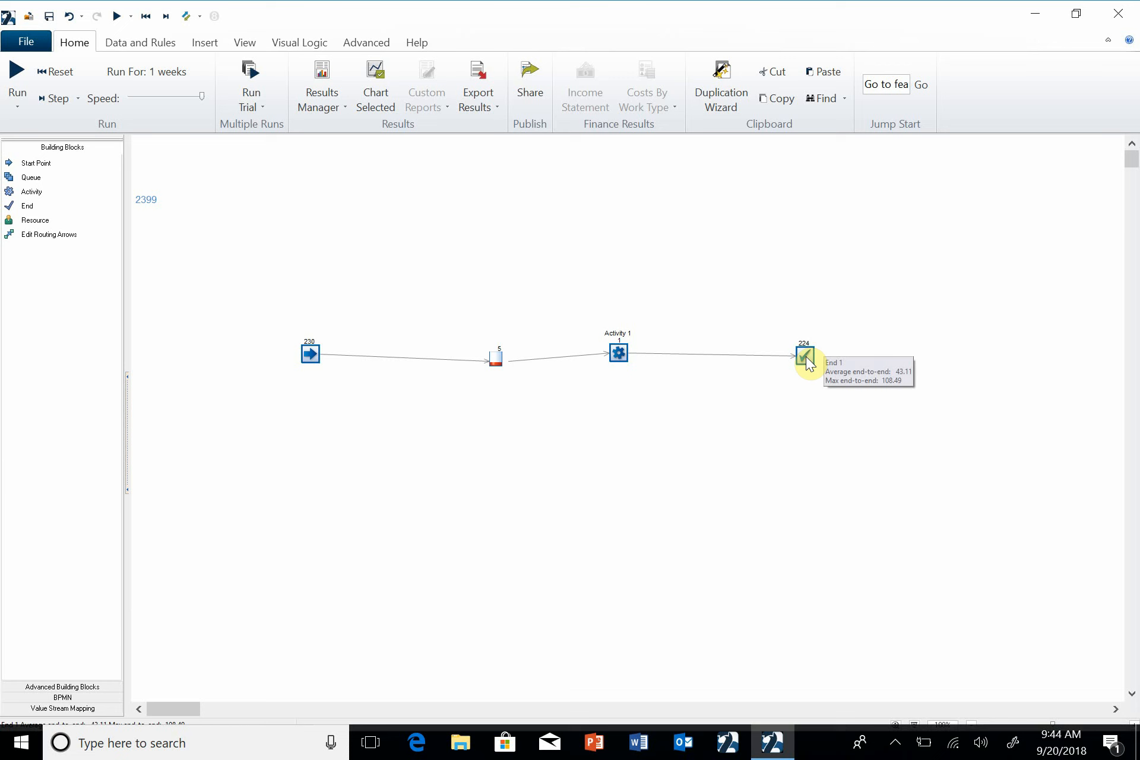
double_click(804, 355)
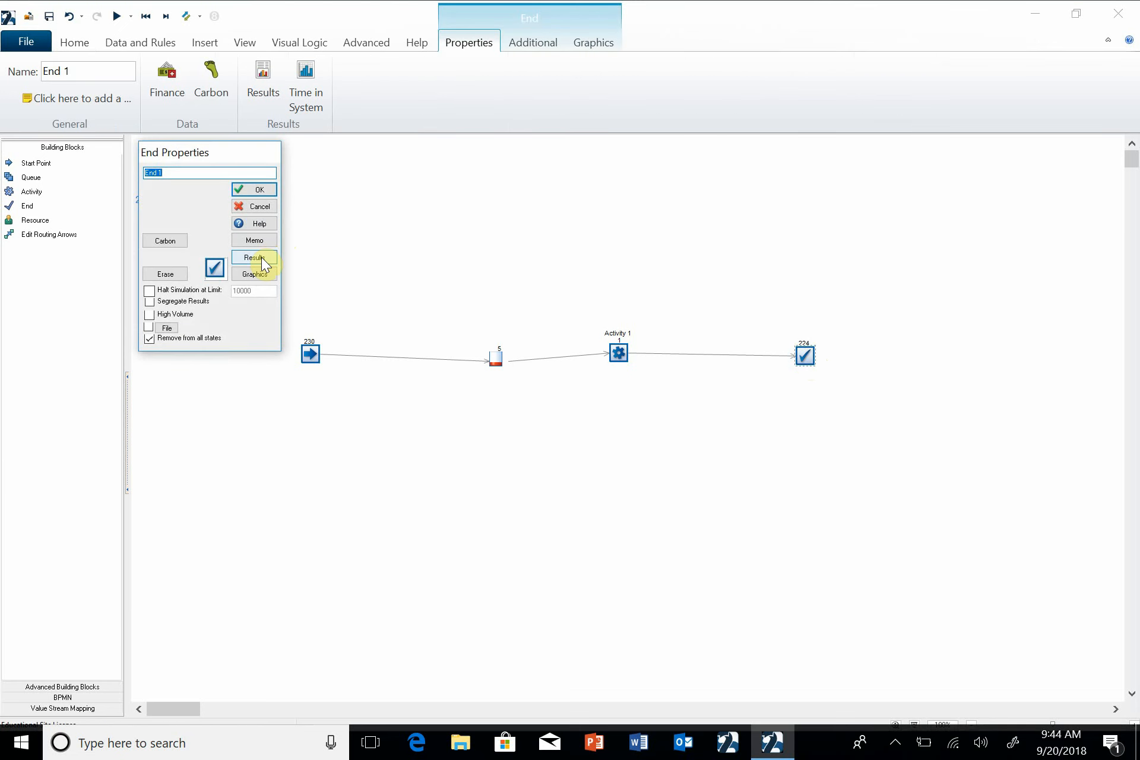
click(255, 258)
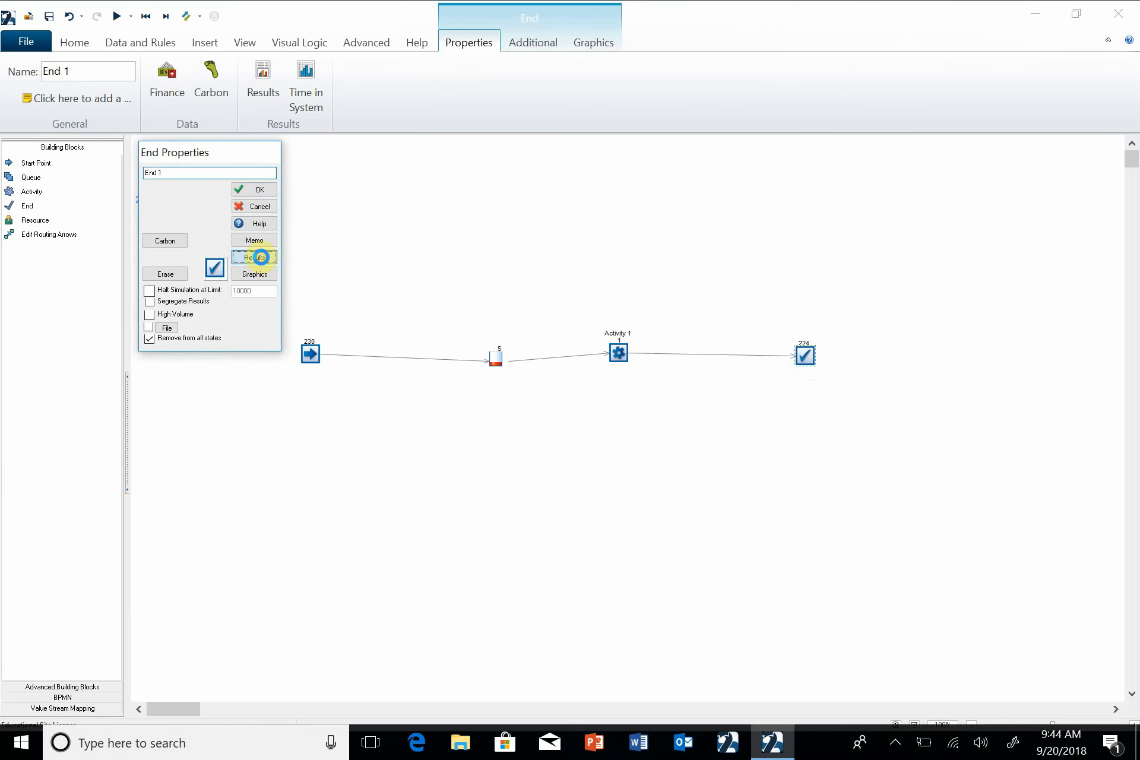
click(254, 256)
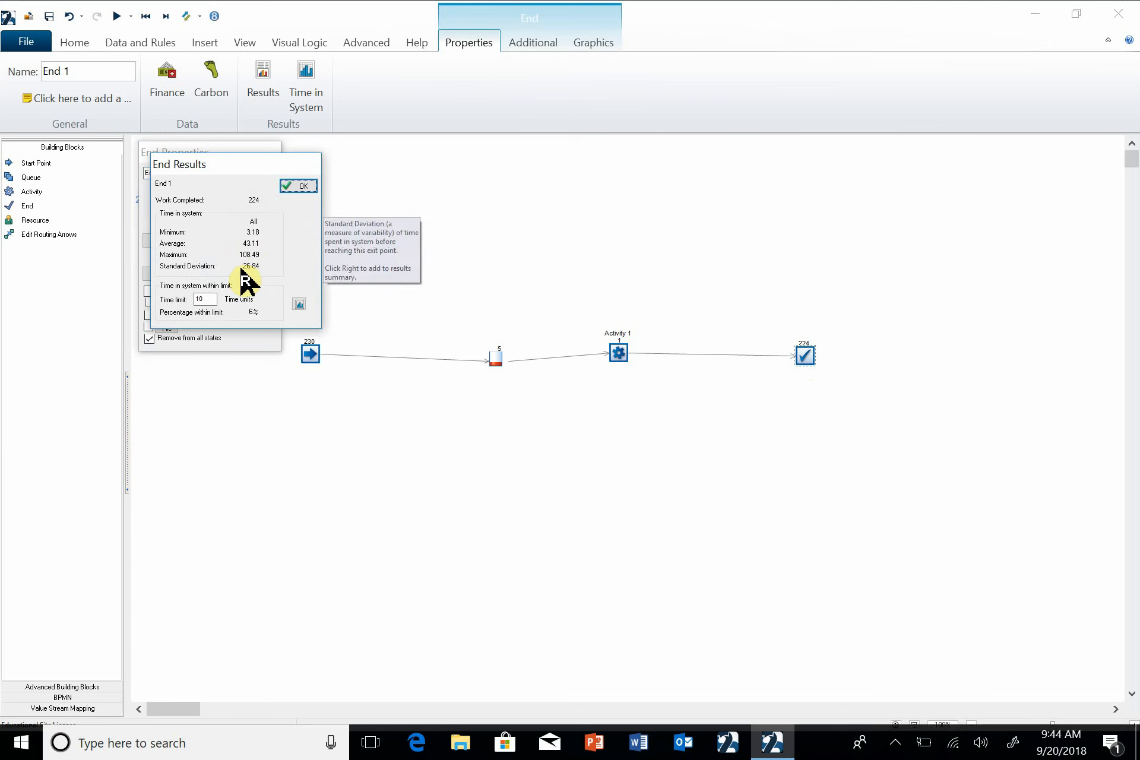
mouse_move(252, 257)
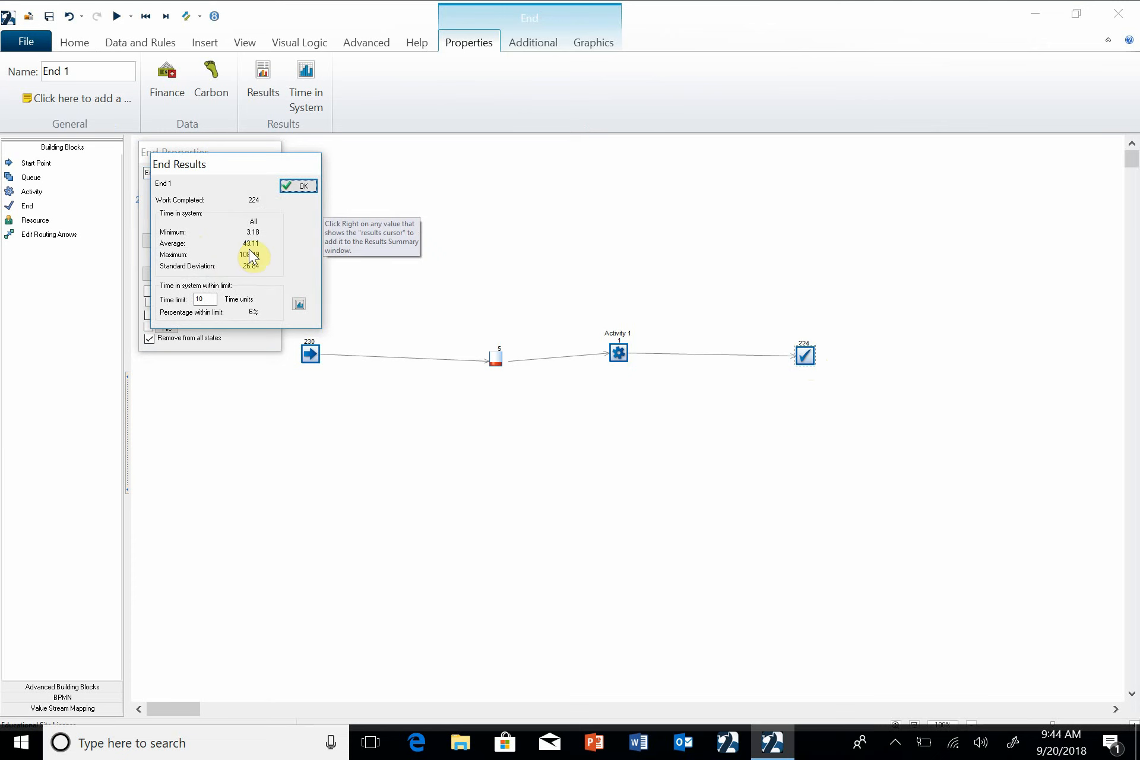
mouse_move(252, 257)
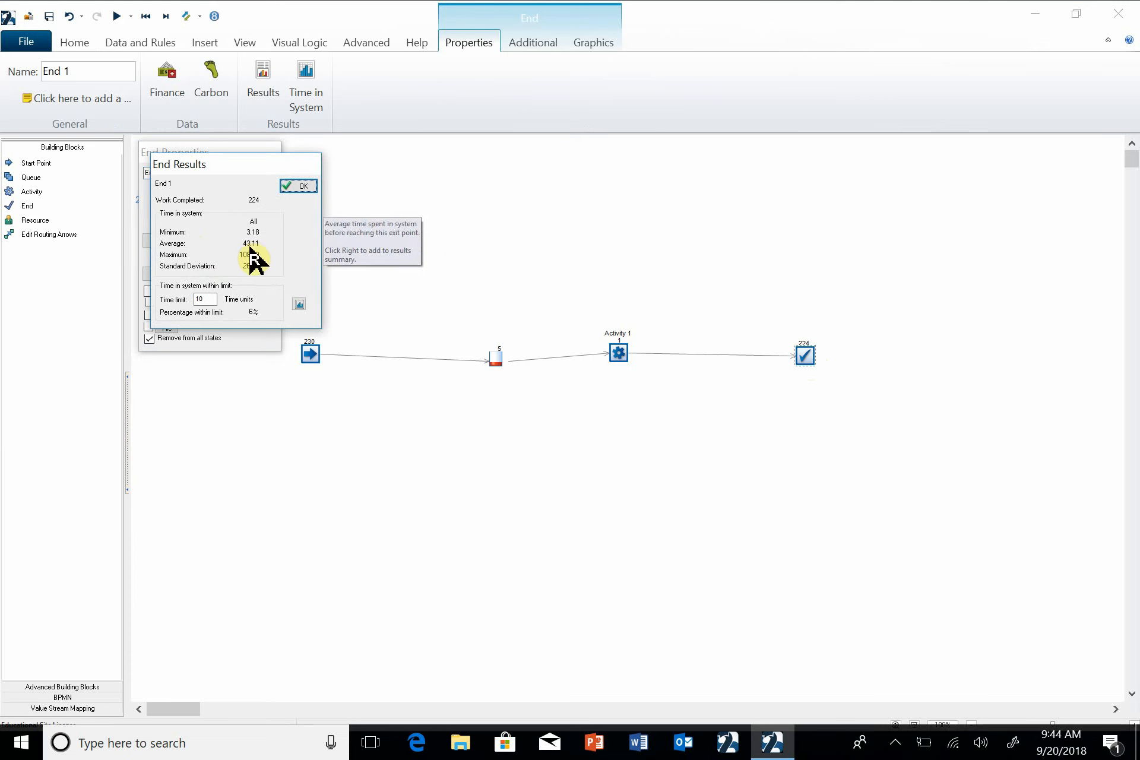
mouse_move(258, 209)
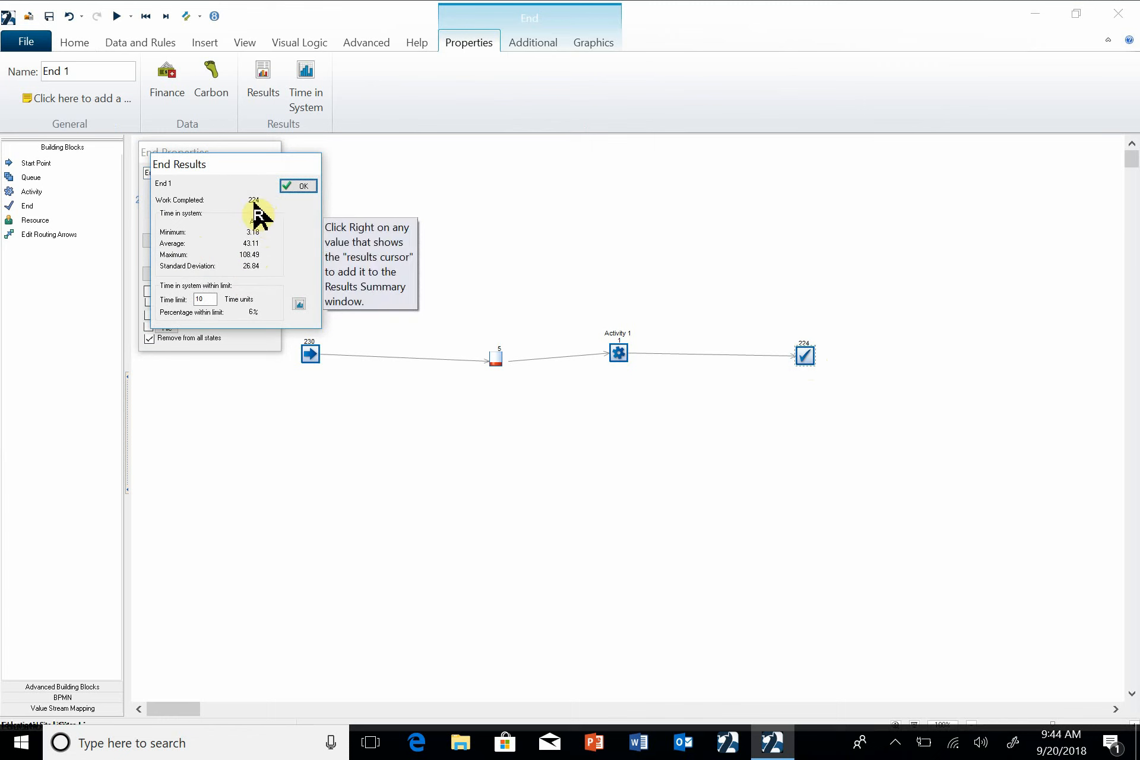
mouse_move(250, 270)
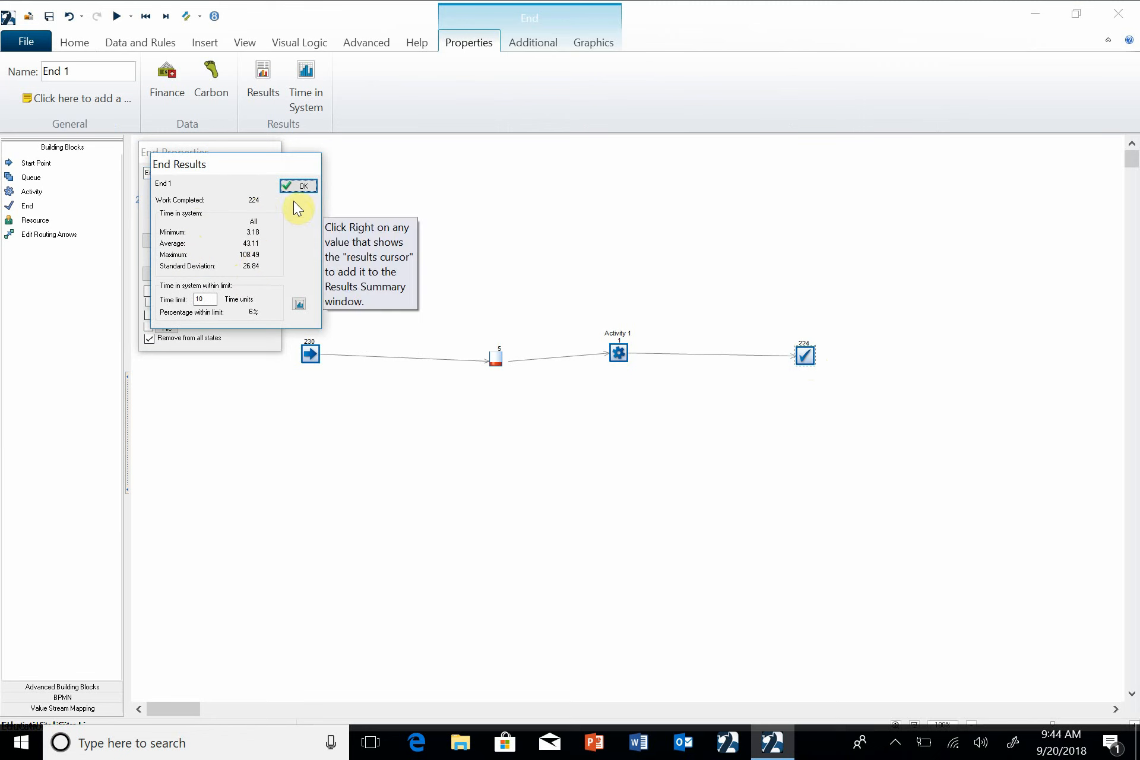
click(297, 186)
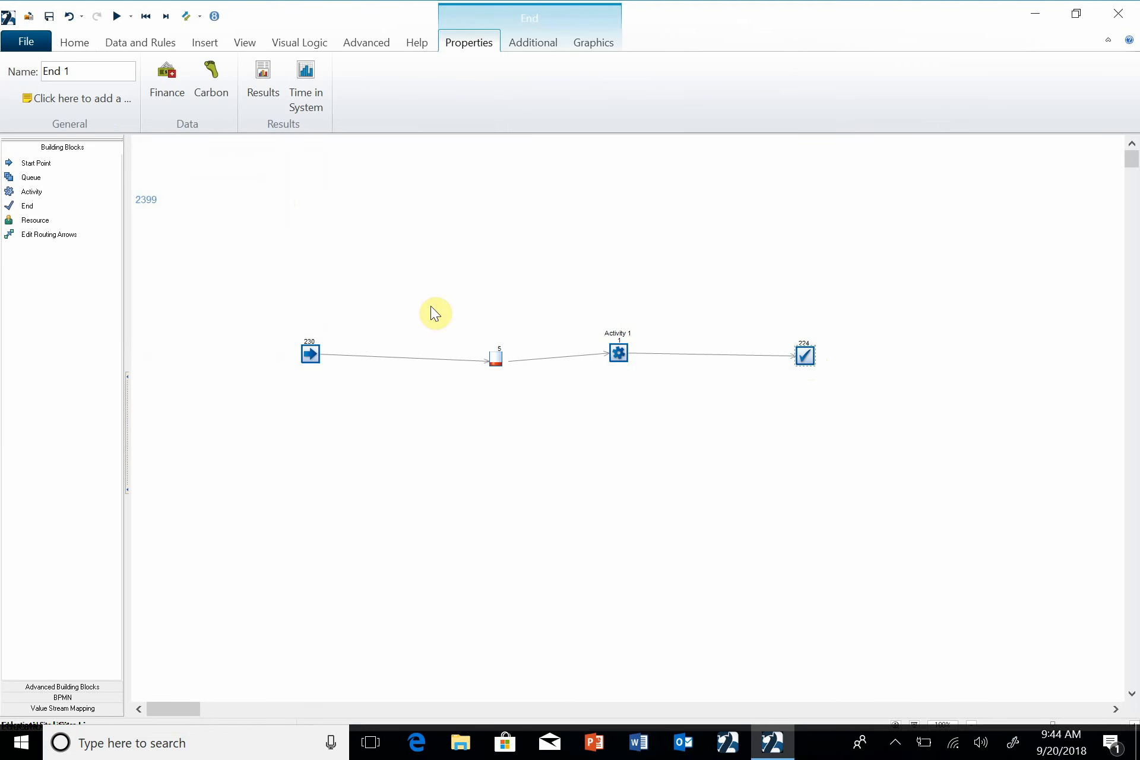
Review Activity 1's results (224 completed, 91.51% working) and close them
click(618, 353)
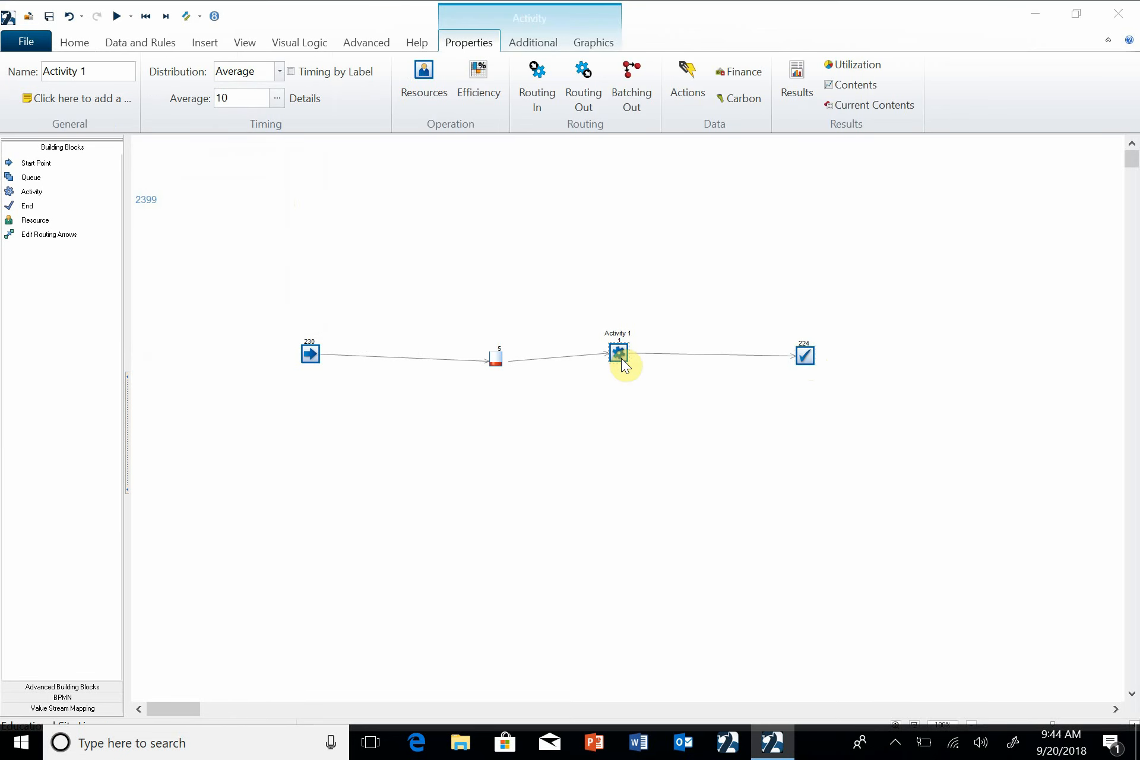
double_click(617, 353)
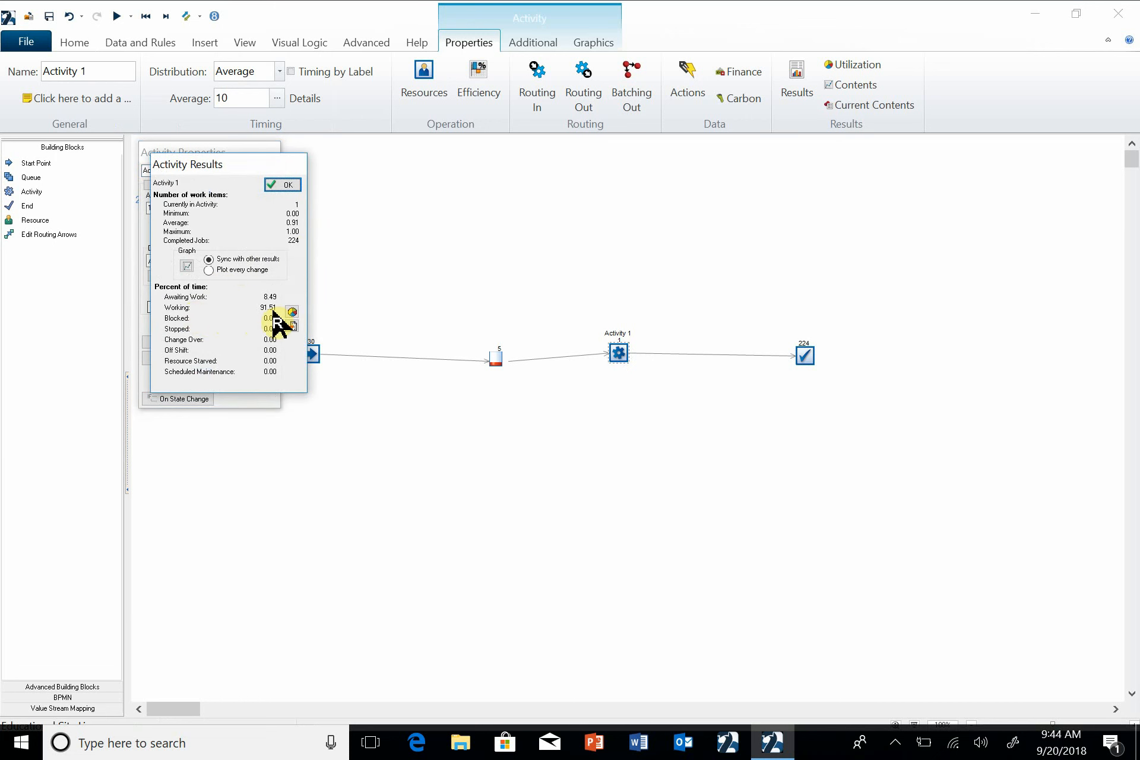
mouse_move(280, 307)
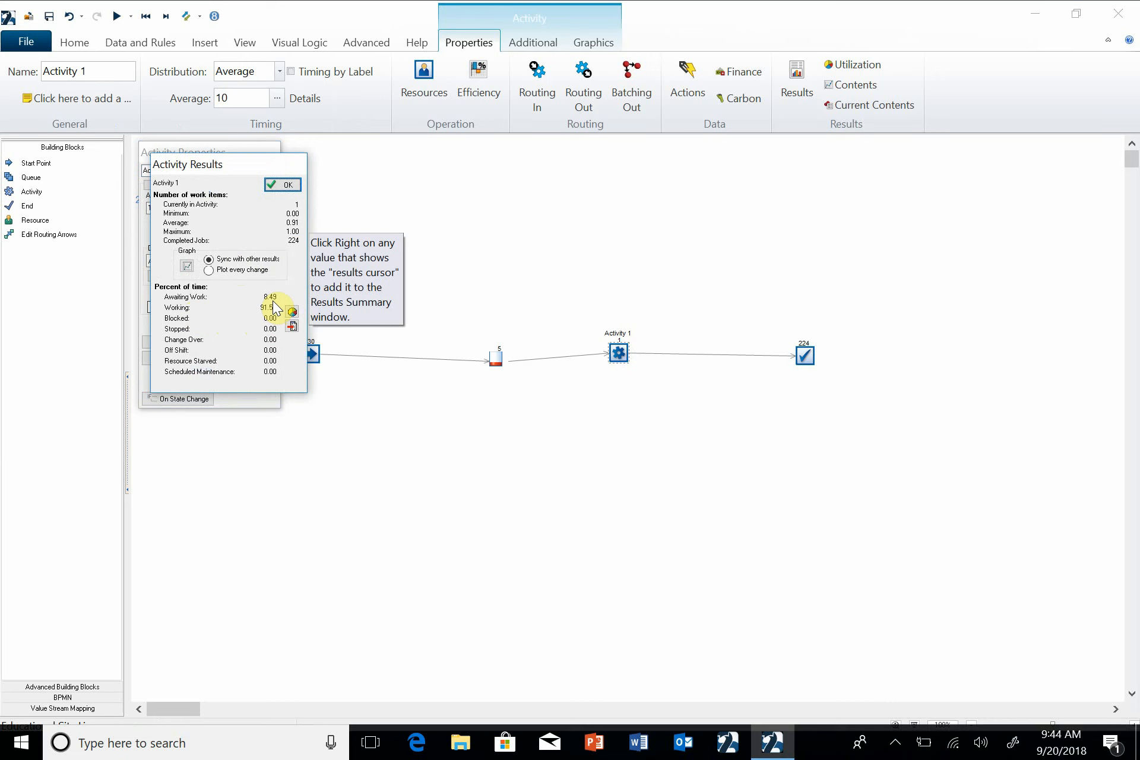
mouse_move(283, 220)
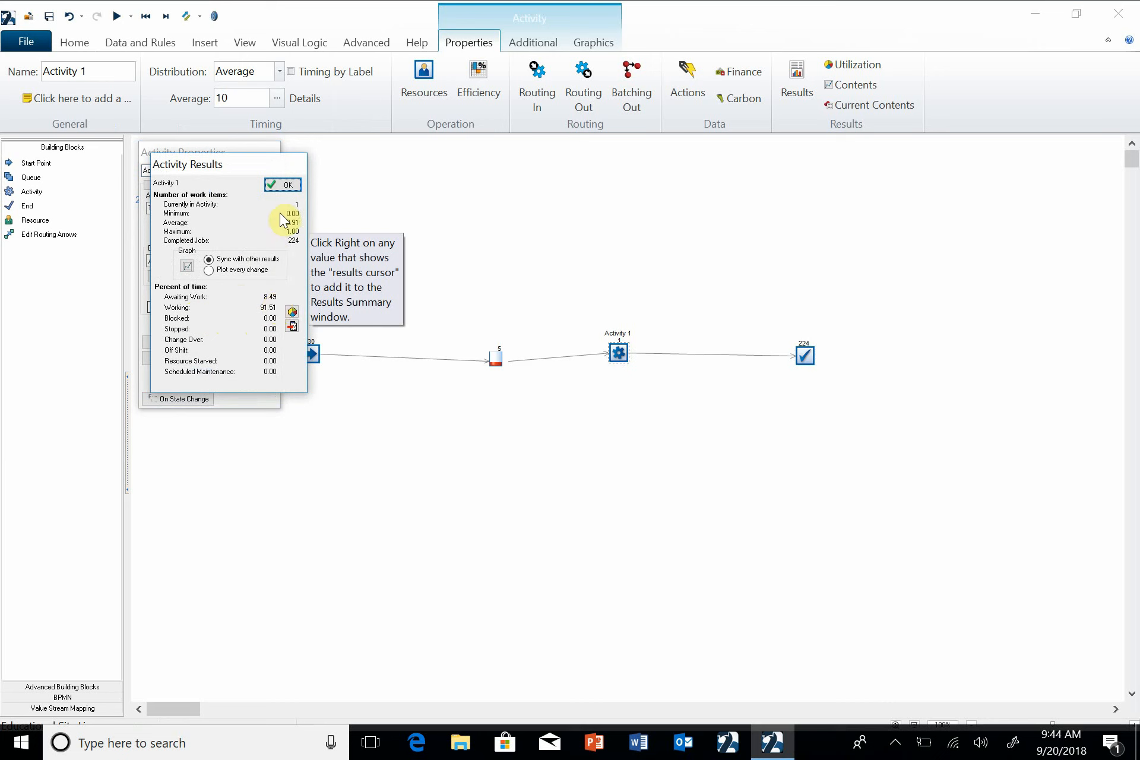
click(282, 185)
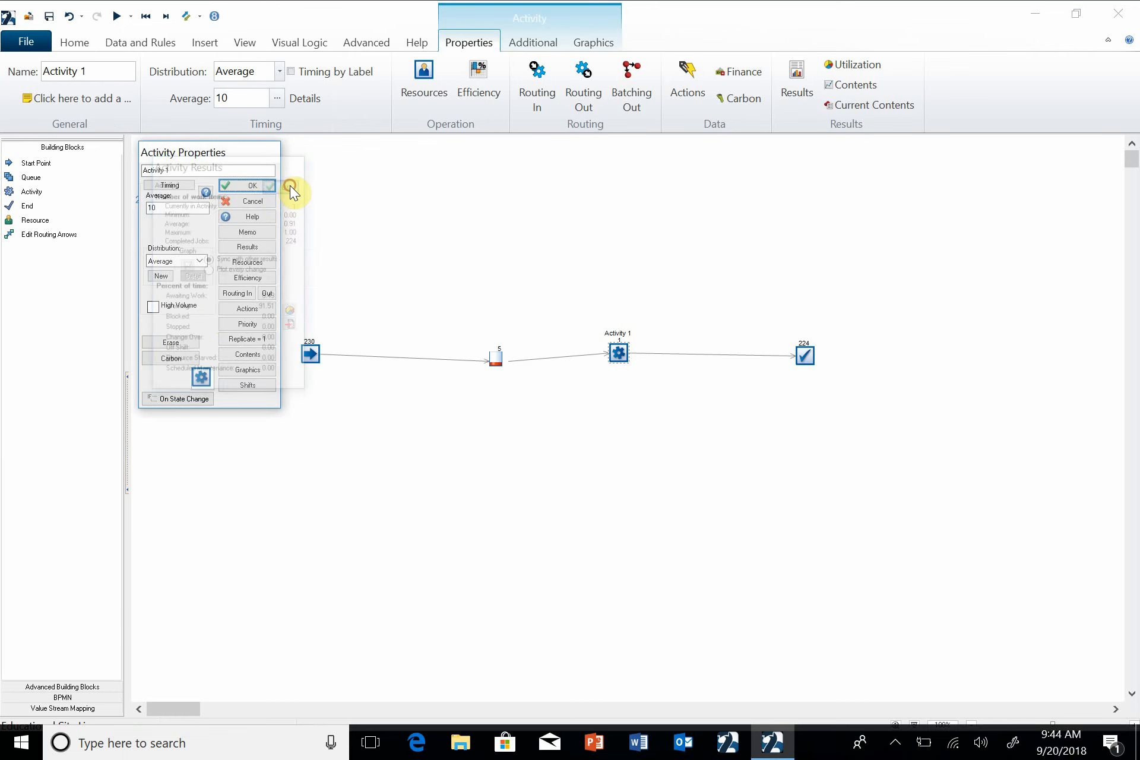
click(246, 186)
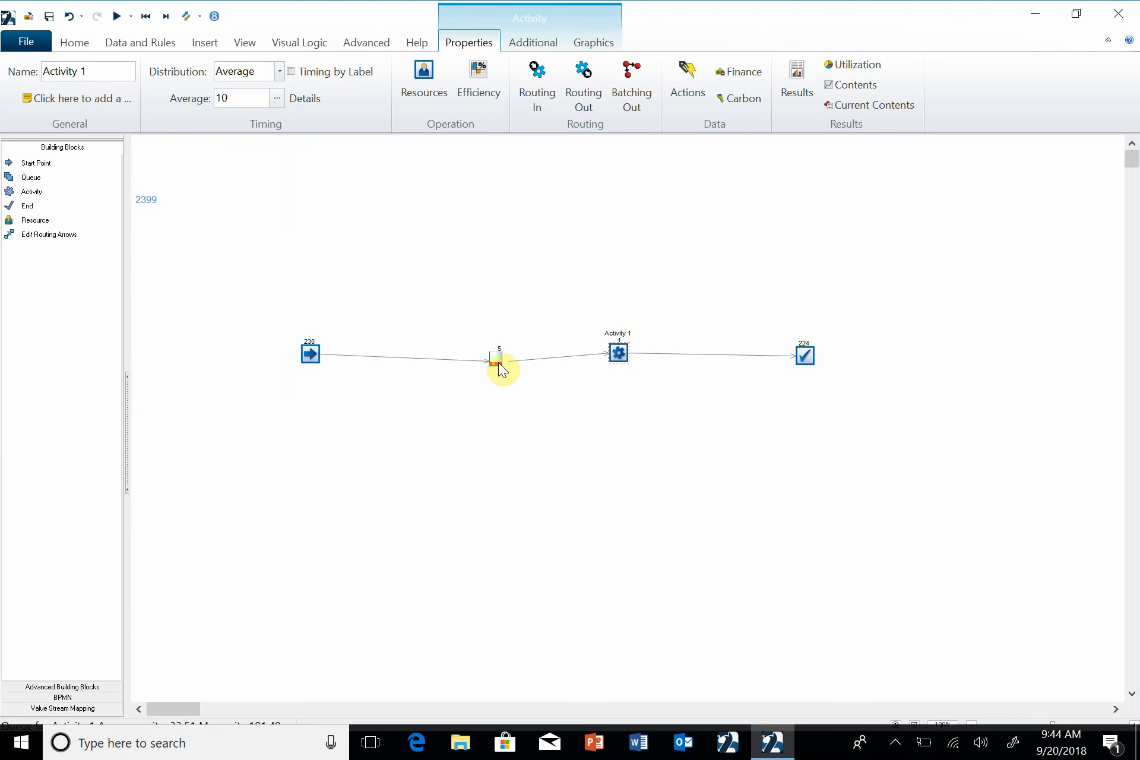
double_click(499, 363)
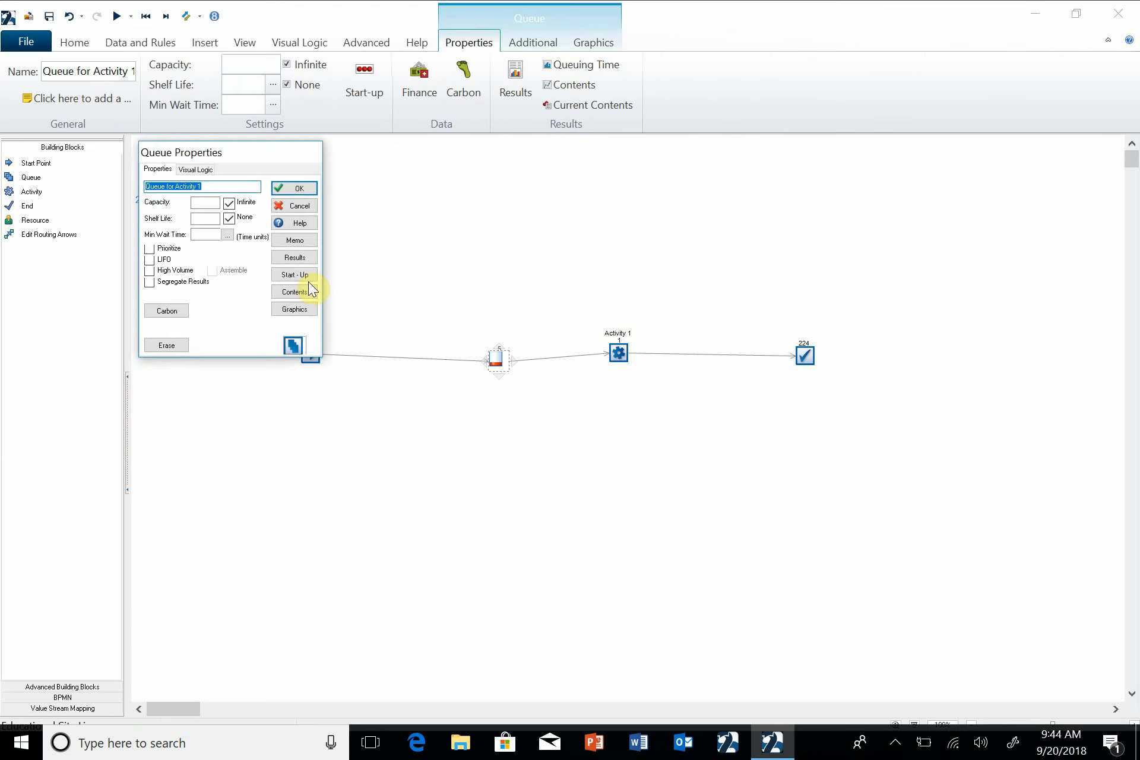
click(293, 257)
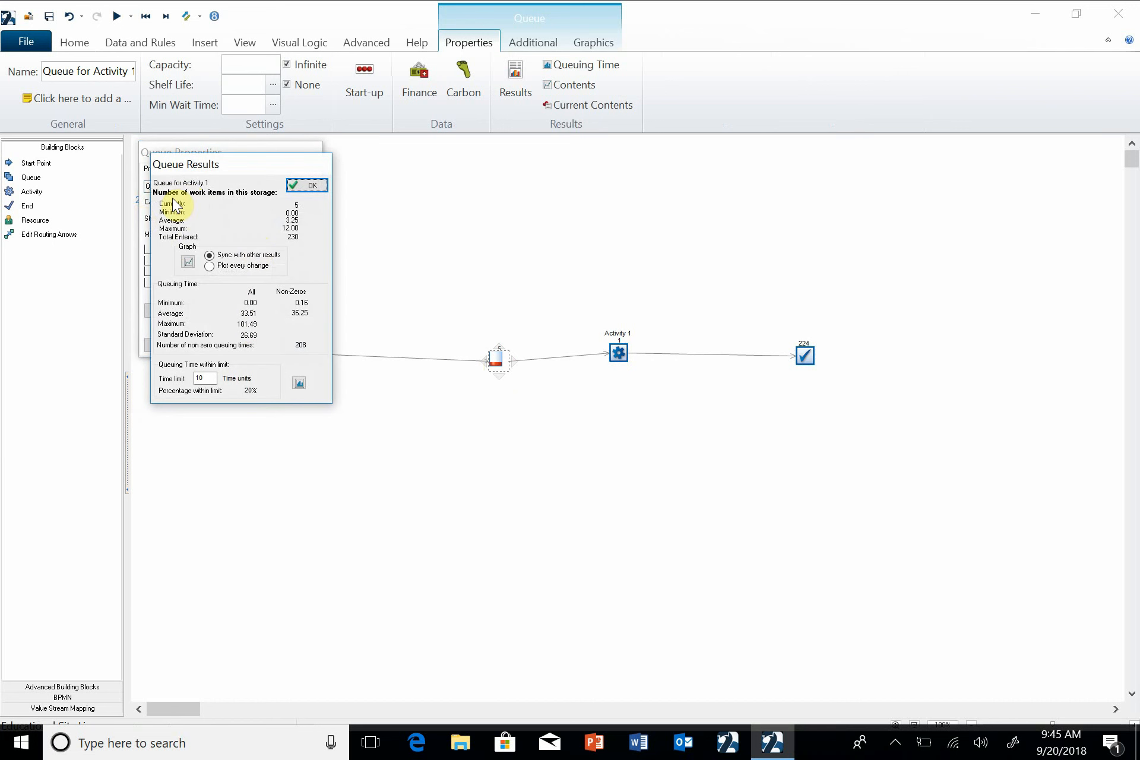
mouse_move(298, 245)
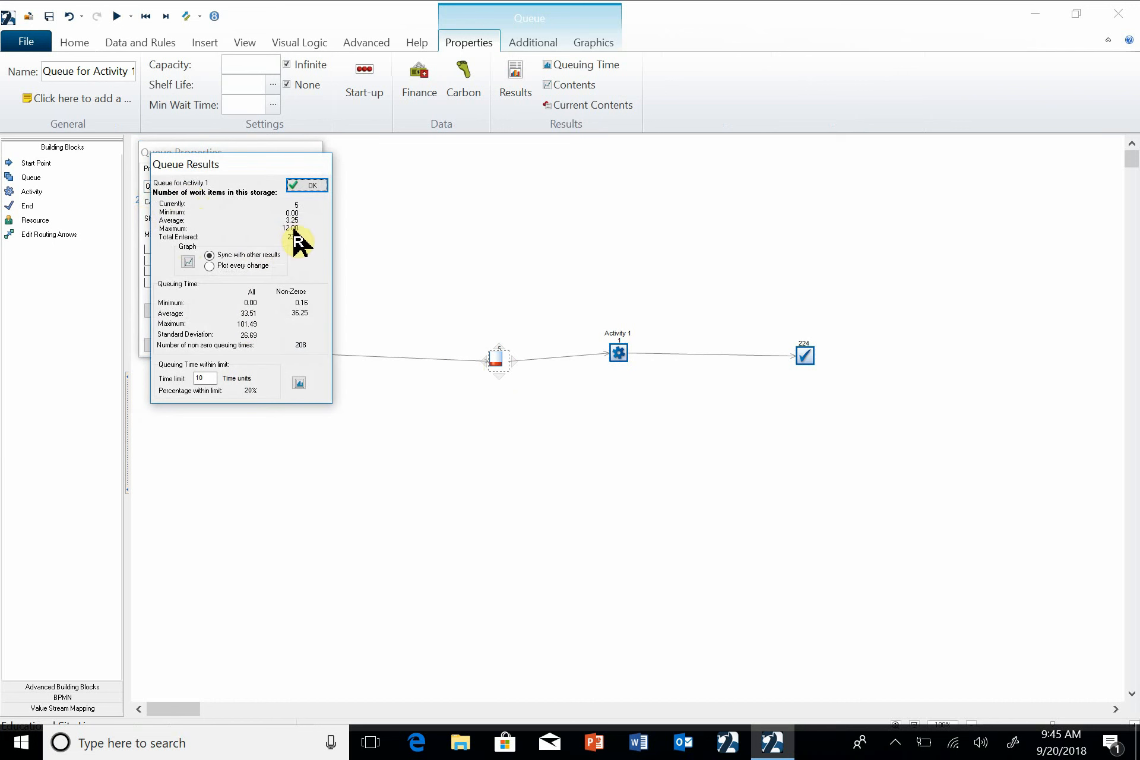
mouse_move(290, 239)
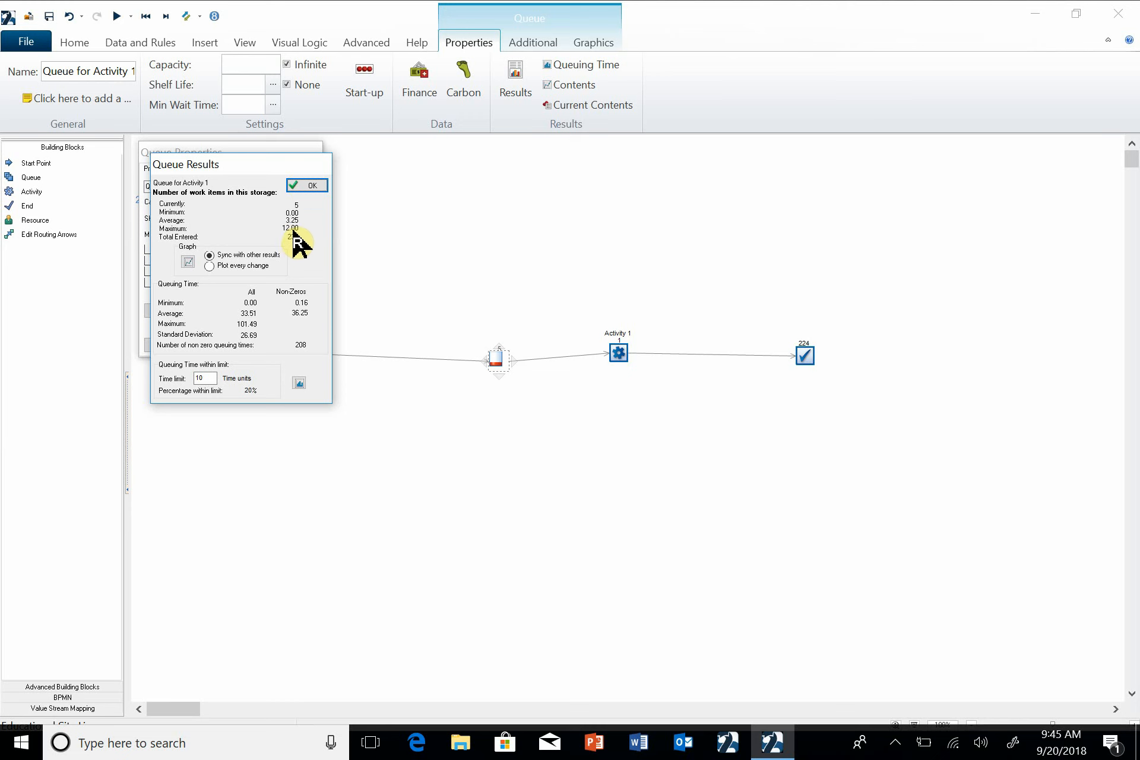
mouse_move(221, 346)
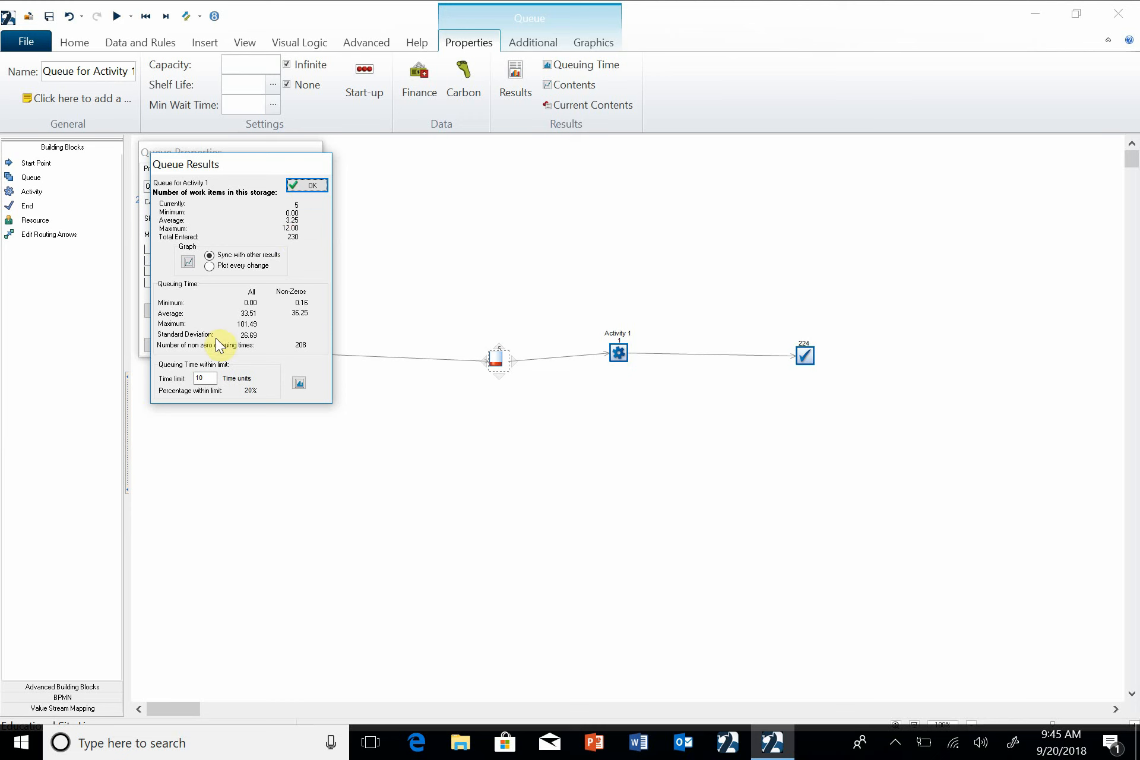
mouse_move(260, 335)
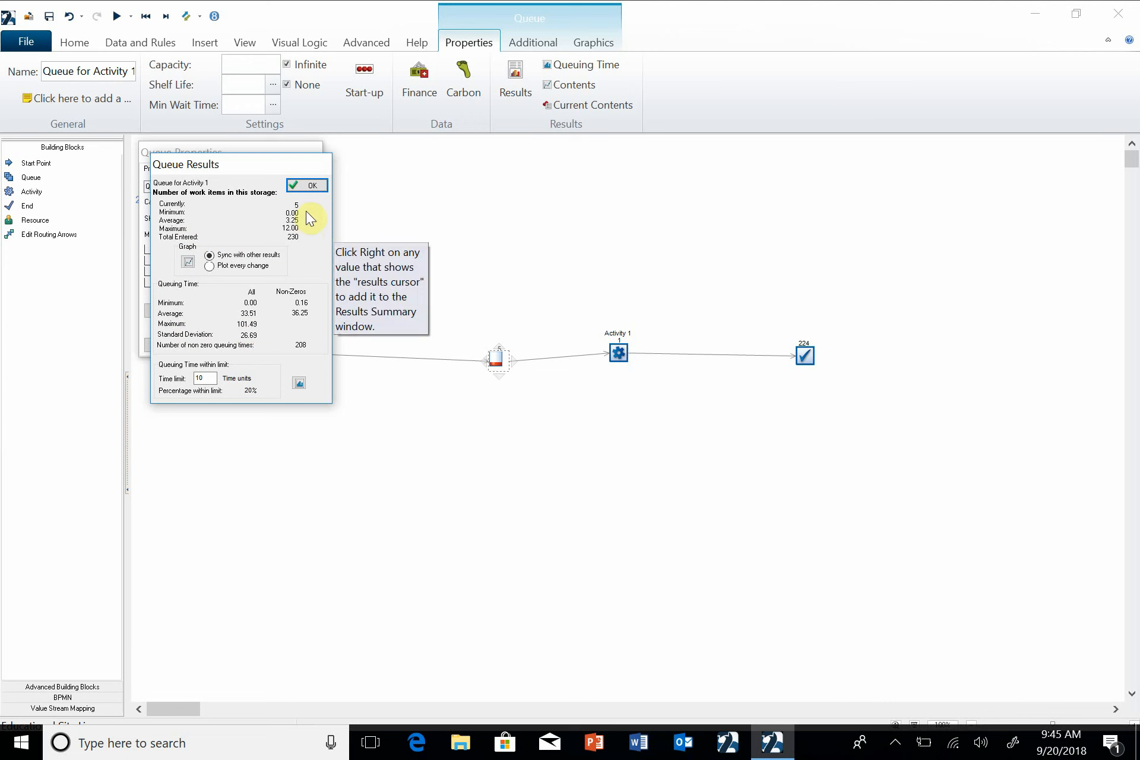
click(306, 185)
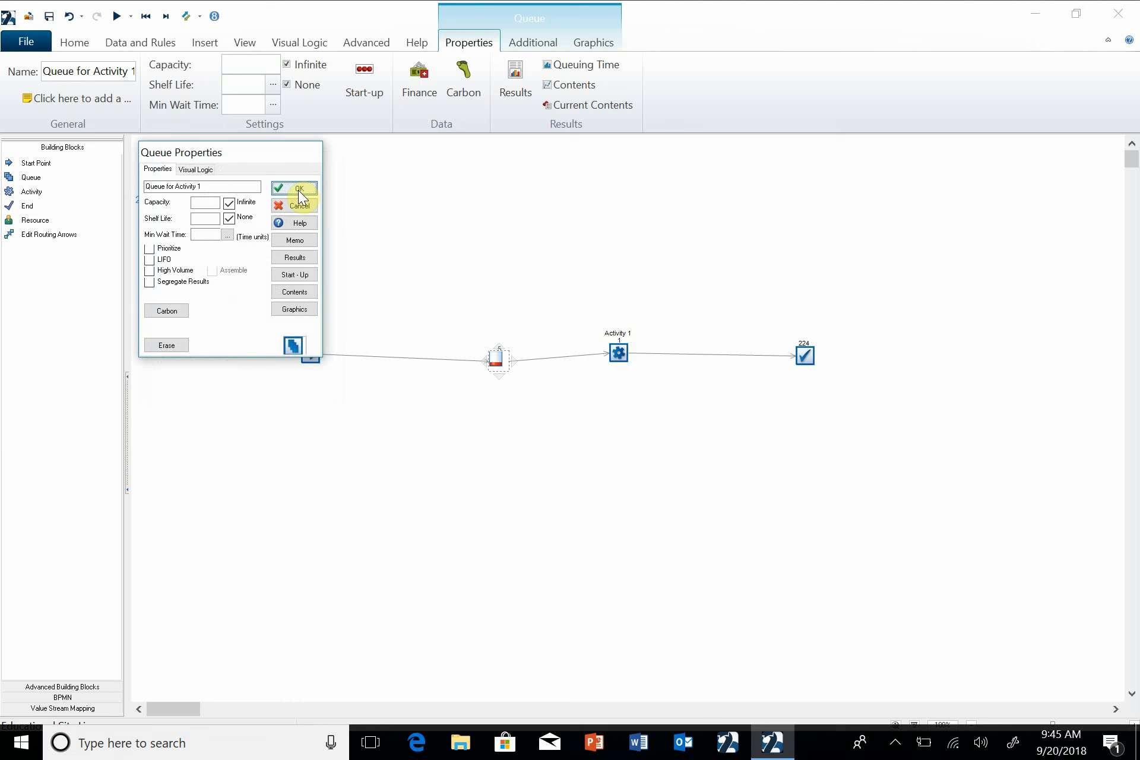
click(293, 187)
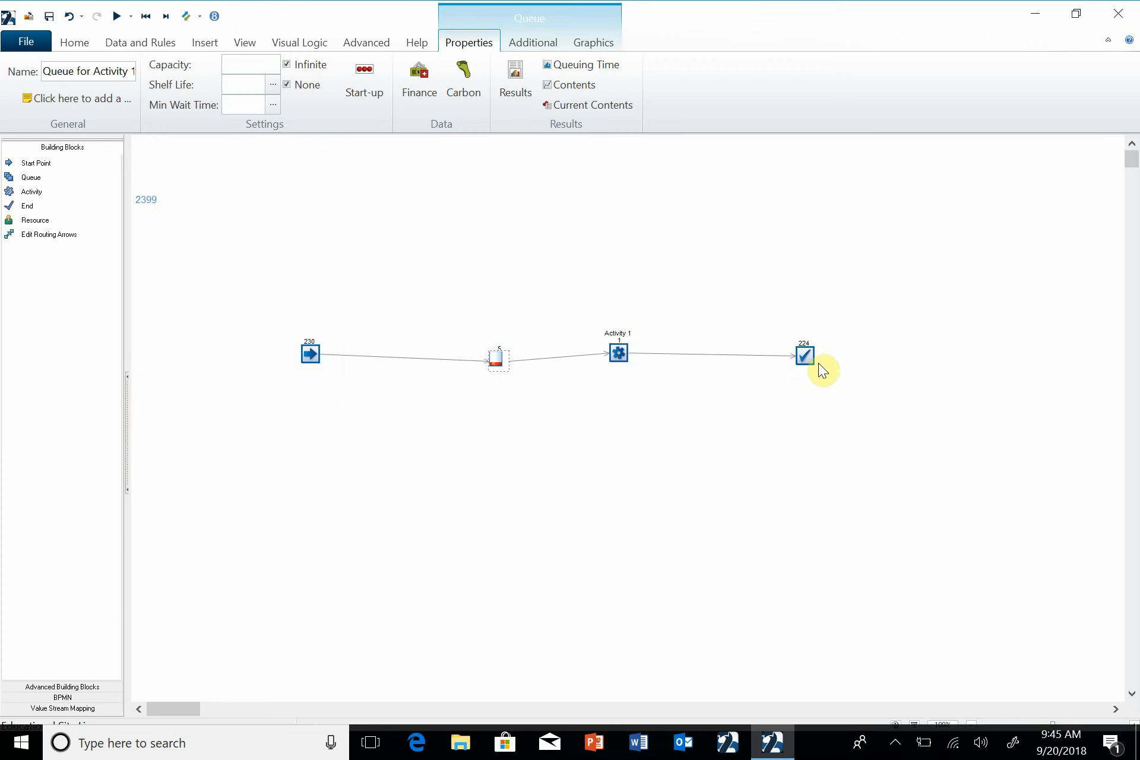
Add End 1's average time in system (43.11) to the results summary and close its results
click(804, 355)
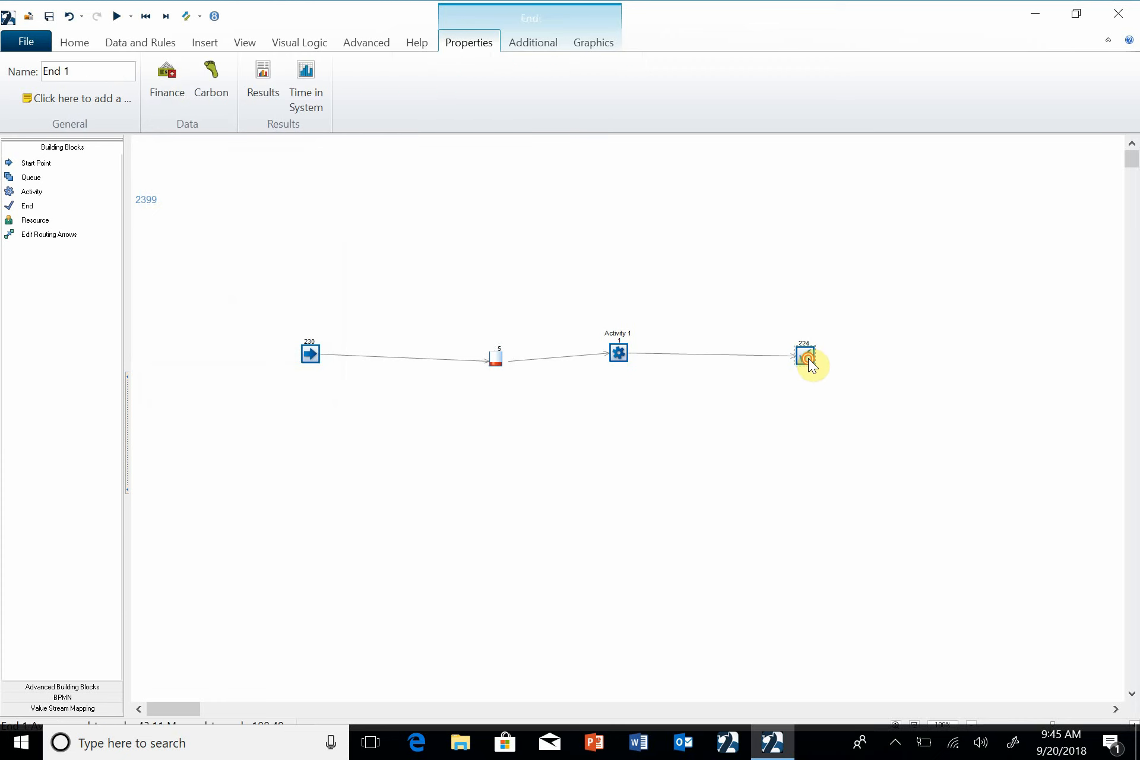
double_click(804, 357)
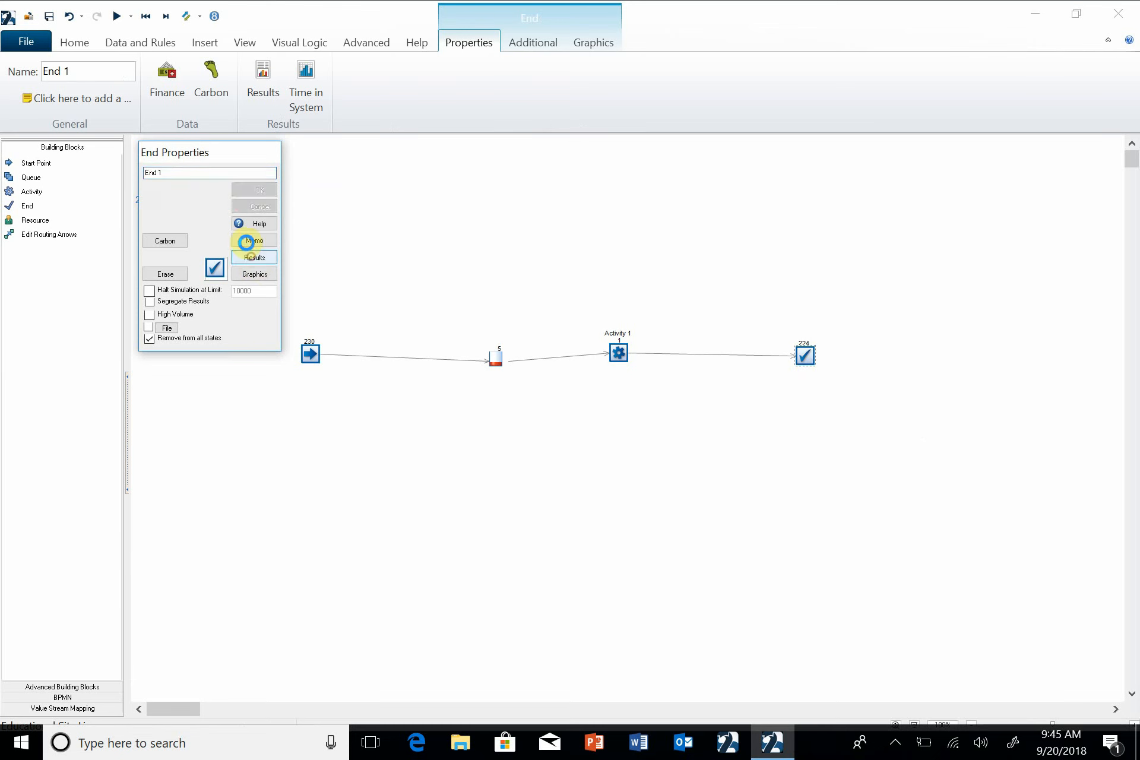
click(255, 257)
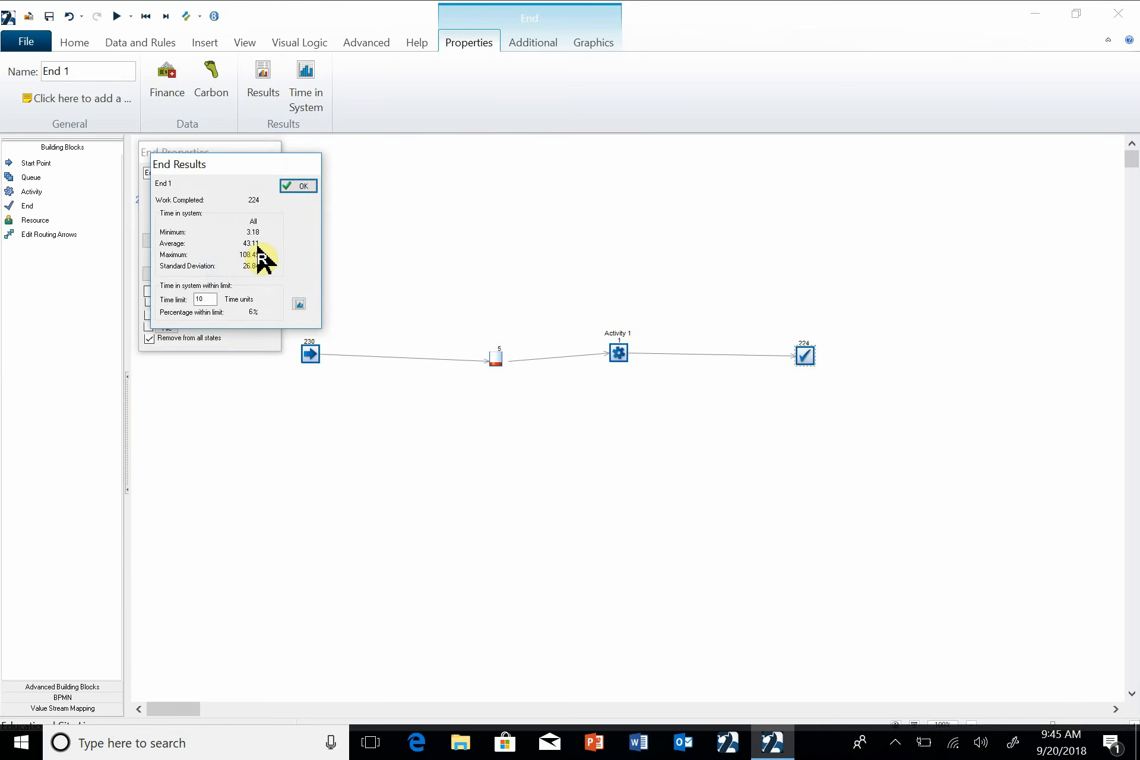
mouse_move(255, 256)
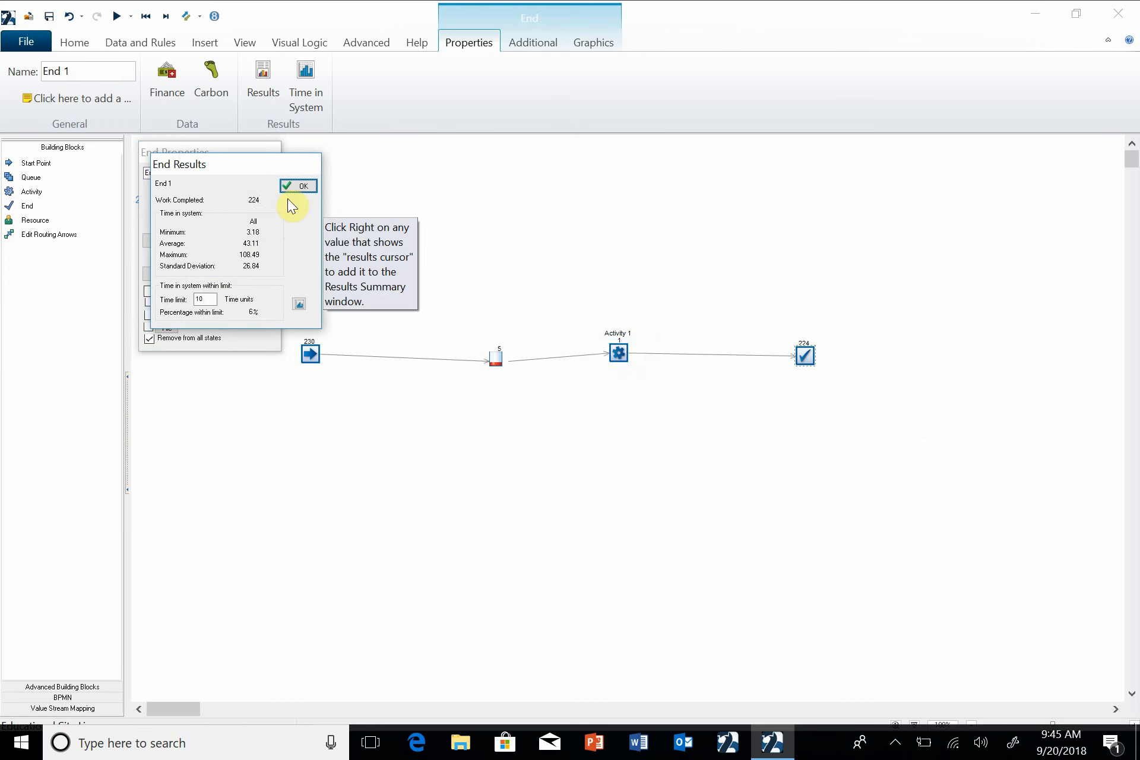
click(297, 185)
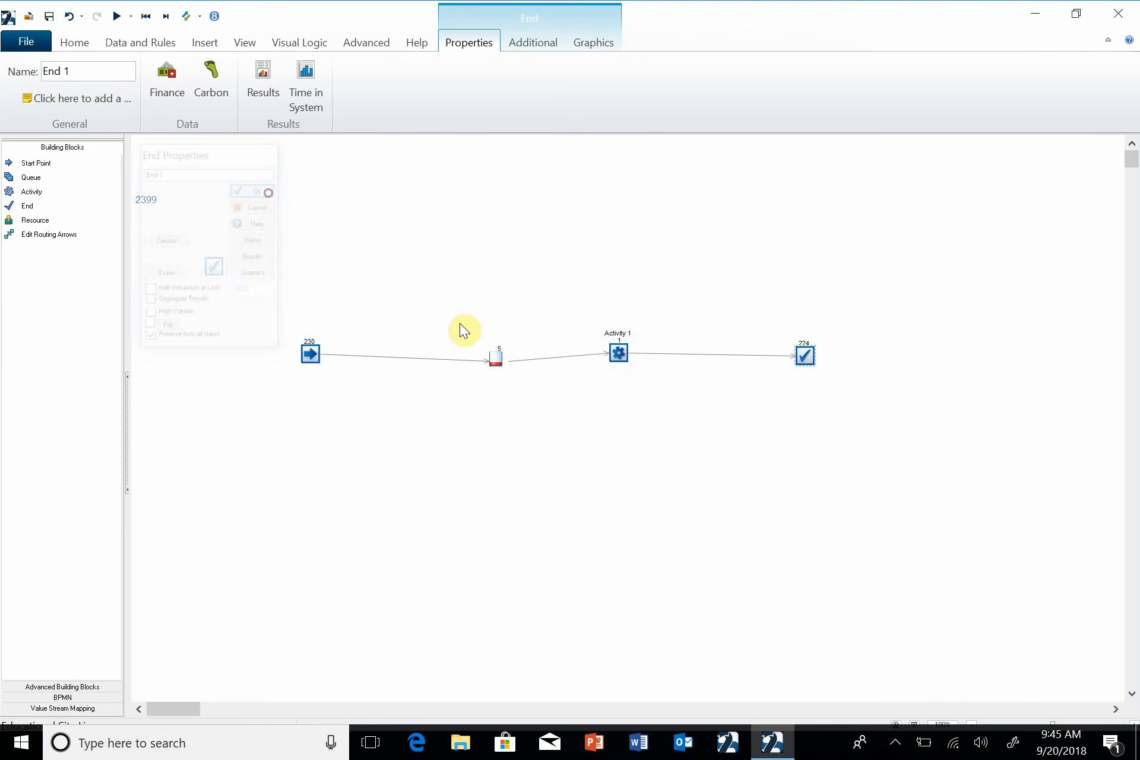
Add Activity 1's Awaiting Work and Working percentages to the results summary and close
click(618, 354)
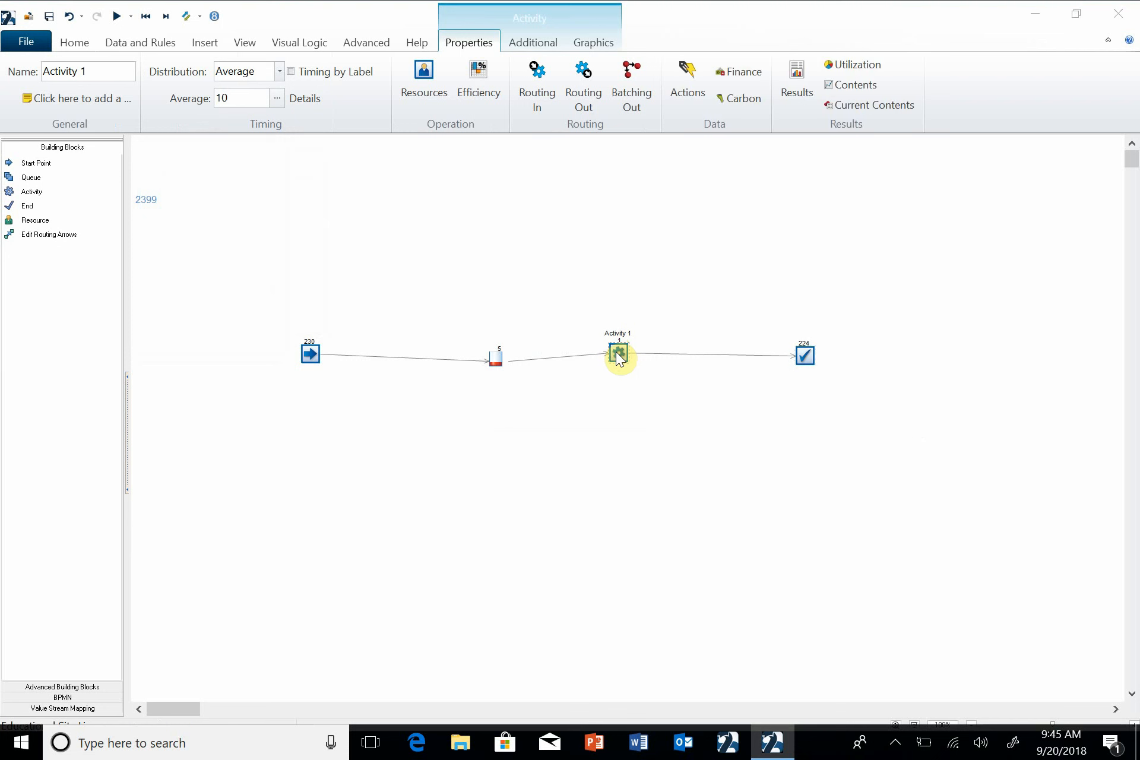
double_click(618, 355)
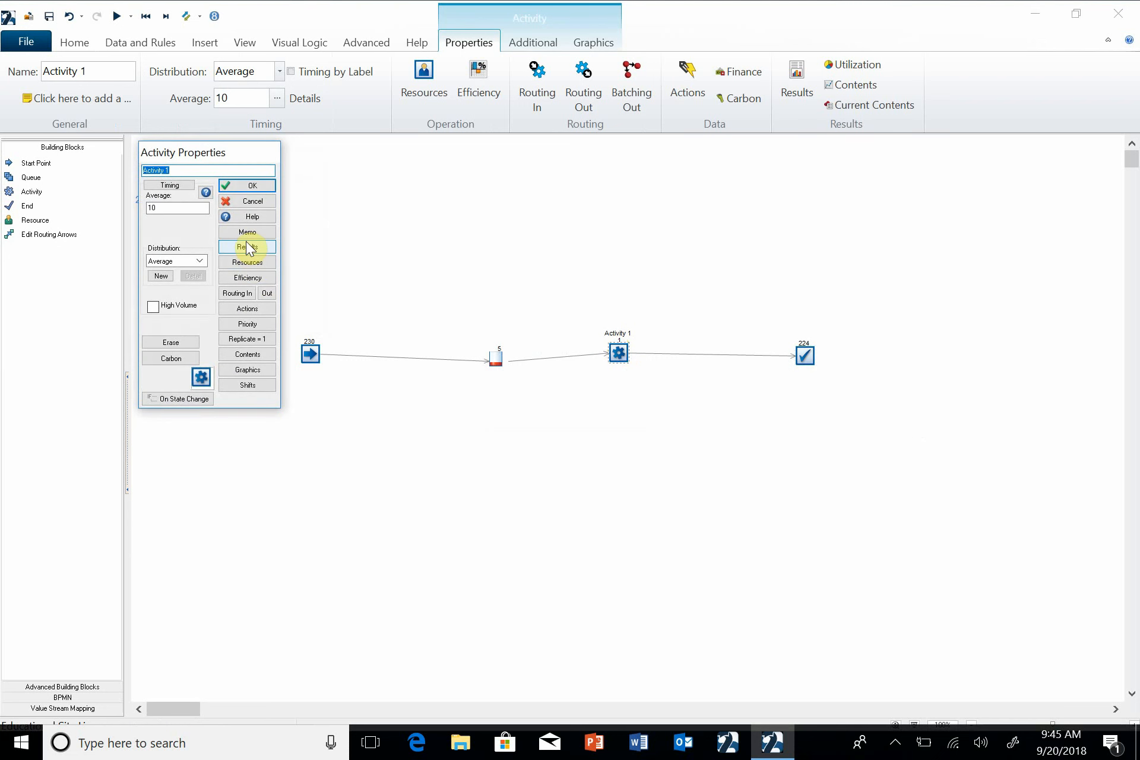
click(247, 247)
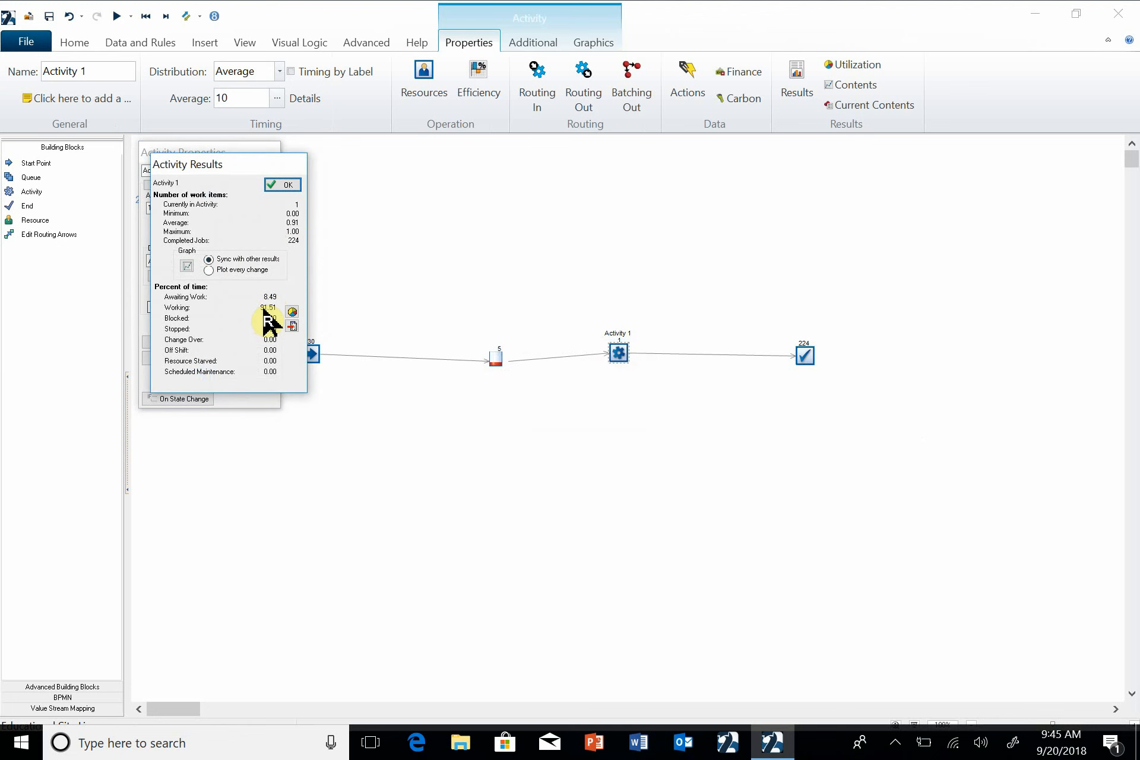
click(283, 185)
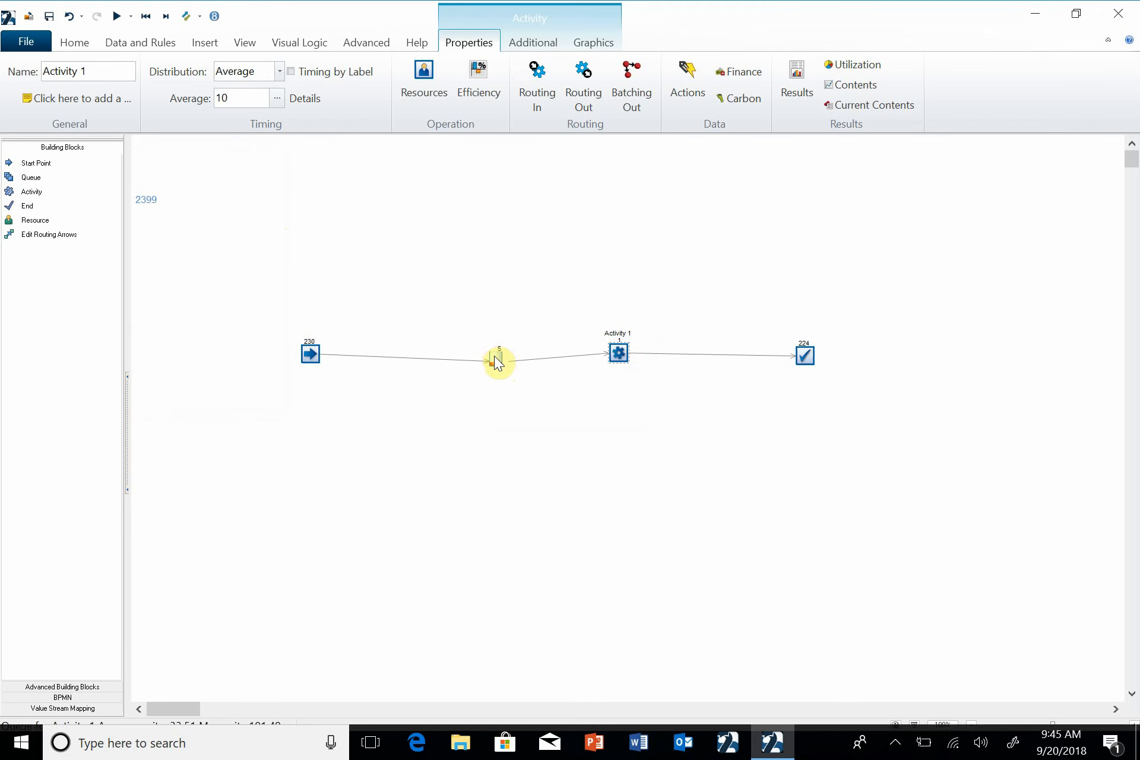
Add the queue's size and queuing time results, including maximum queuing time, to the summary
double_click(498, 360)
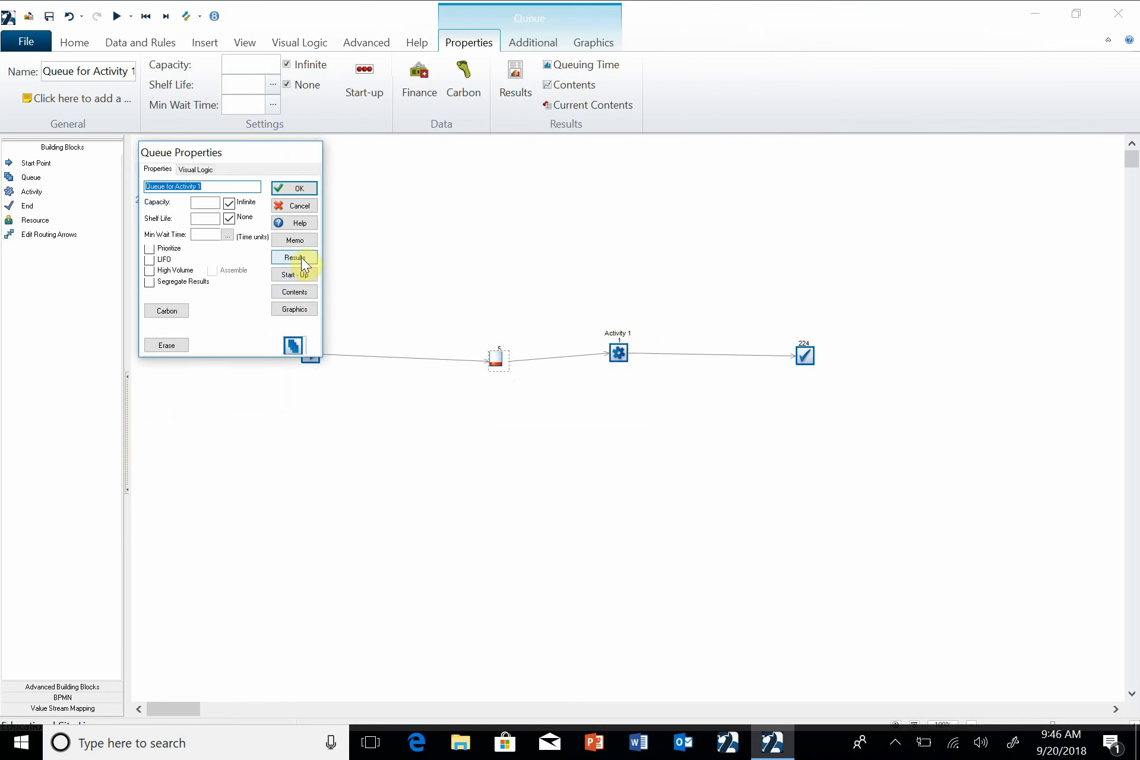
click(294, 257)
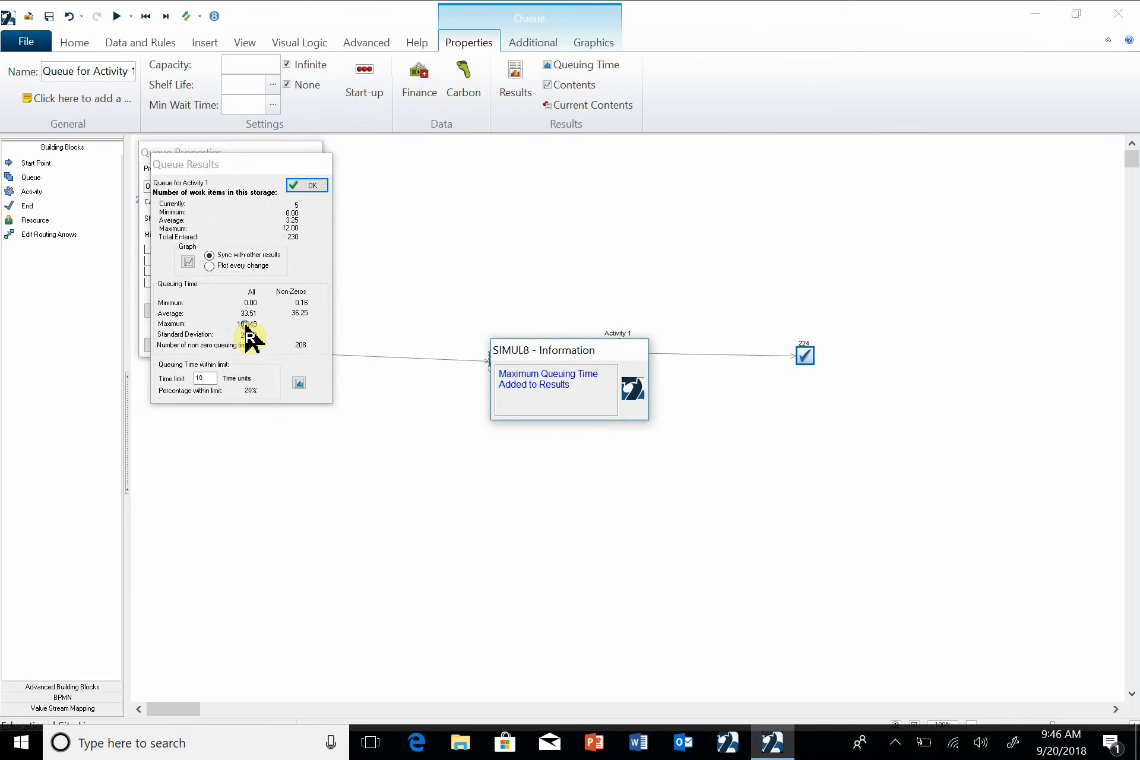
click(305, 186)
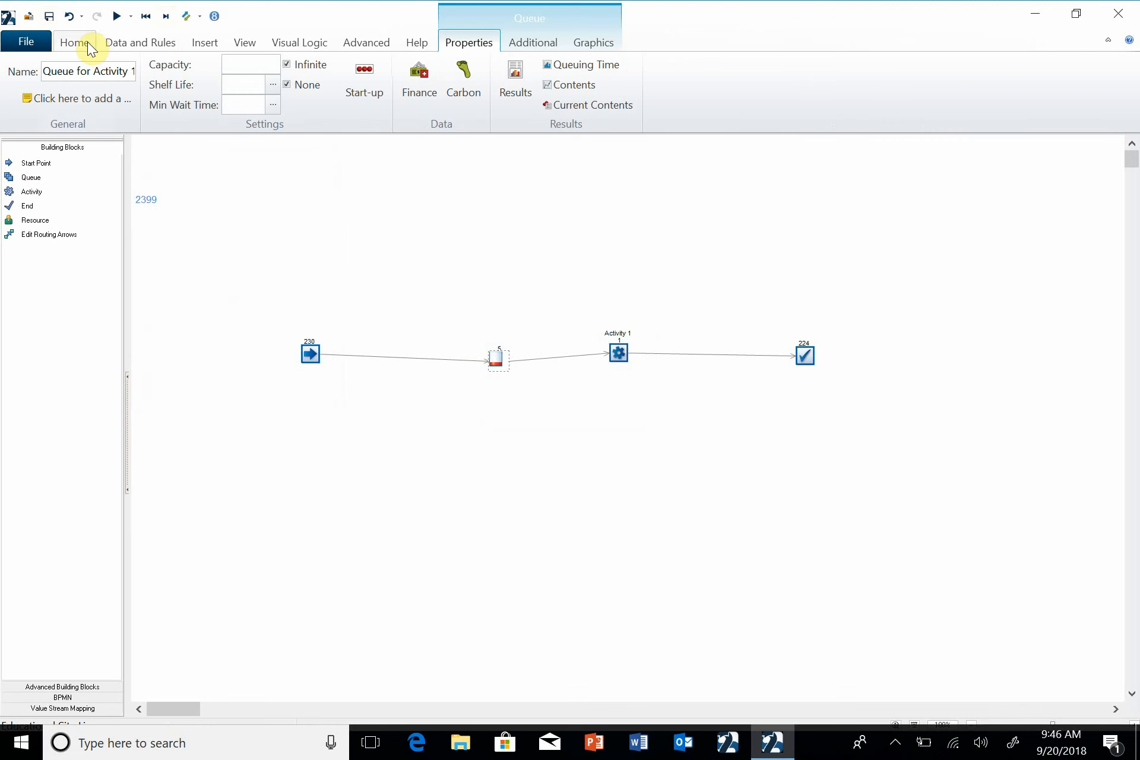
Show the Home run controls to start a trial and view KPI results
click(73, 43)
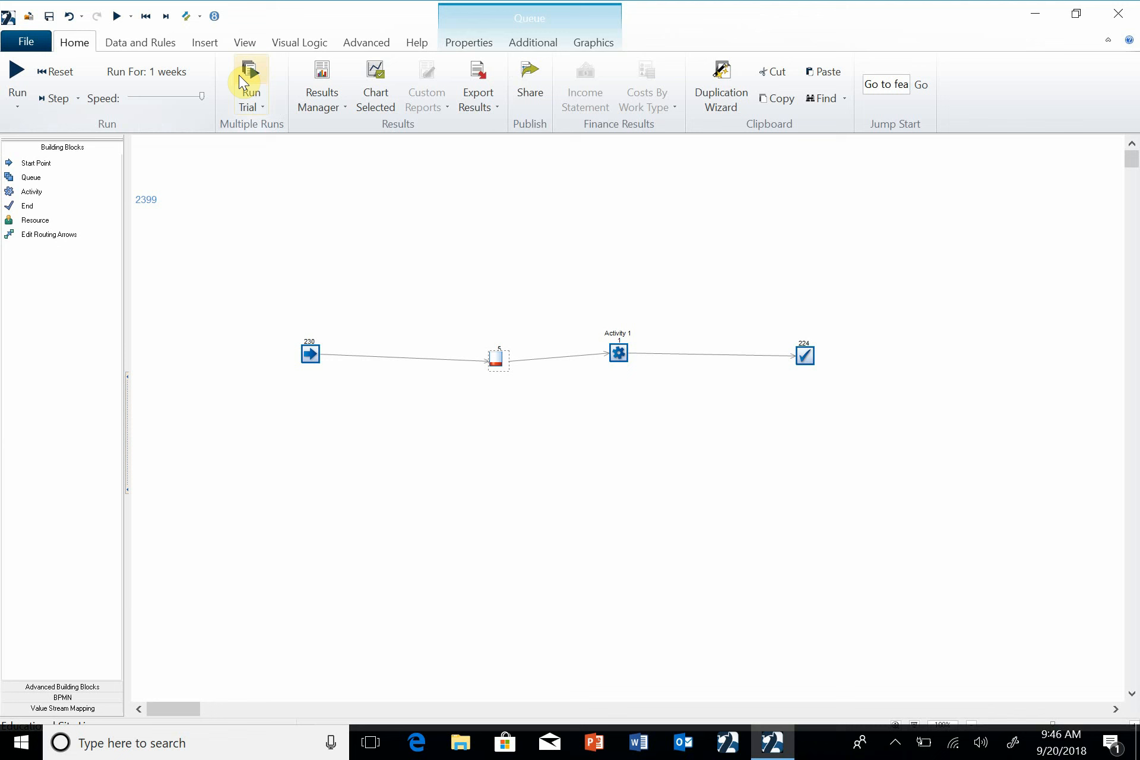
mouse_move(251, 80)
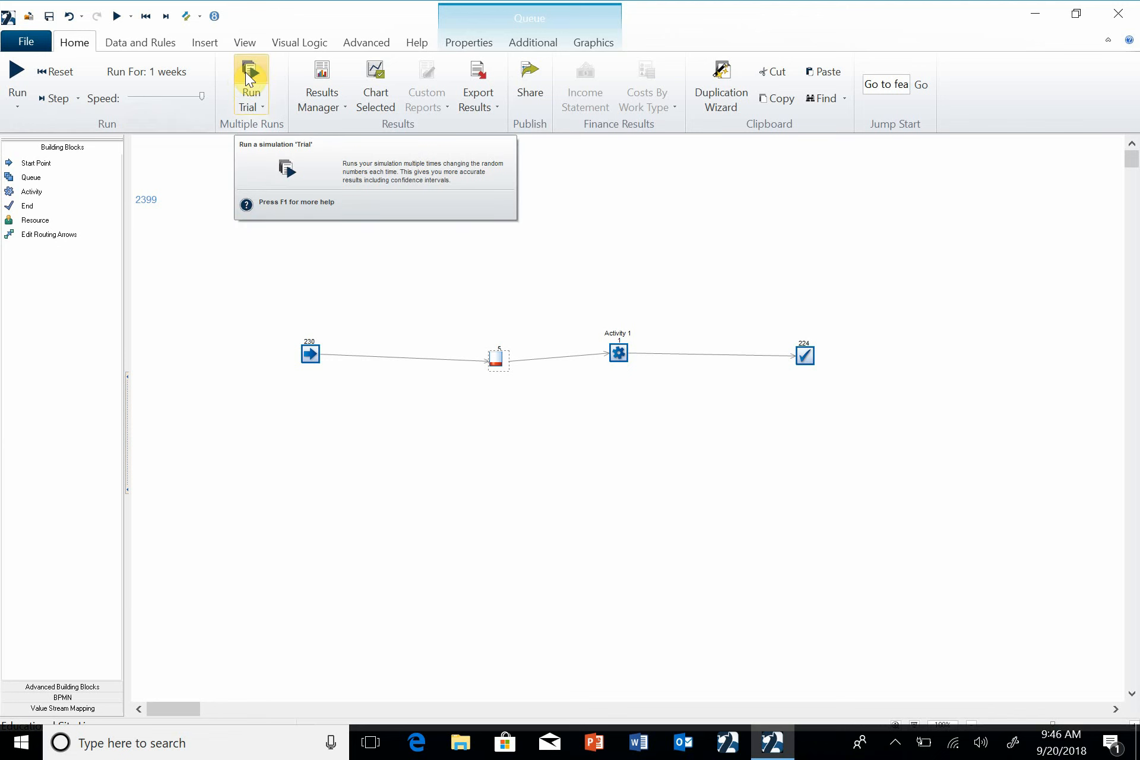
mouse_move(262, 116)
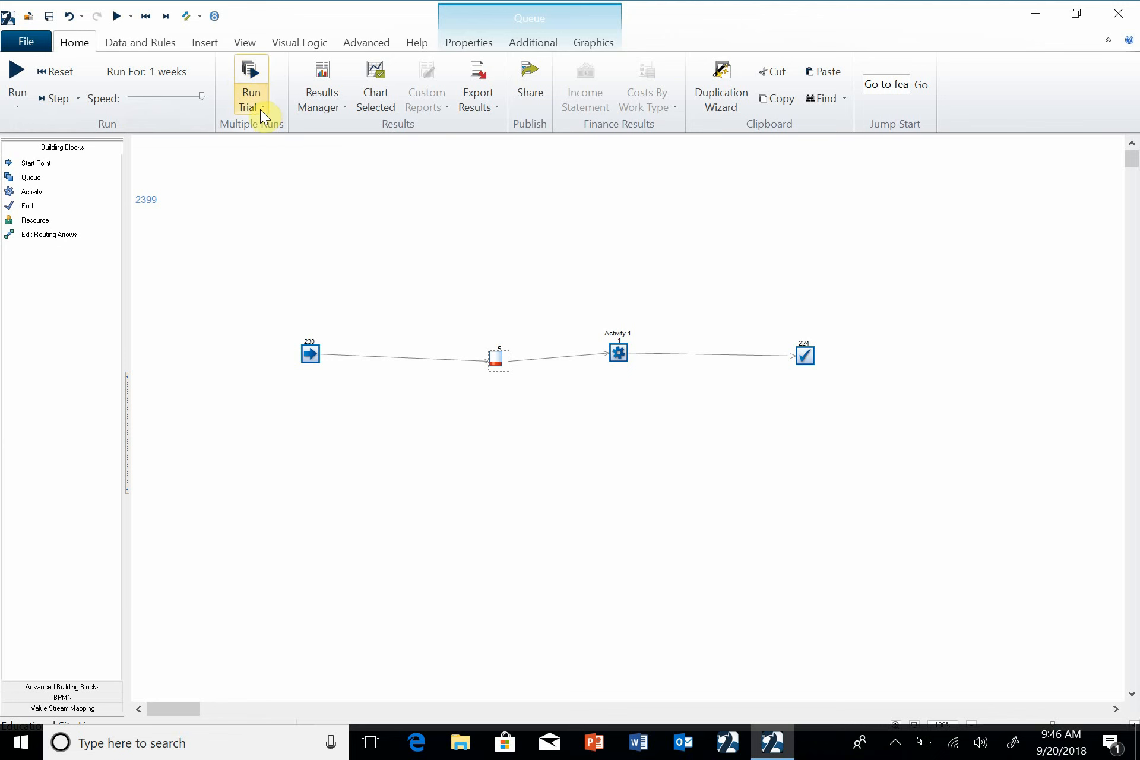
mouse_move(251, 86)
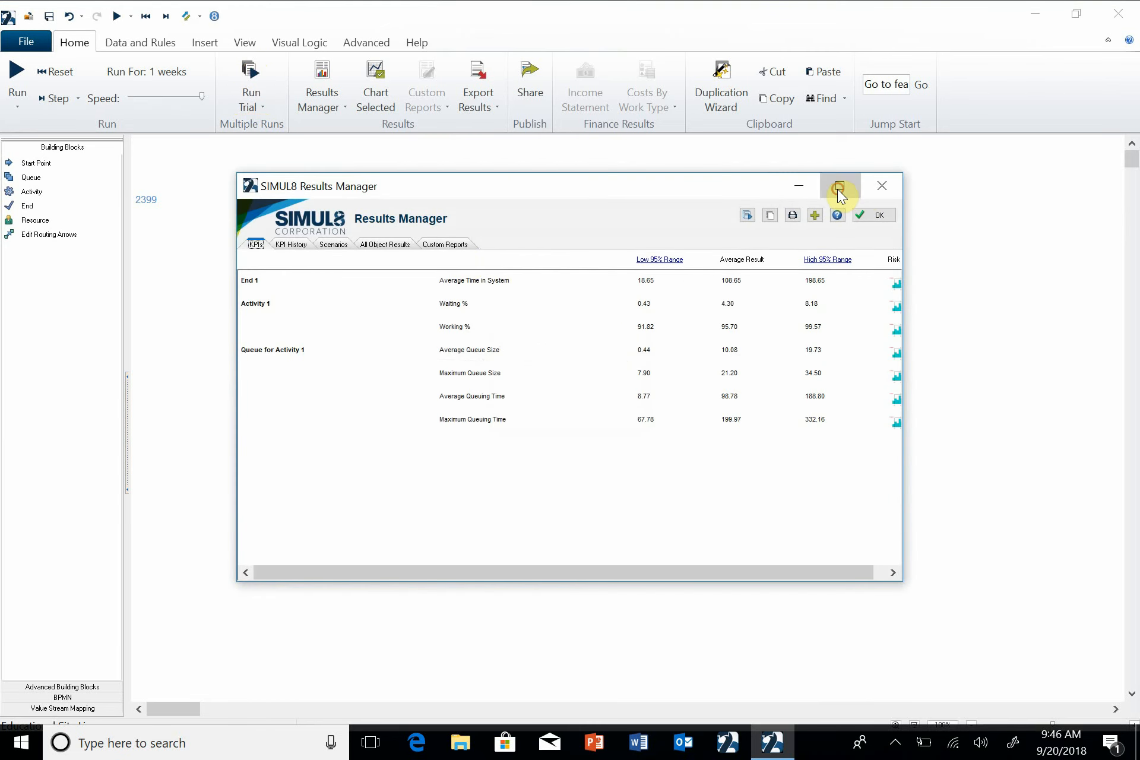
Maximize the Results Manager to review trial KPIs such as 108.65 time in system, 95.70% working
click(838, 186)
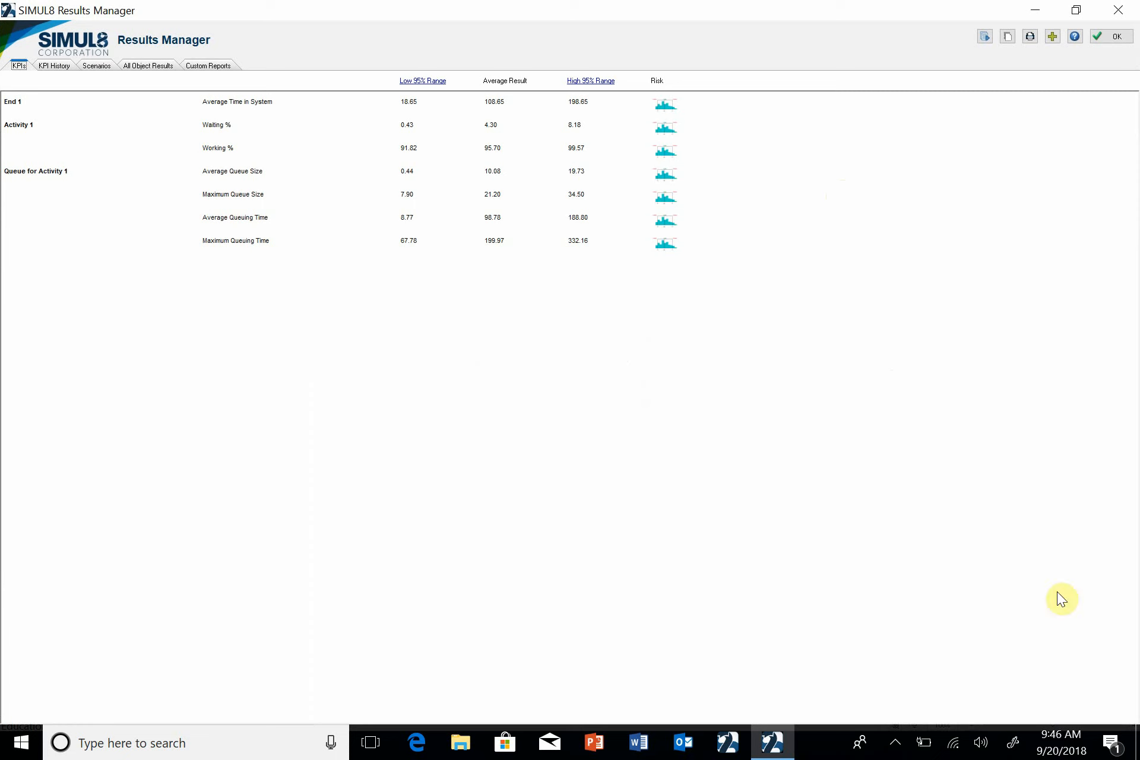
mouse_move(254, 128)
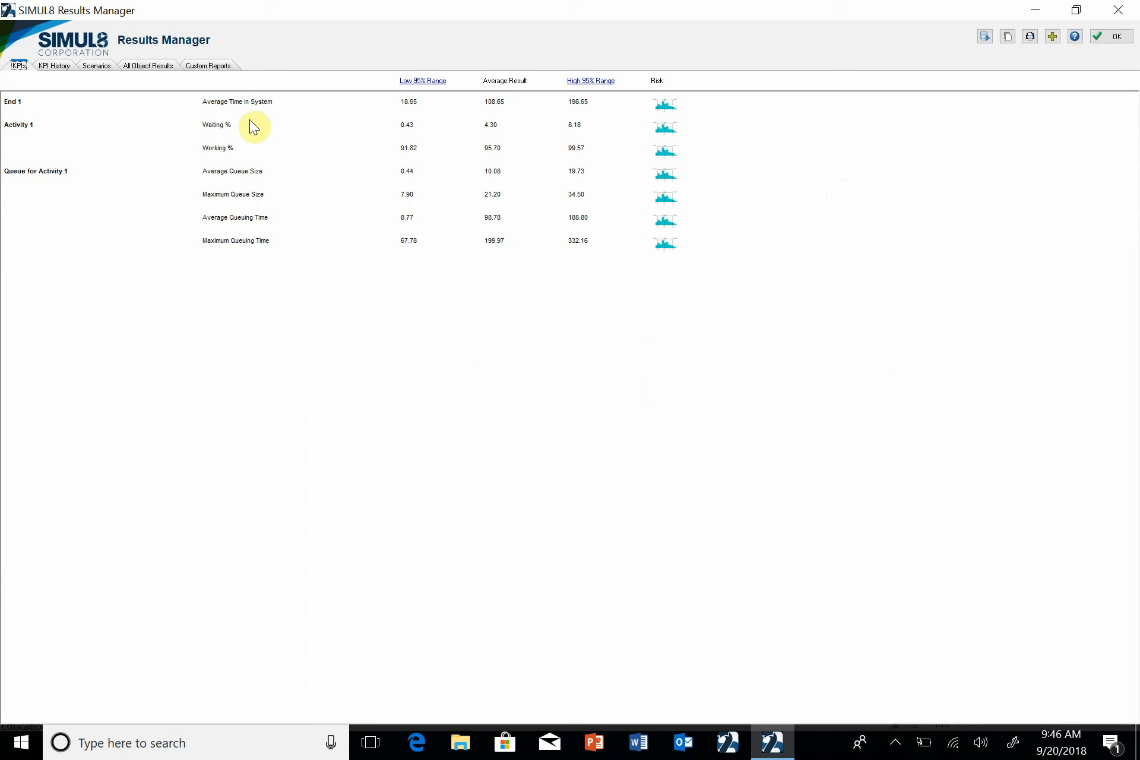
mouse_move(500, 116)
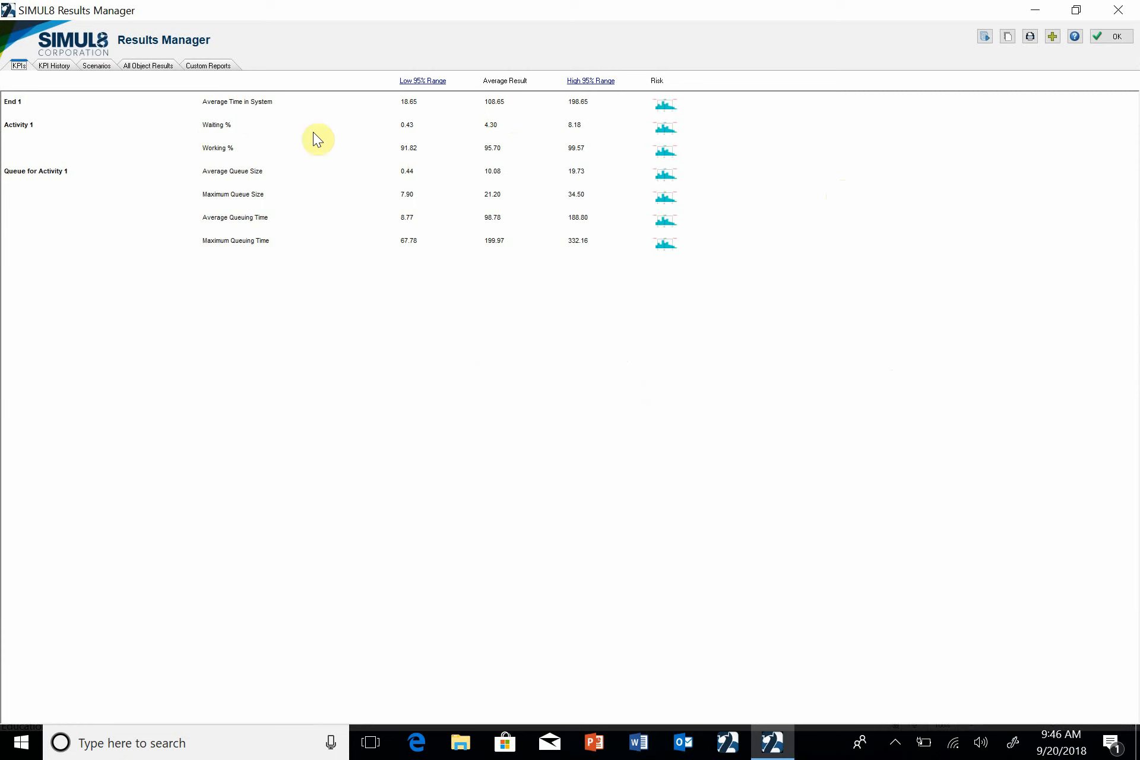
mouse_move(507, 192)
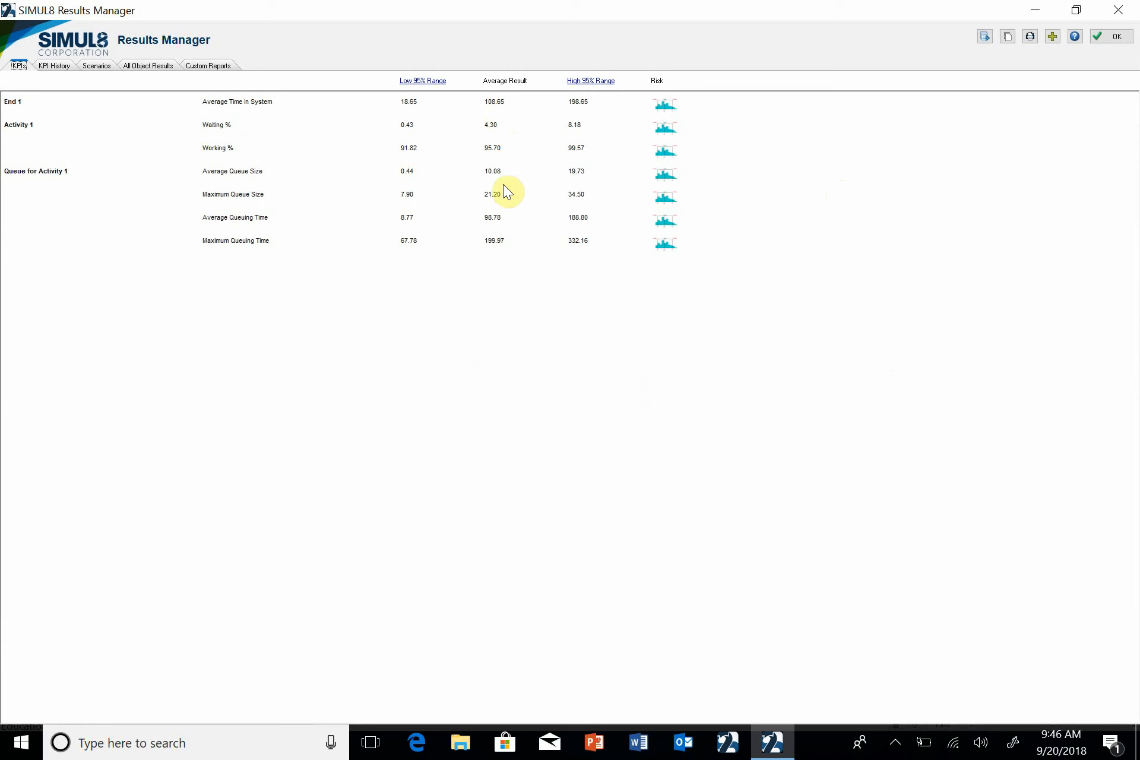
mouse_move(652, 263)
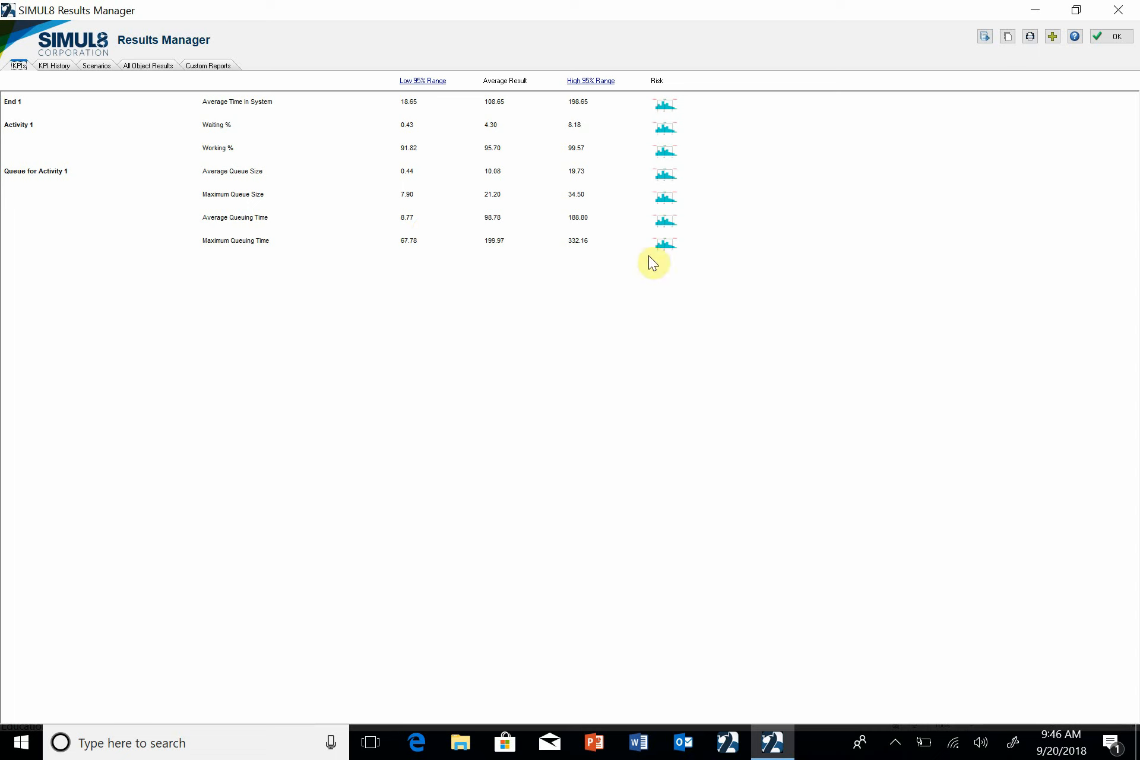
mouse_move(1065, 79)
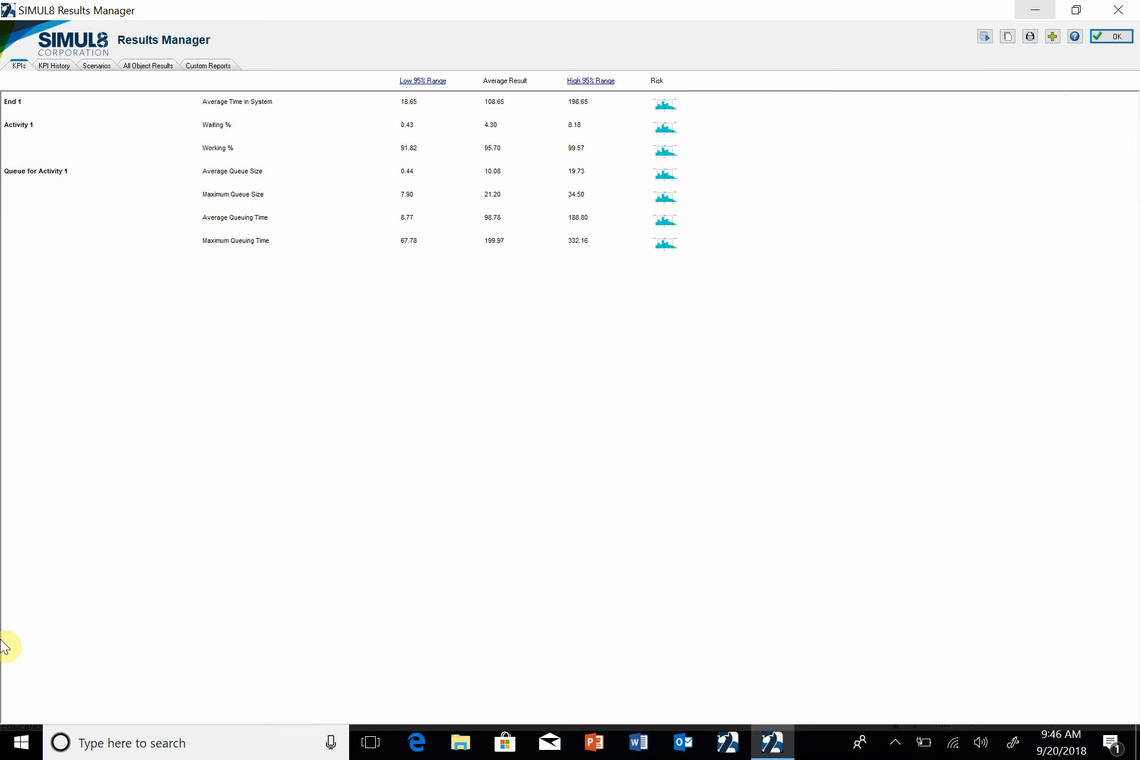
Launch Excel 2016 from Windows Start search by searching 'Excel'
click(60, 743)
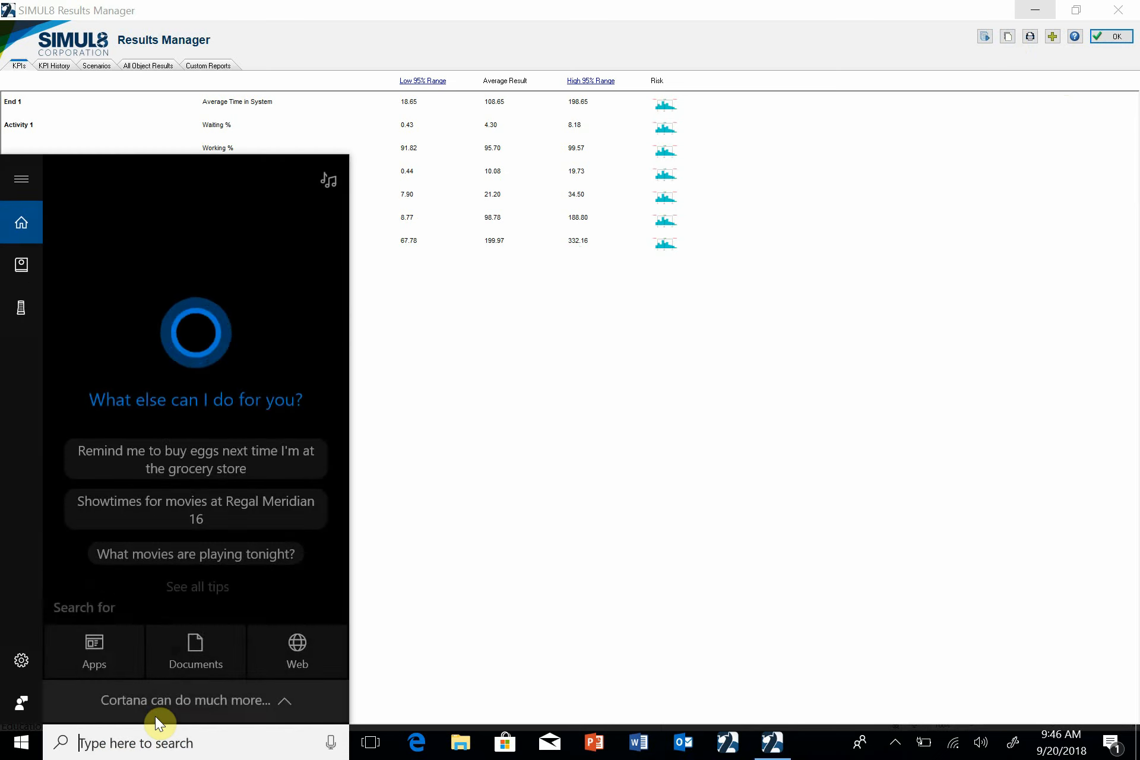
text(Excel)
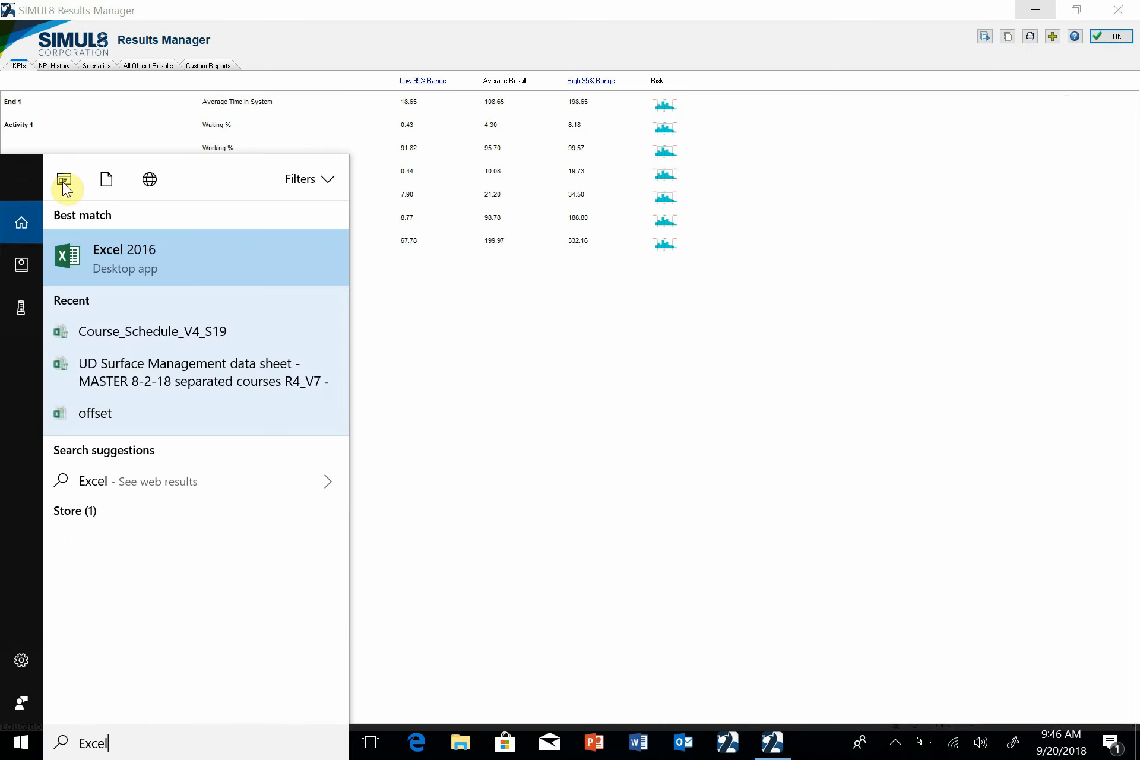
click(123, 258)
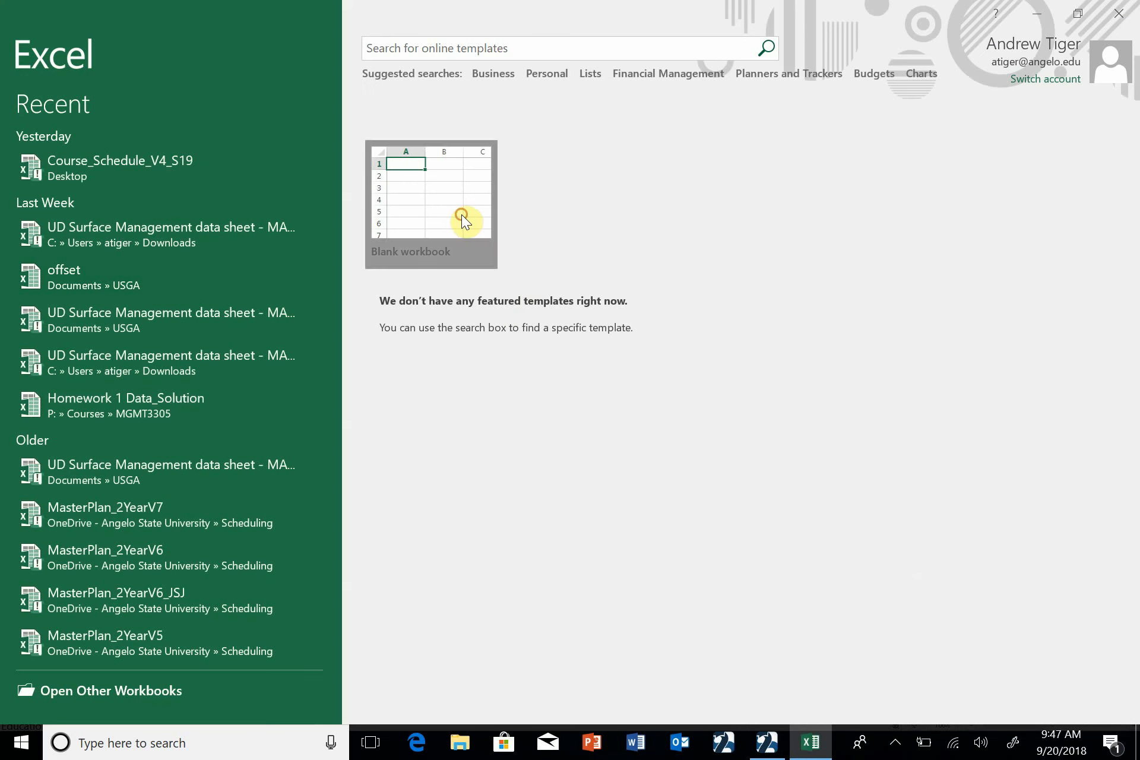
Paste the trial results into a blank workbook and hide the Run 1 to 5 columns D:H
click(430, 203)
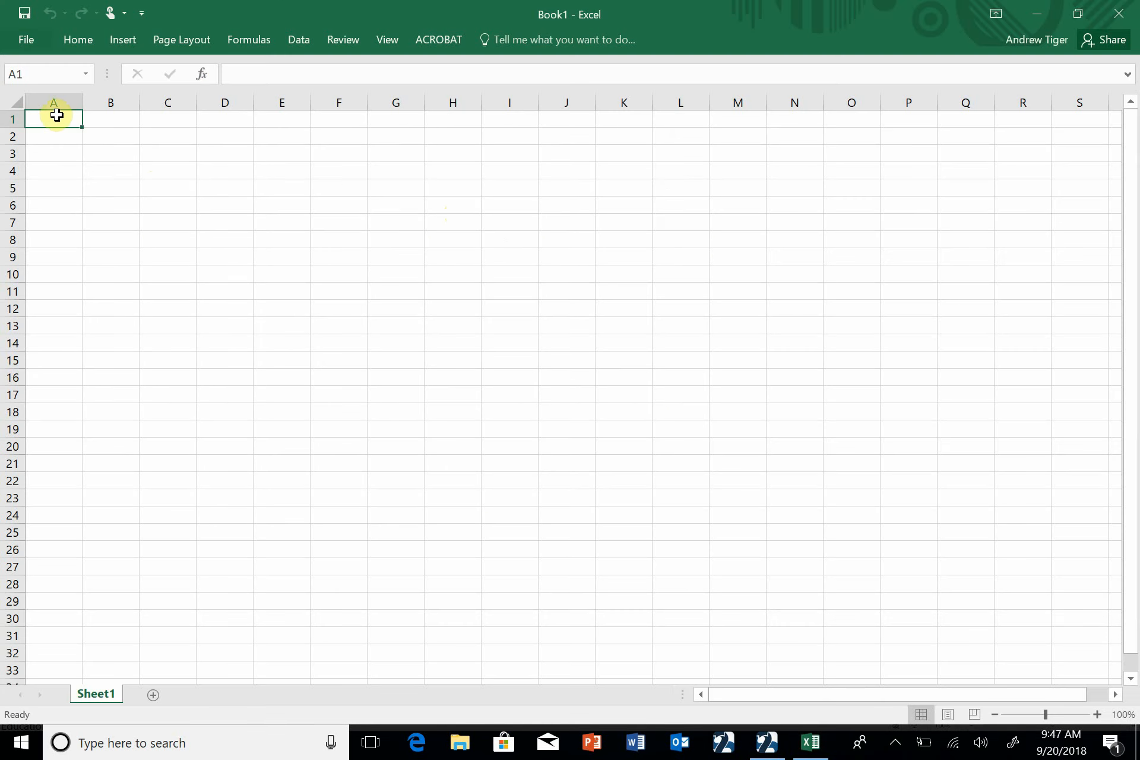
key(ctrl+v)
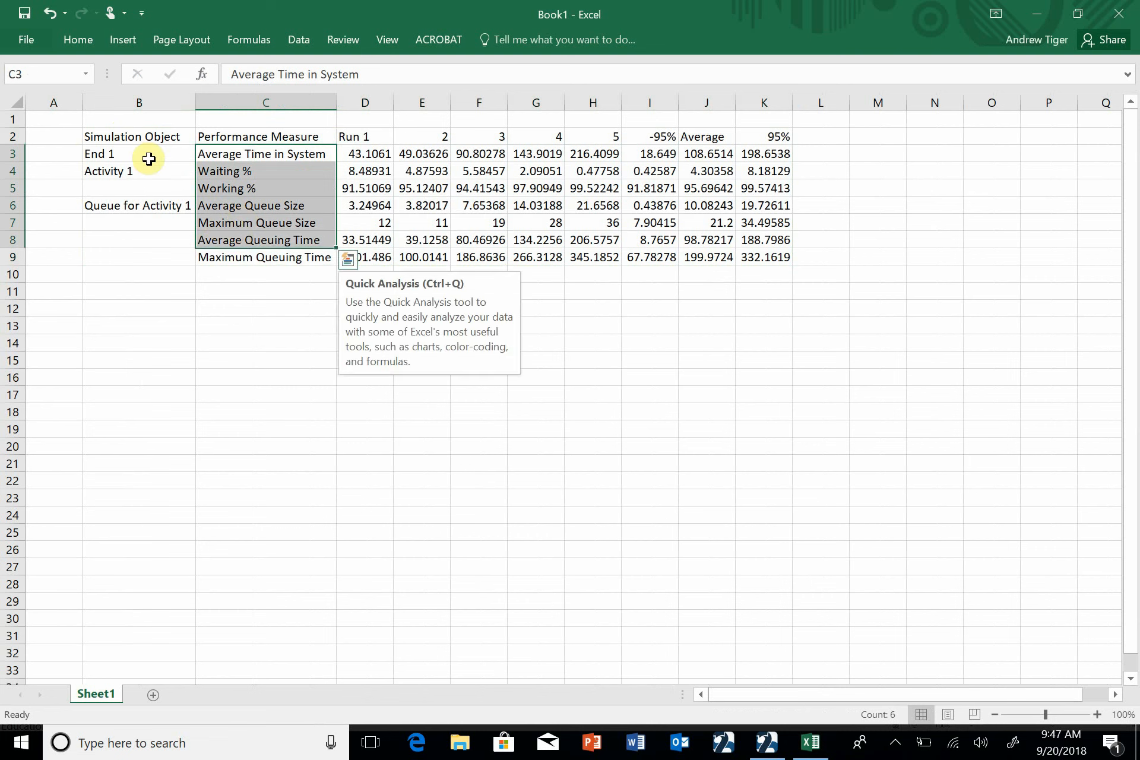
click(138, 154)
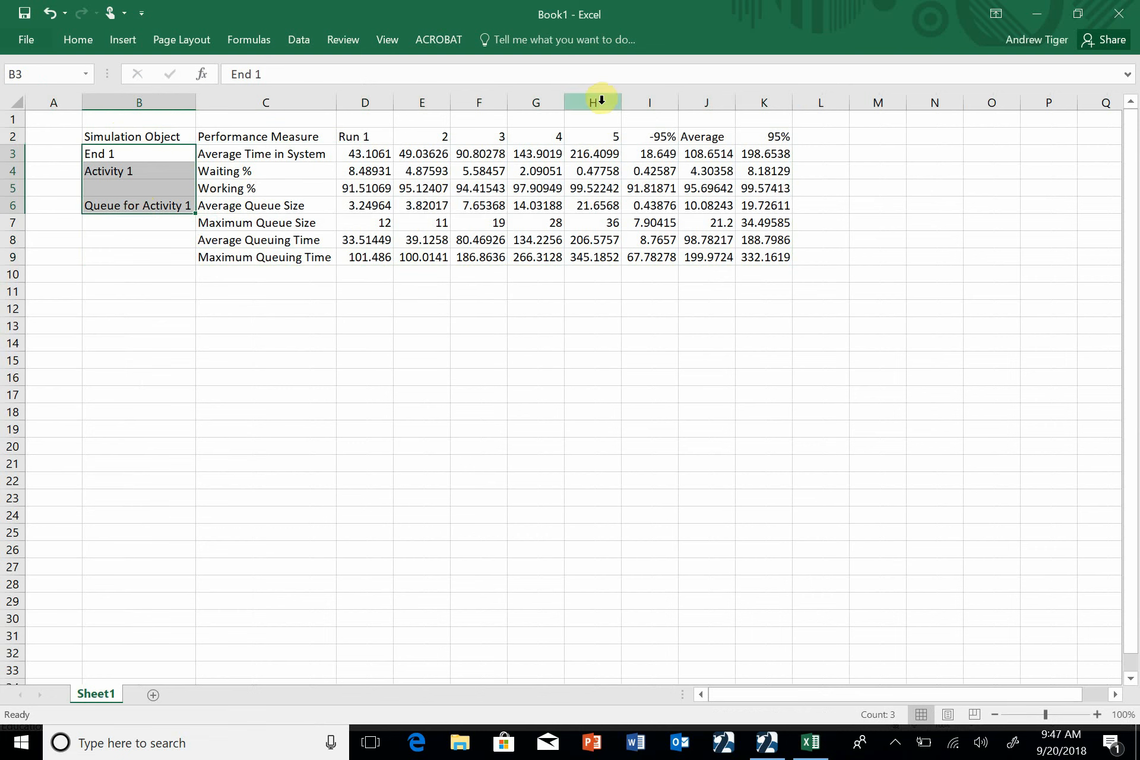
right_click(593, 102)
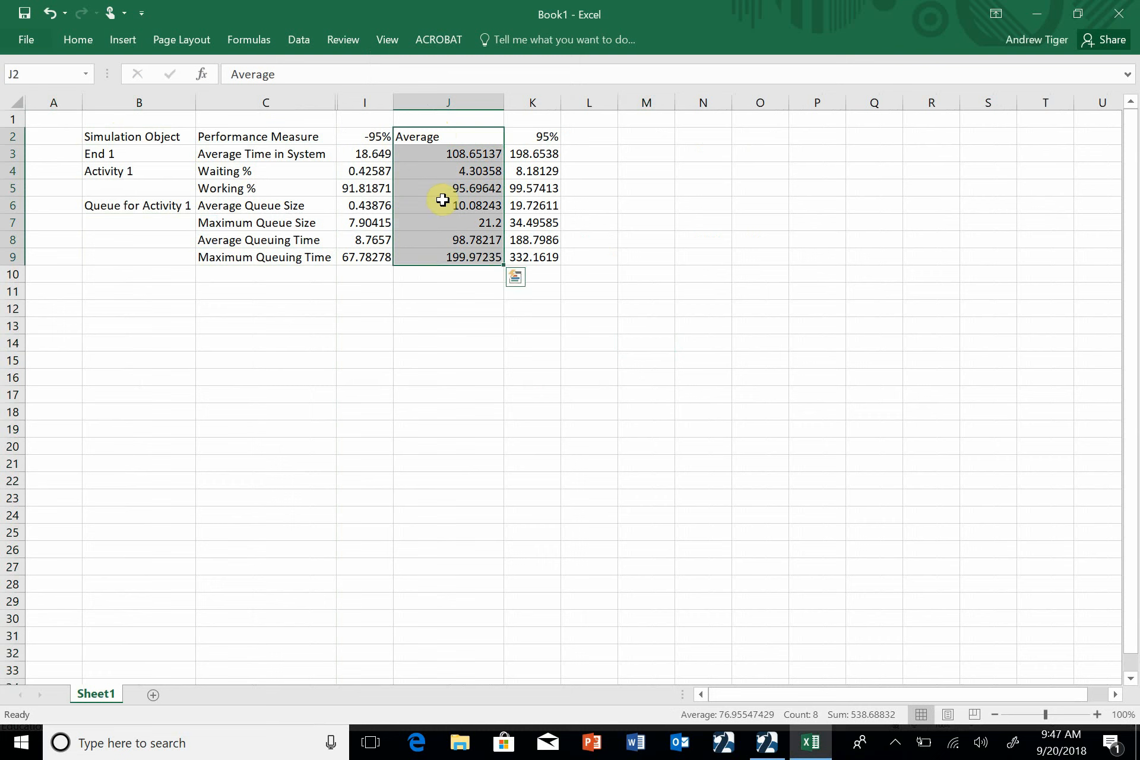
mouse_move(578, 343)
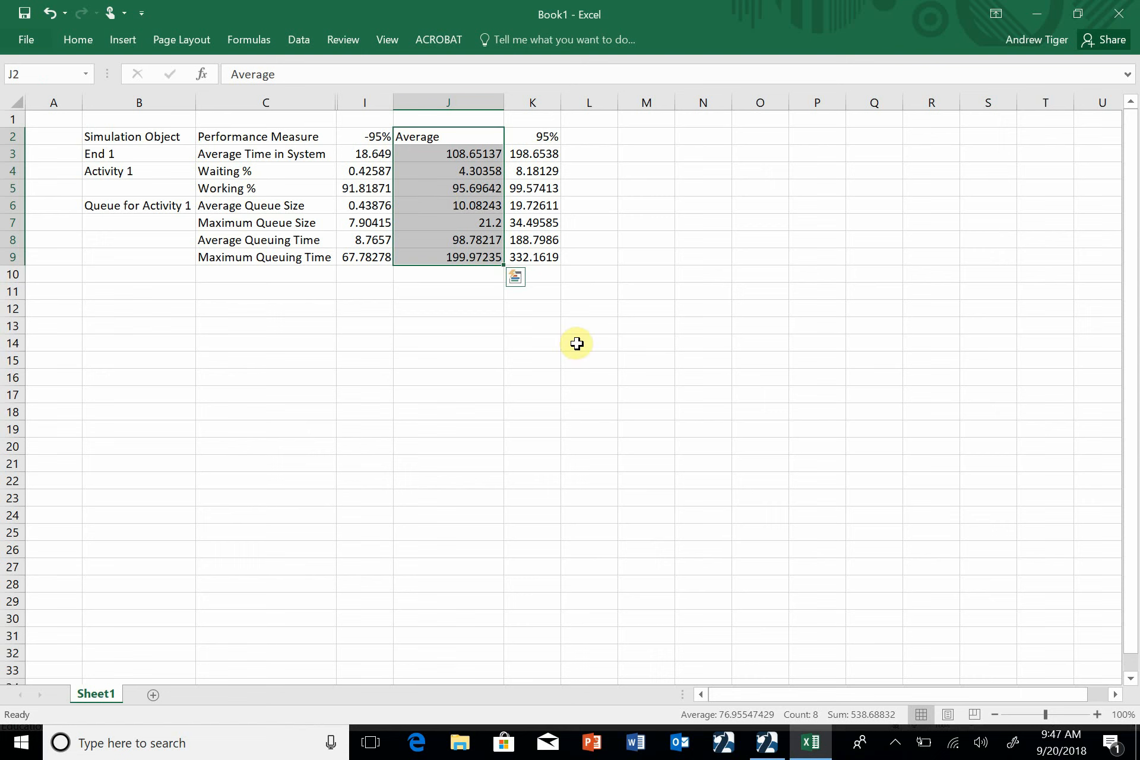
mouse_move(706, 435)
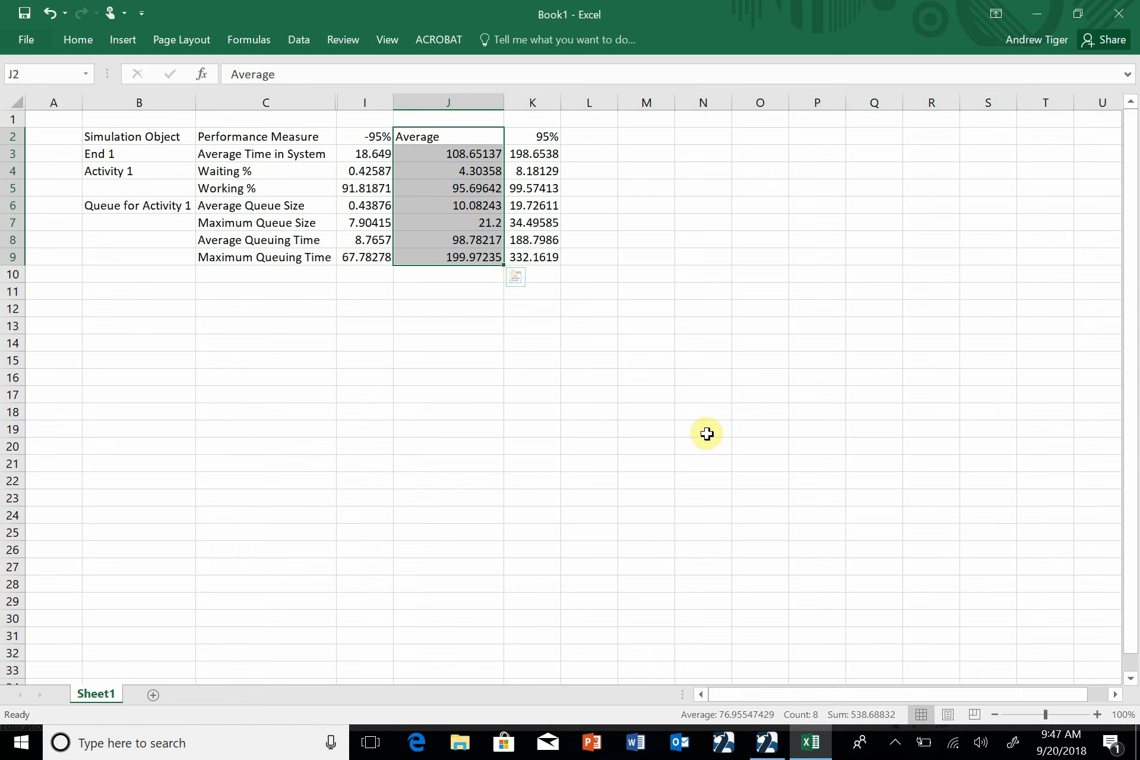